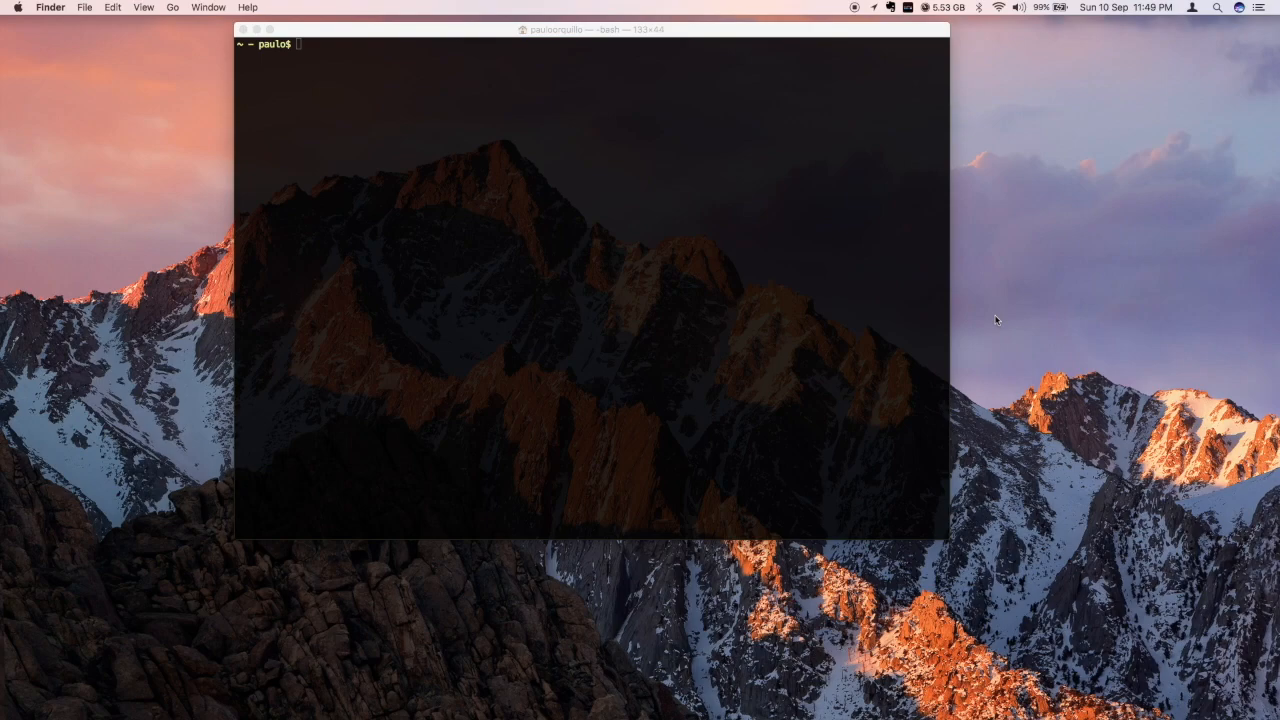
{"action": "mouse_move", "coordinate": [967, 307]}
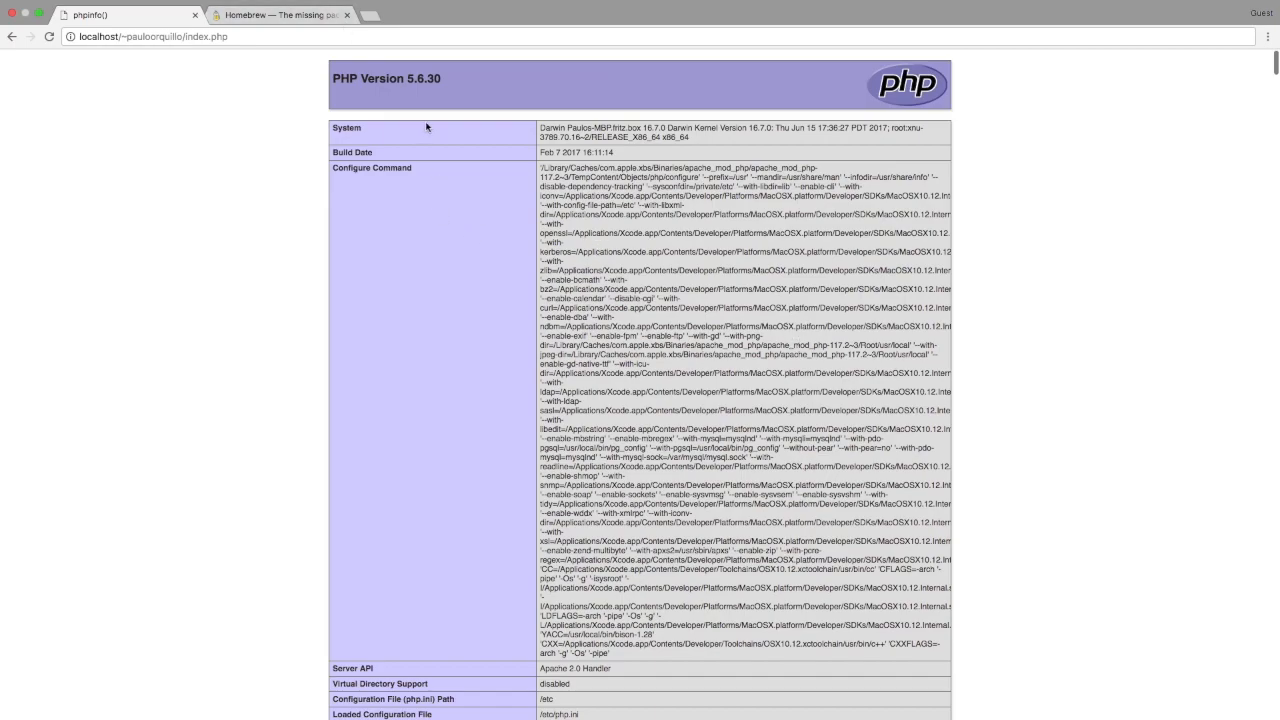
{"action": "mouse_move", "coordinate": [436, 105]}
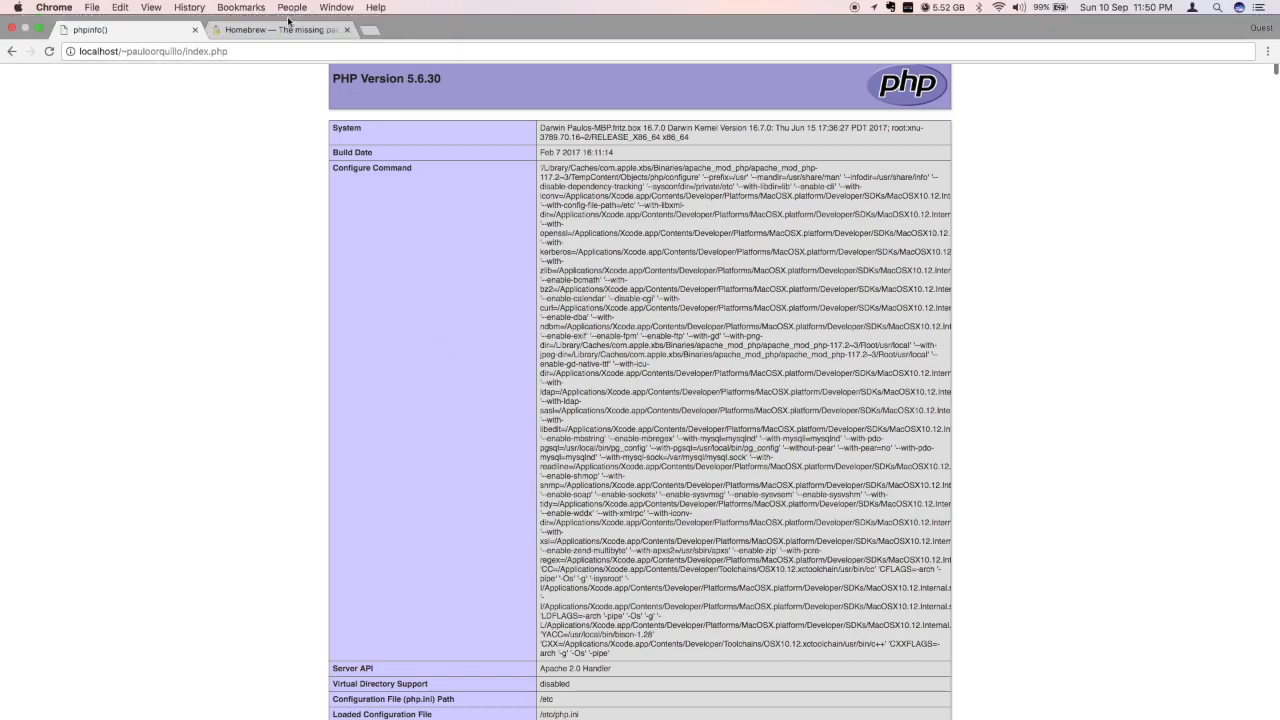
Select the Homebrew install command line on the Homebrew website in Chrome.
{"action": "left_click", "coordinate": [280, 14]}
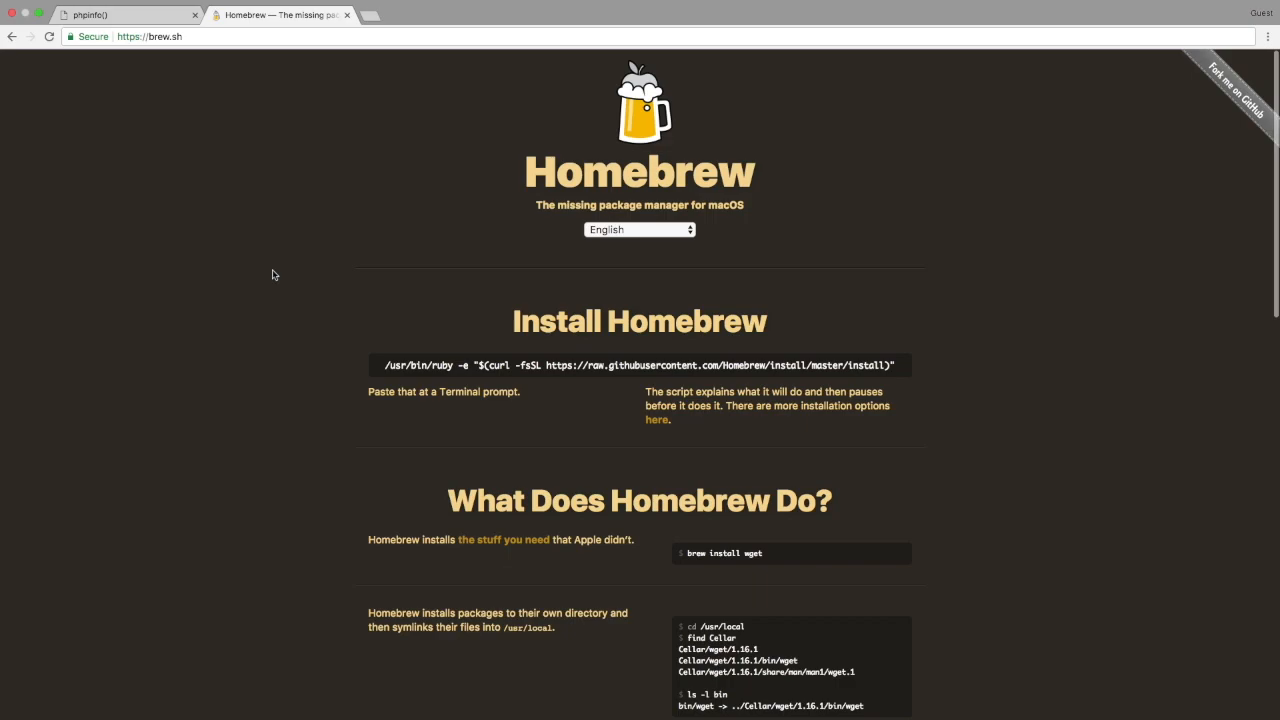
{"action": "mouse_move", "coordinate": [227, 61]}
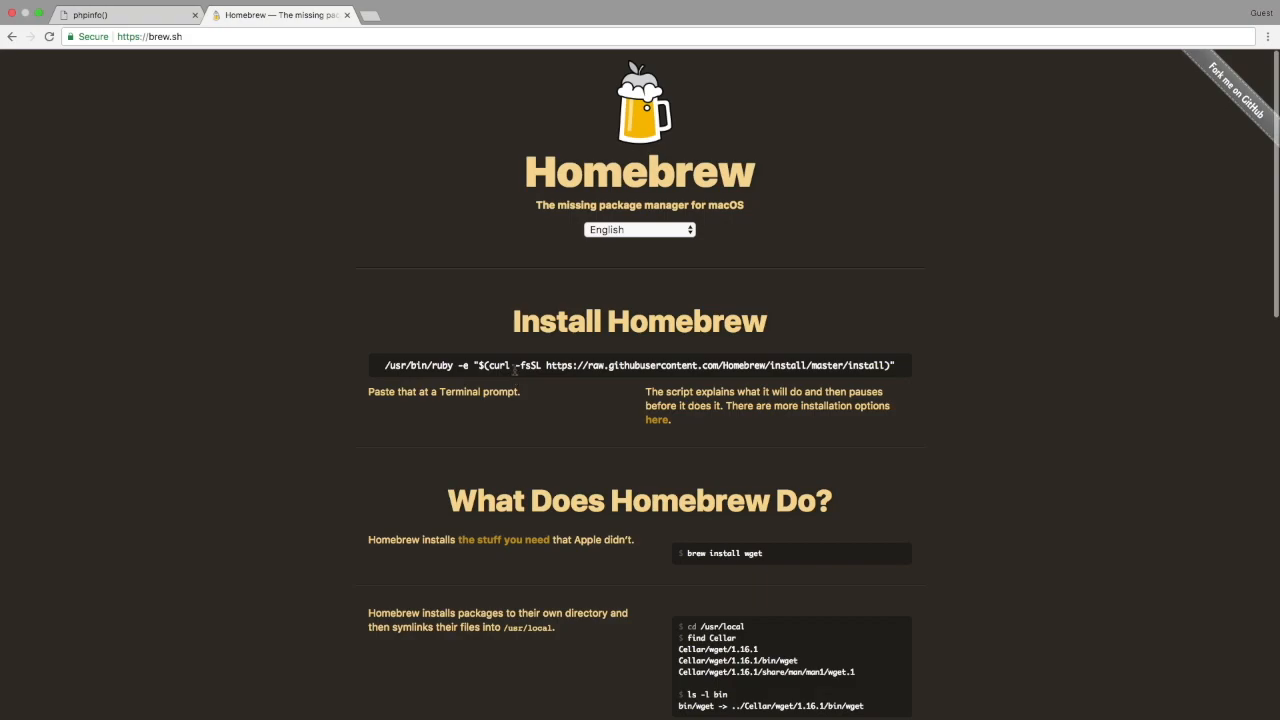
{"action": "triple_click", "coordinate": [640, 365]}
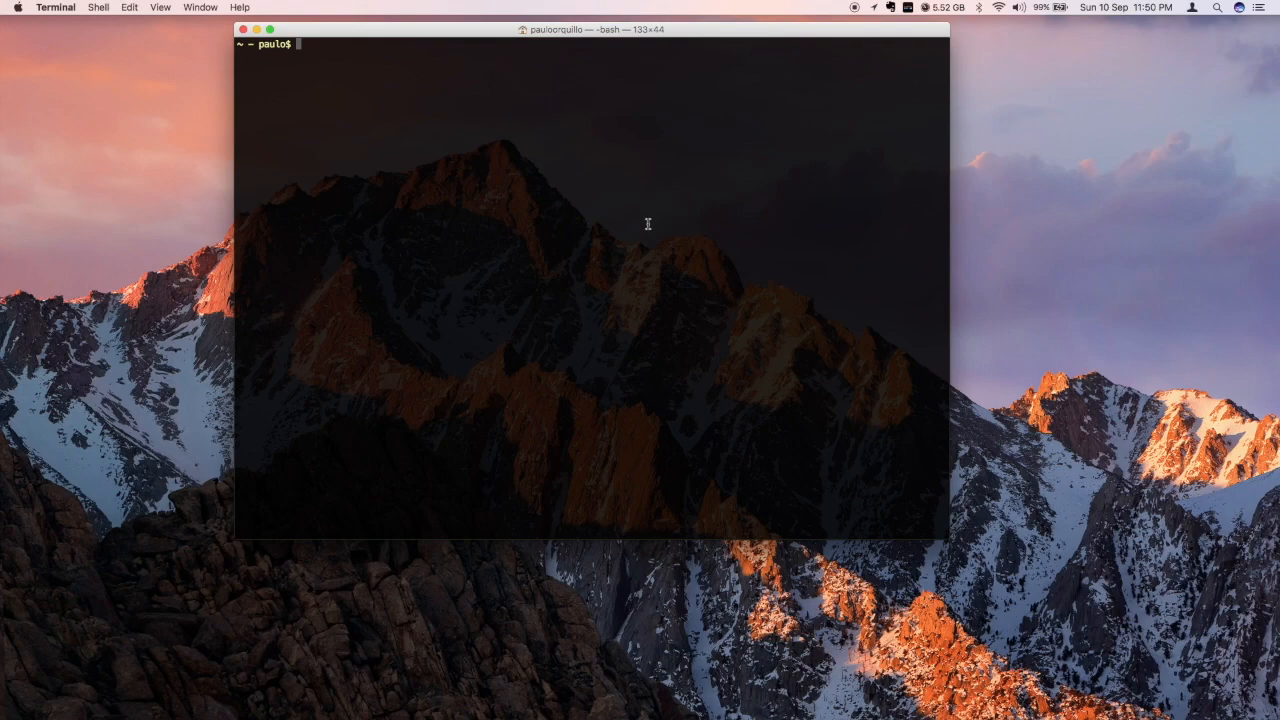
Check the Ruby version and run the Homebrew install script, confirming and entering the password.
{"action": "type", "text": "ruby -v"}
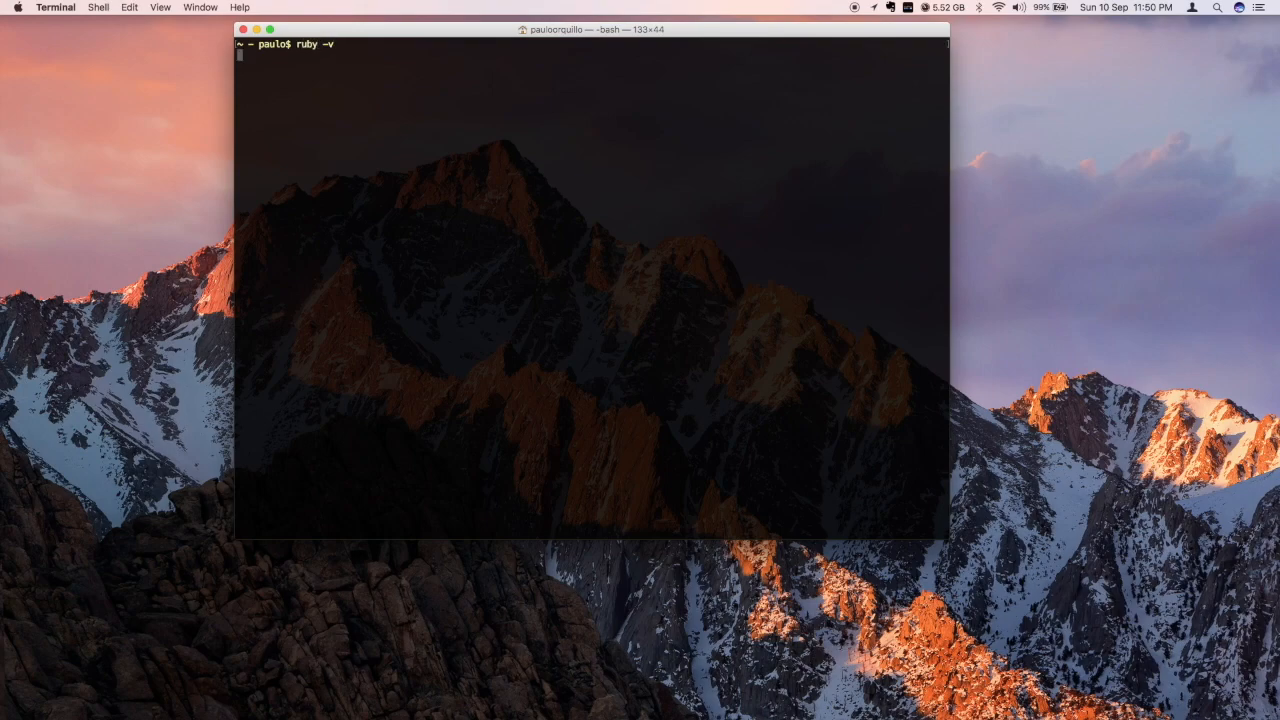
{"action": "key", "text": "Return"}
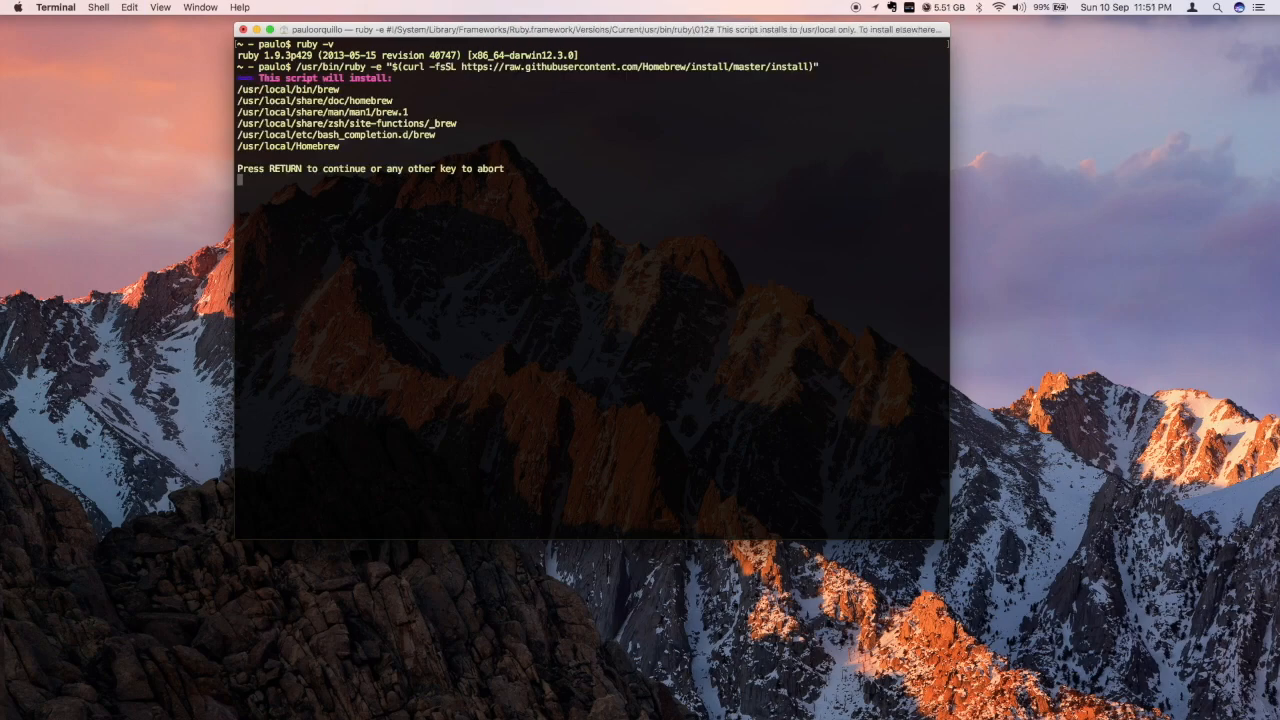
{"action": "key", "text": "Return"}
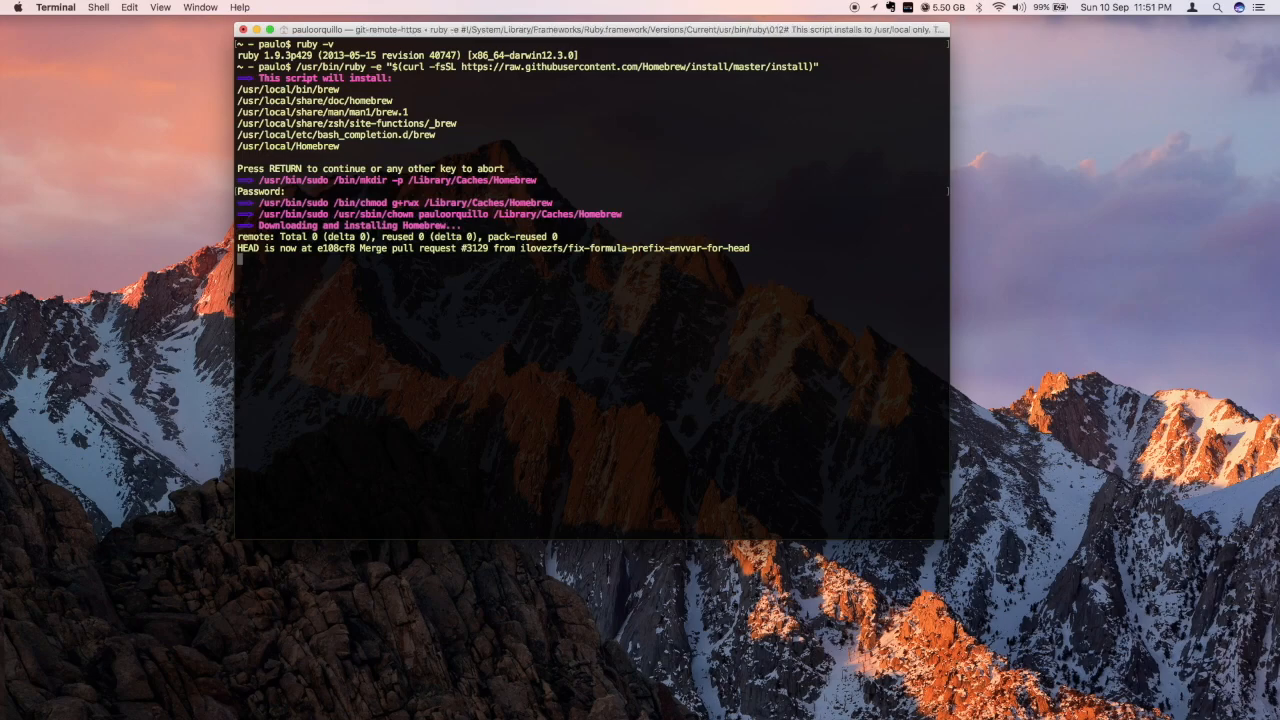
{"action": "key", "text": "Return"}
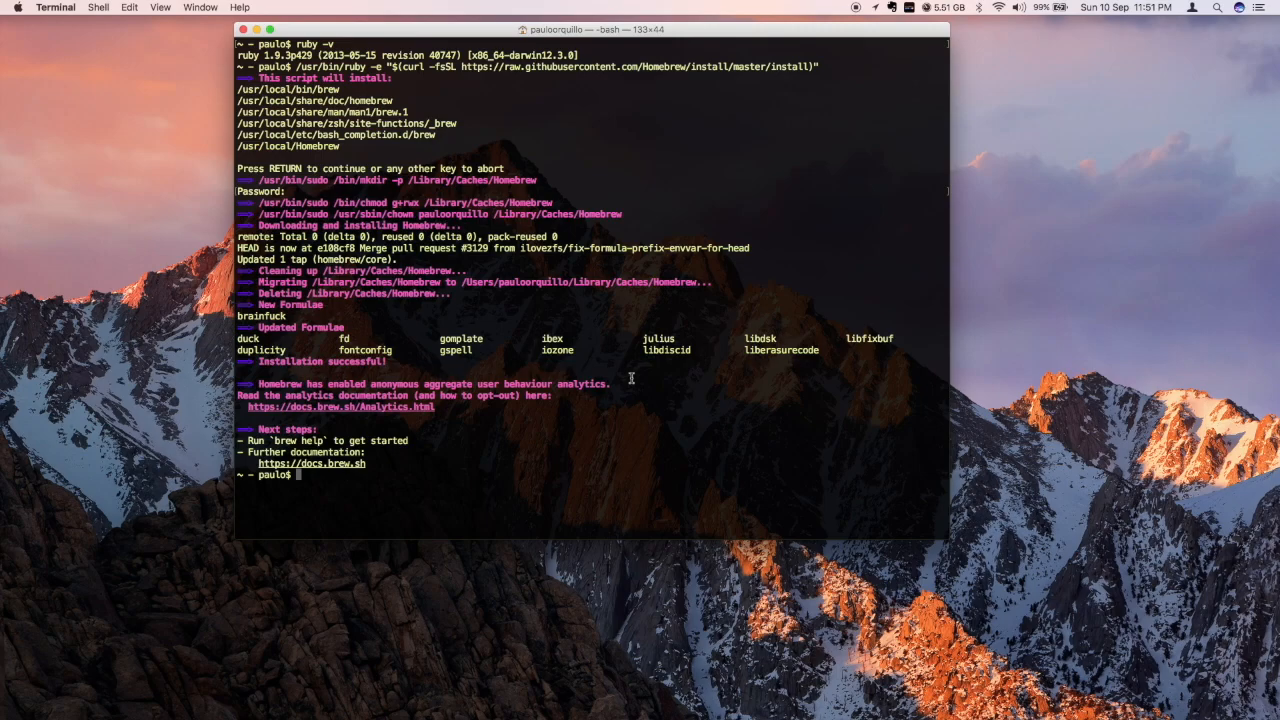
Run brew -v to confirm Homebrew 1.3.2 is installed.
{"action": "type", "text": "brew"}
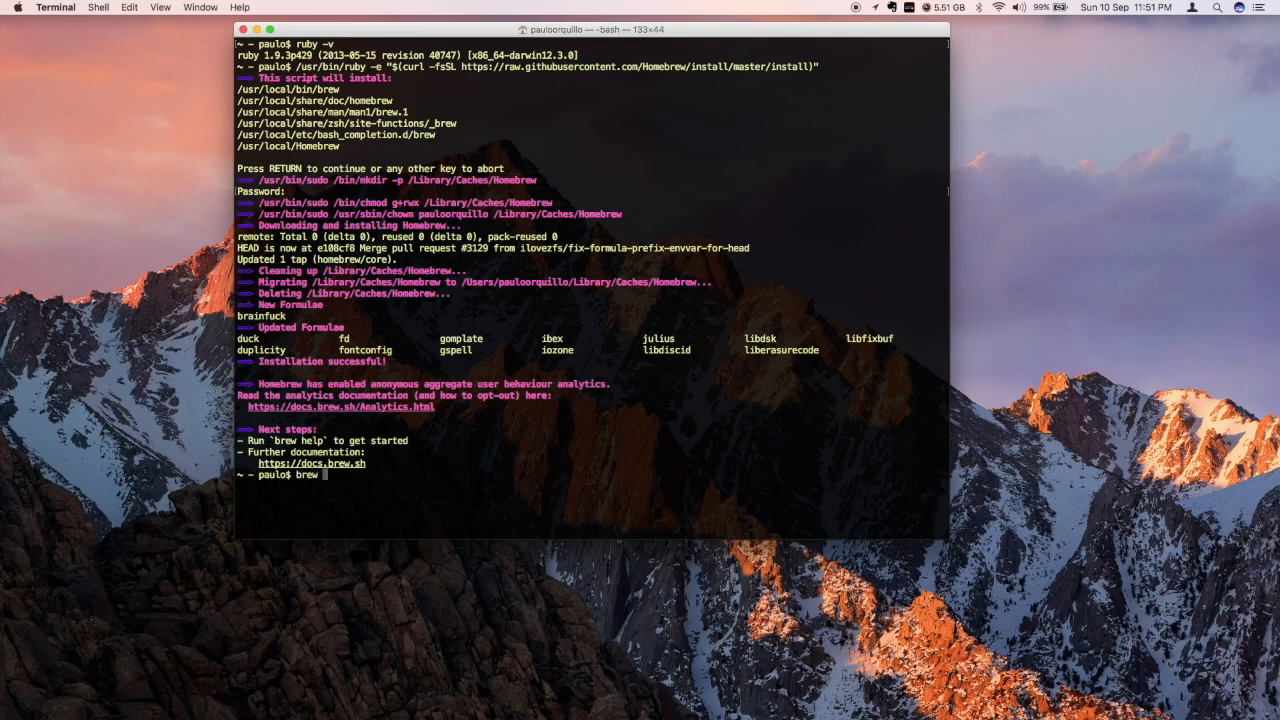
{"action": "type", "text": "-v"}
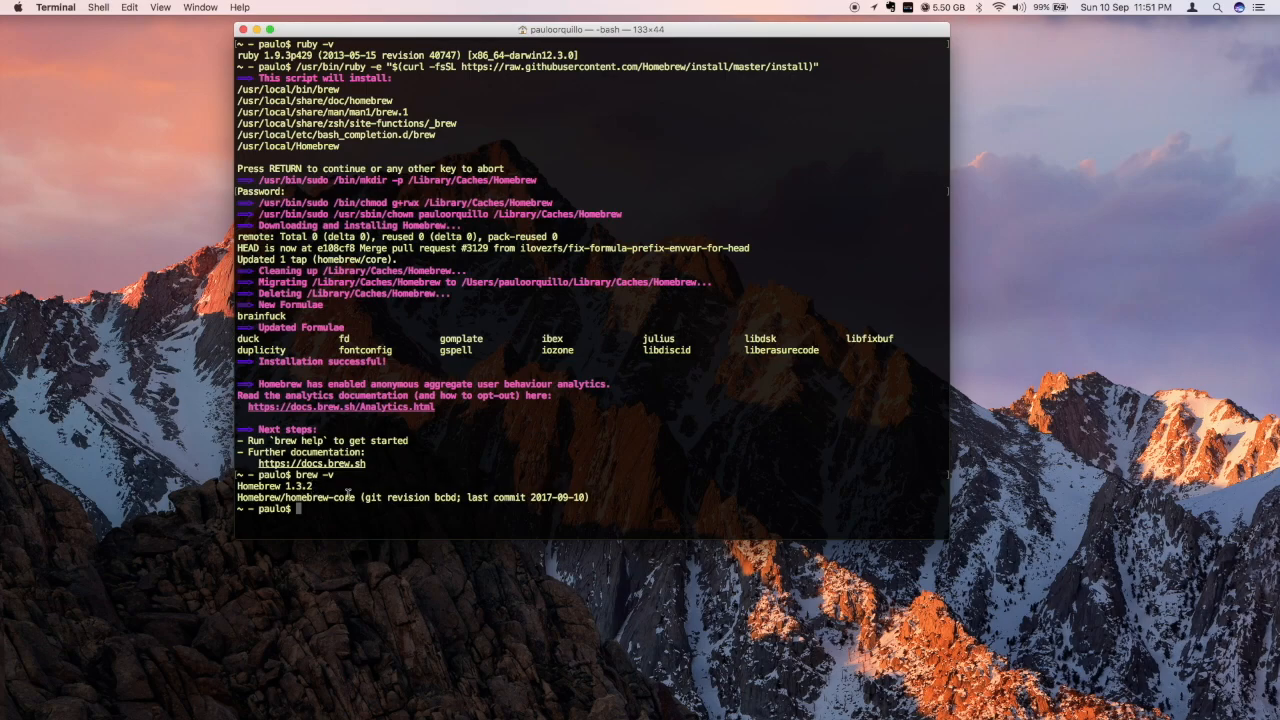
{"action": "mouse_move", "coordinate": [377, 507]}
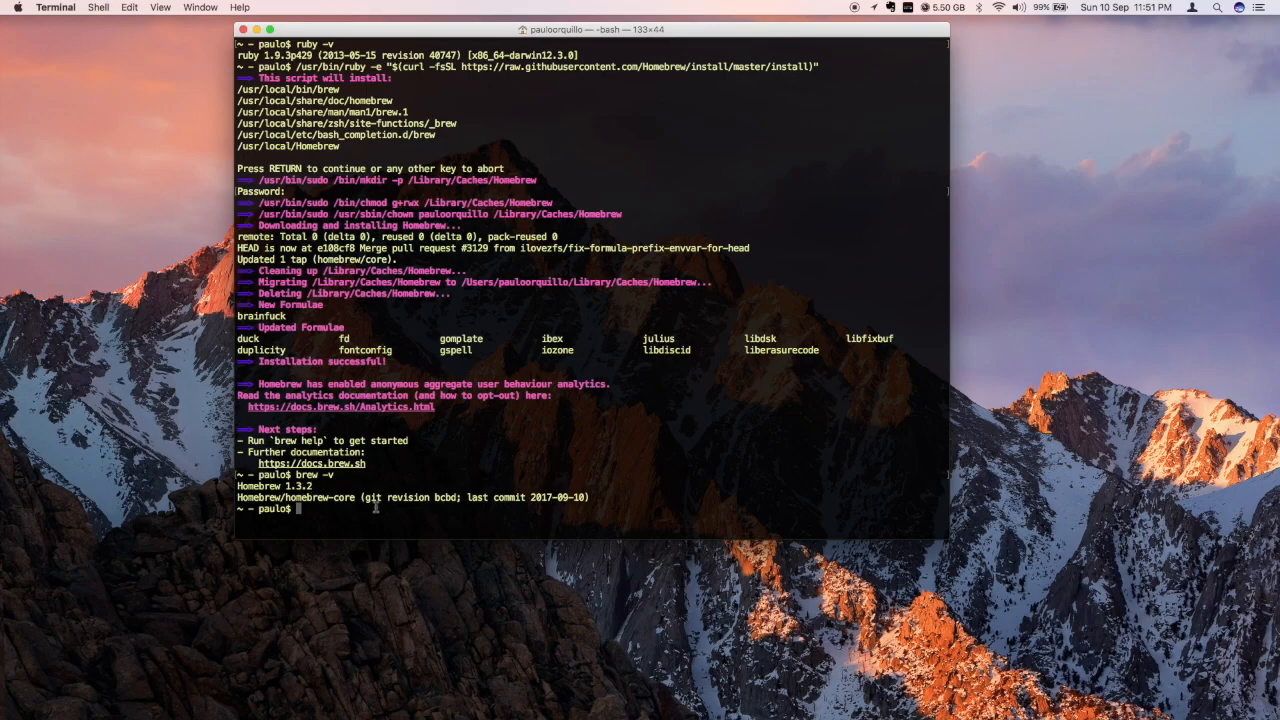
Clear the terminal and add the homebrew/php tap.
{"action": "type", "text": "clea"}
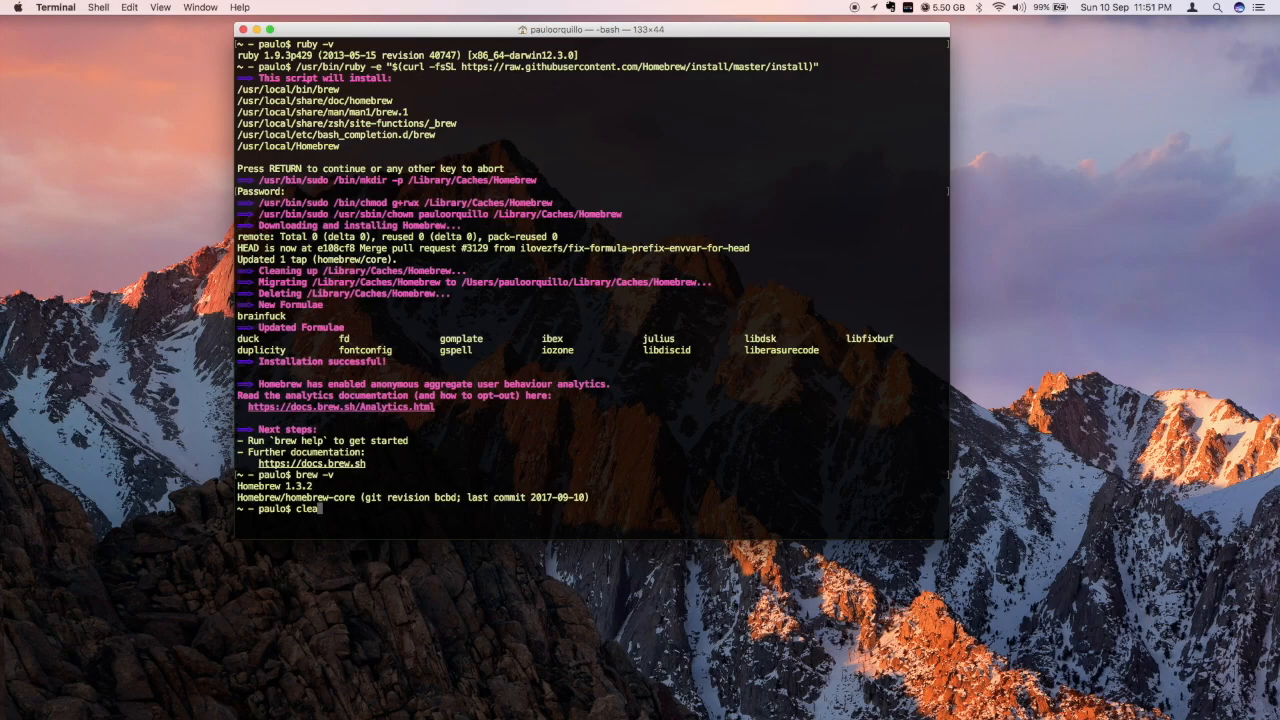
{"action": "key", "text": "enter"}
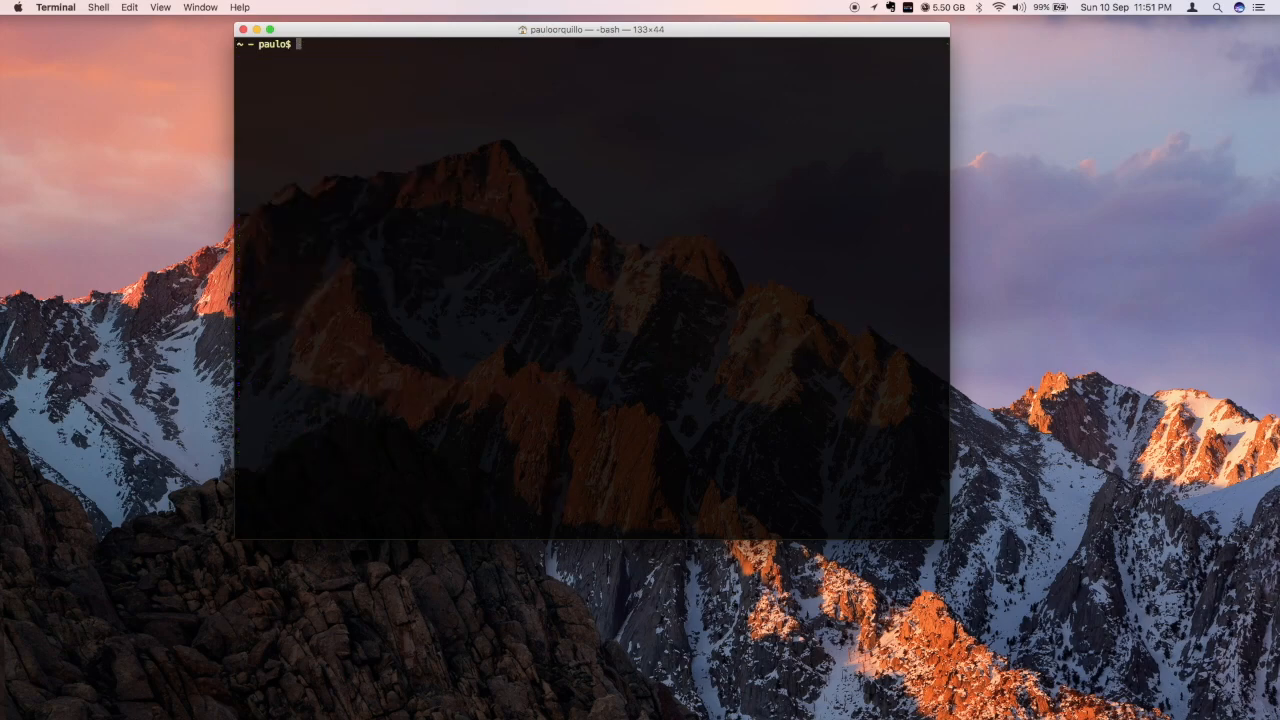
{"action": "mouse_move", "coordinate": [576, 327]}
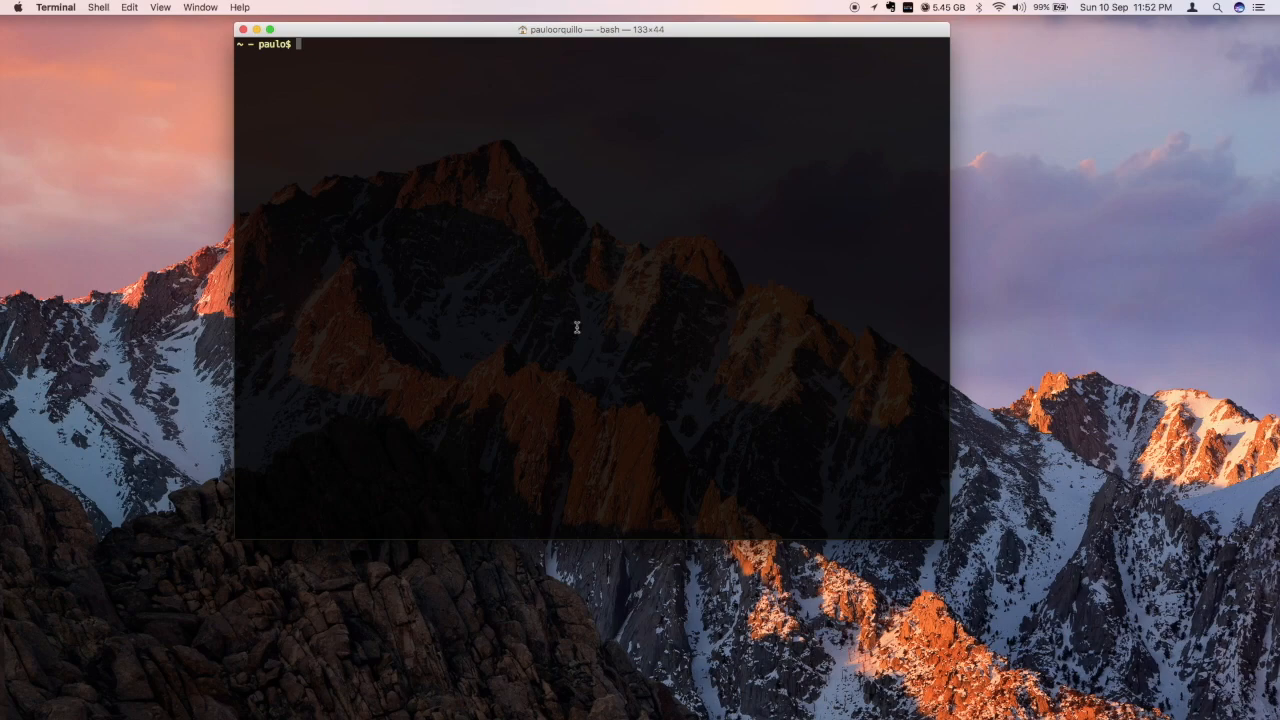
{"action": "type", "text": "bresa"}
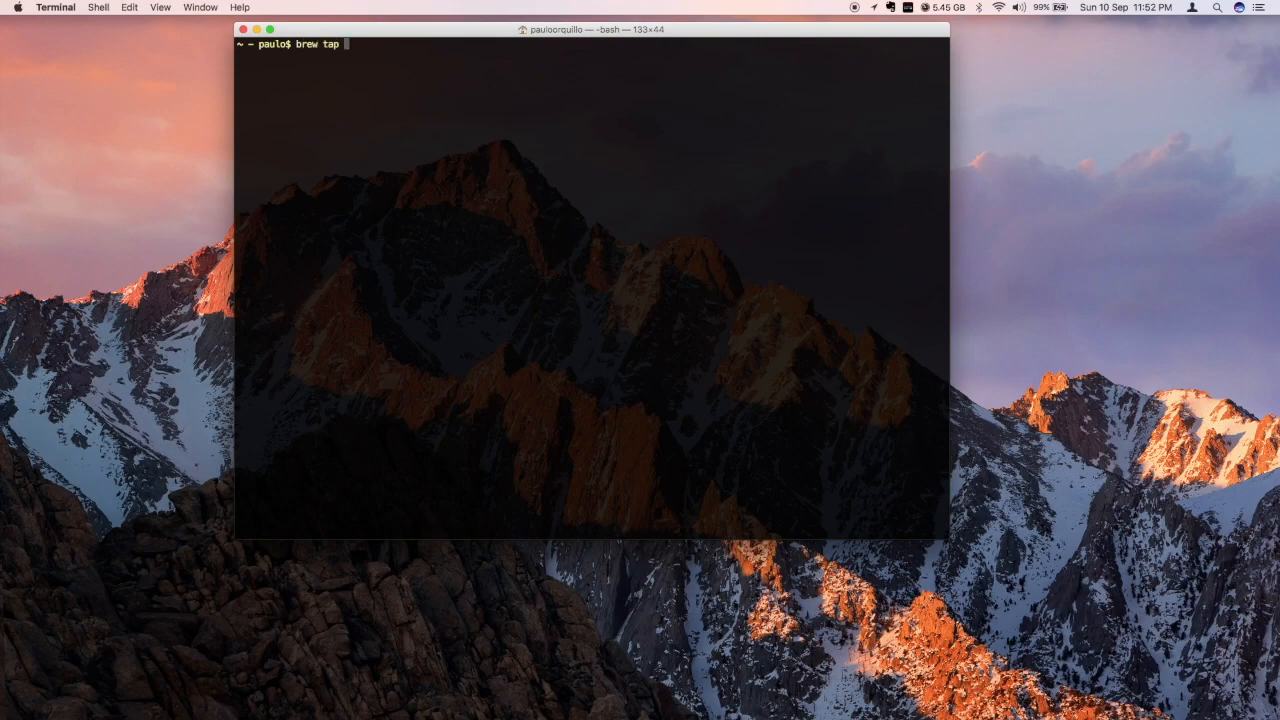
{"action": "type", "text": "homebrew/"}
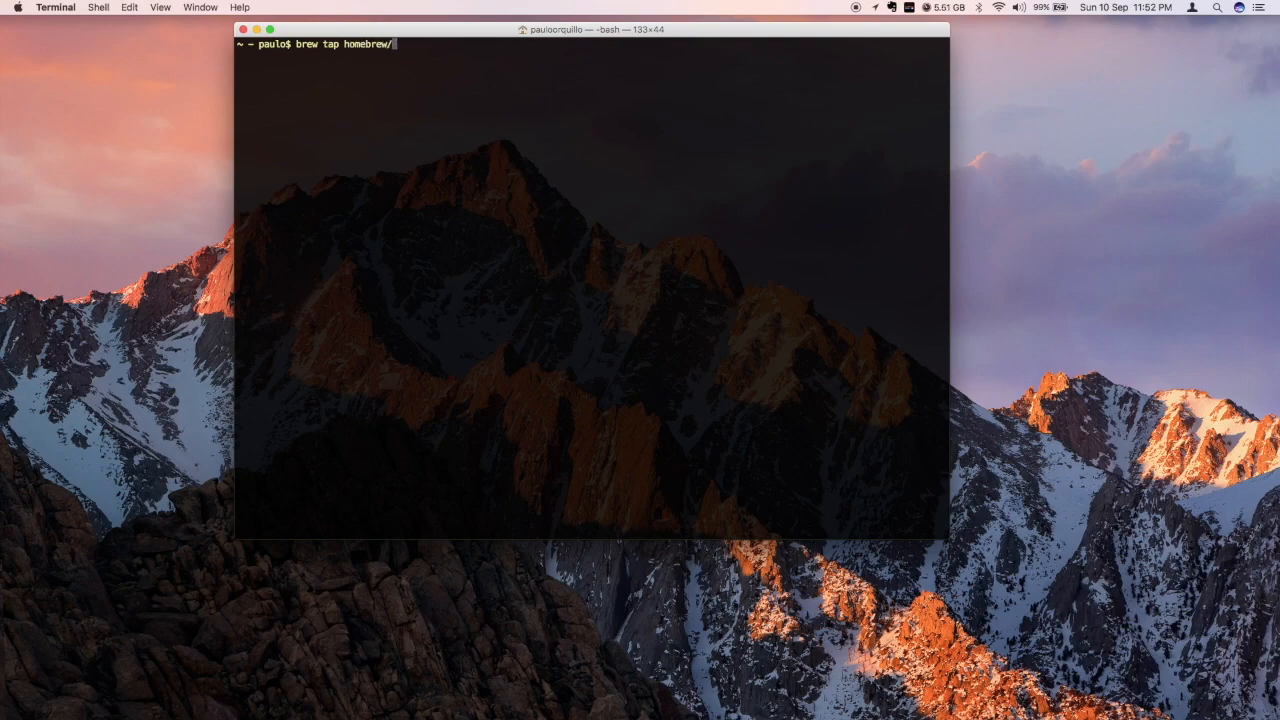
{"action": "type", "text": "php"}
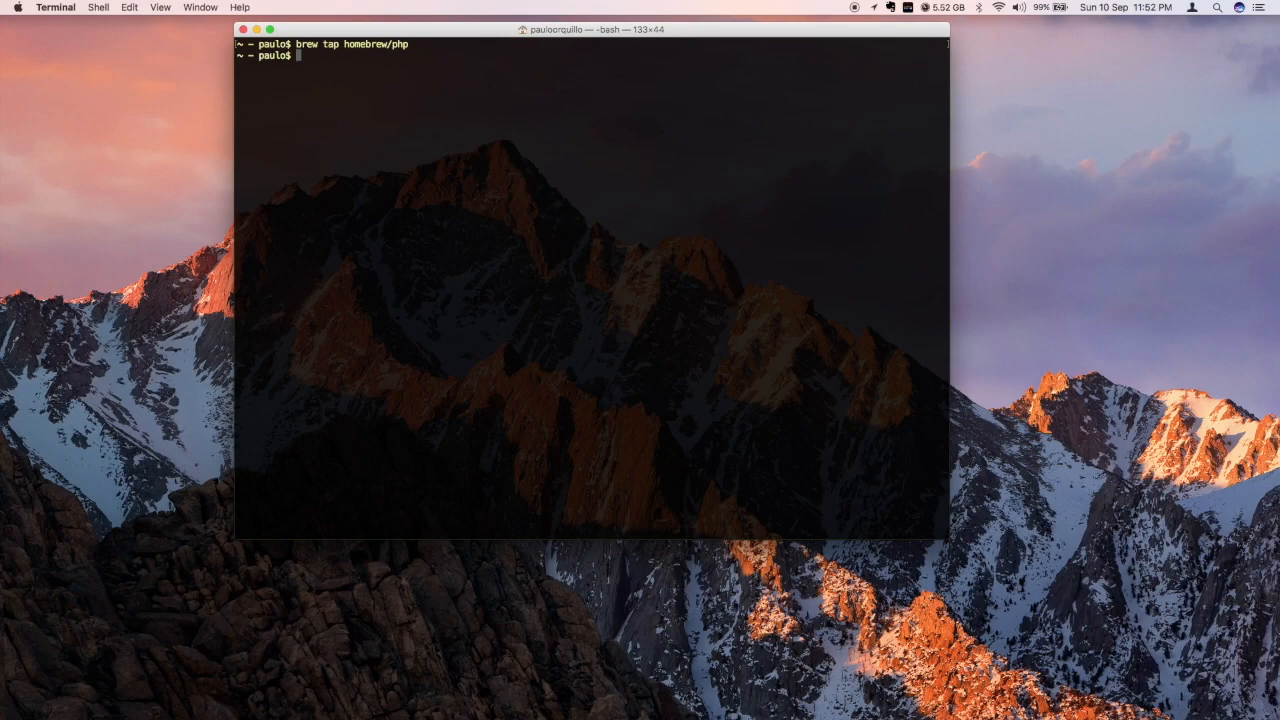
Install php71 with the --with-httpd24 option.
{"action": "type", "text": "brew inst"}
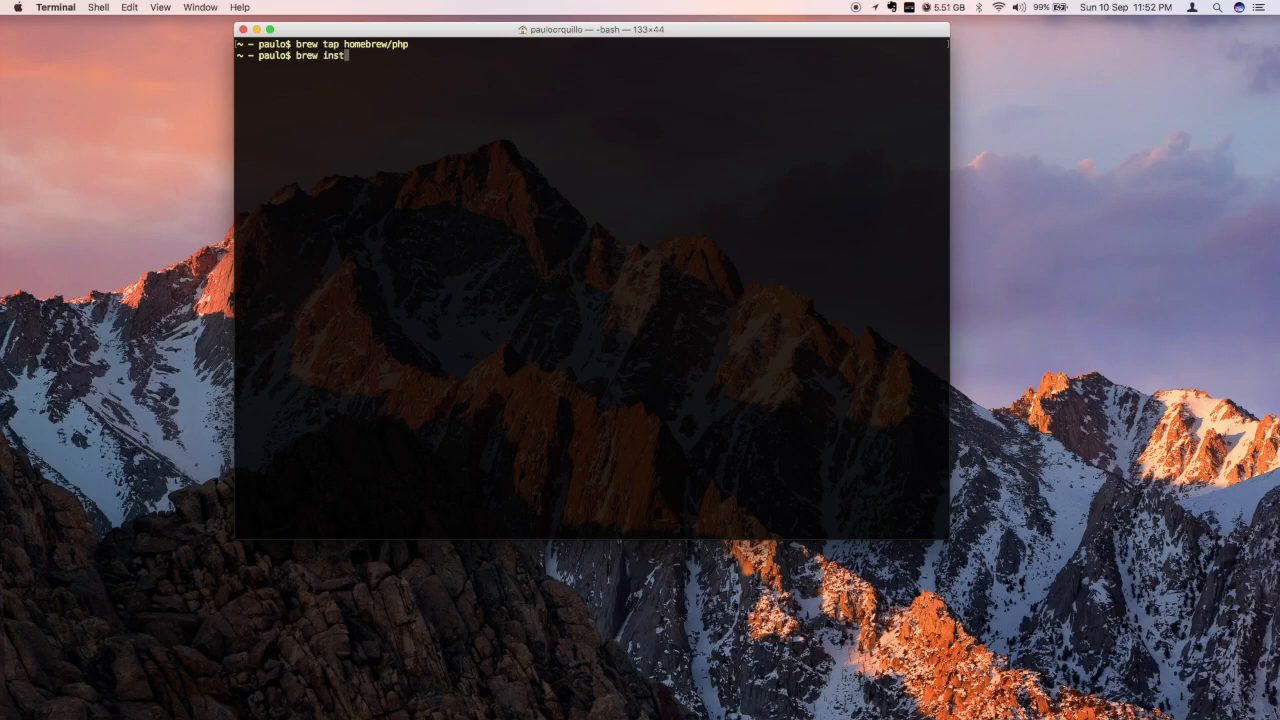
{"action": "type", "text": "all php"}
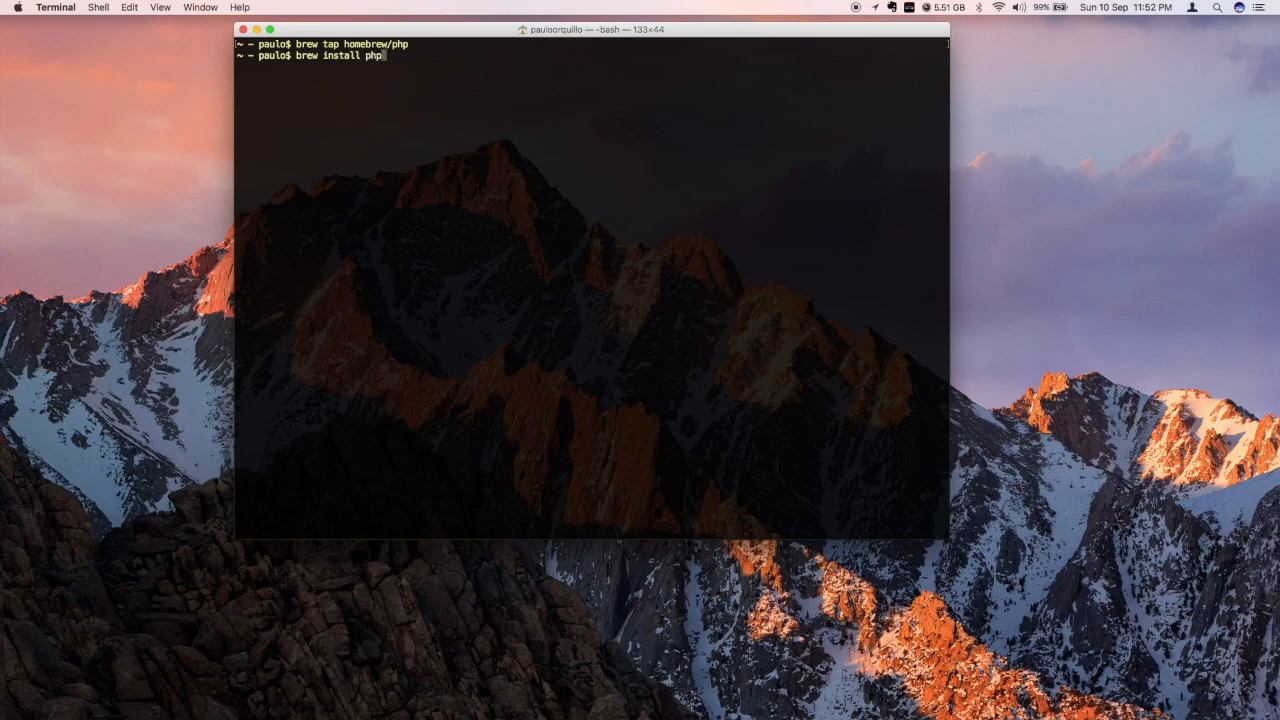
{"action": "type", "text": "71"}
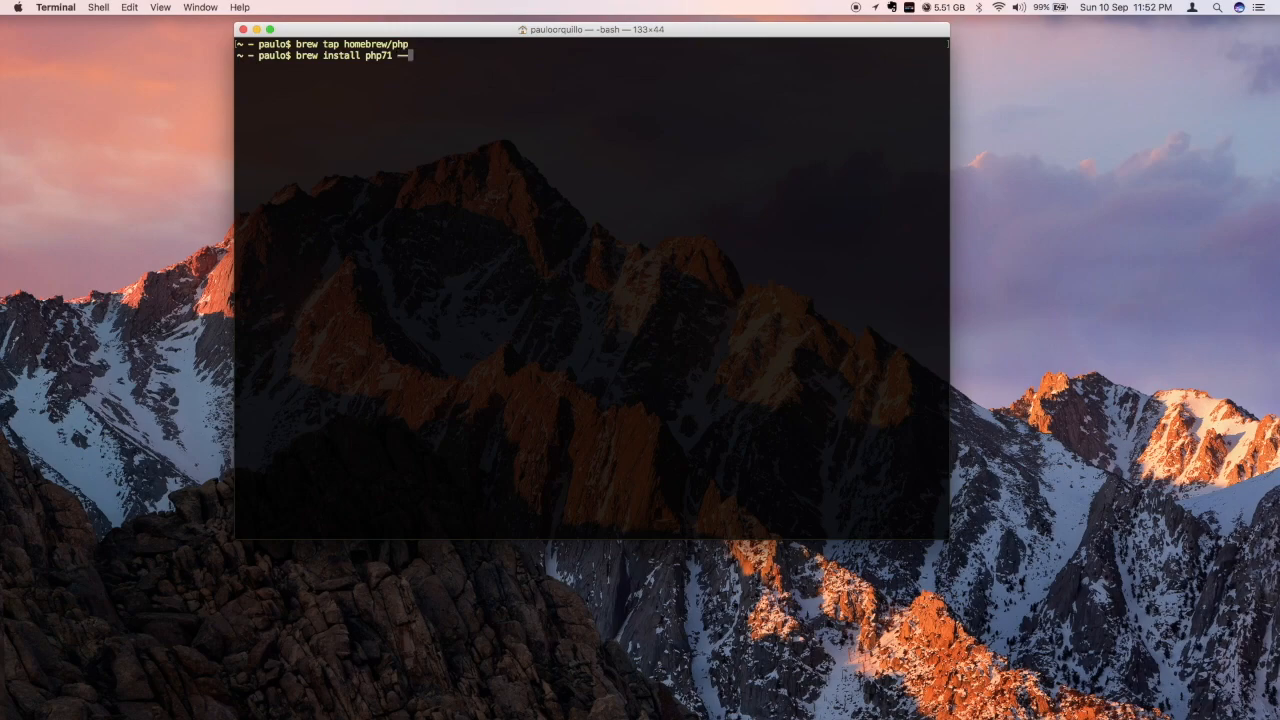
{"action": "type", "text": "--with-h"}
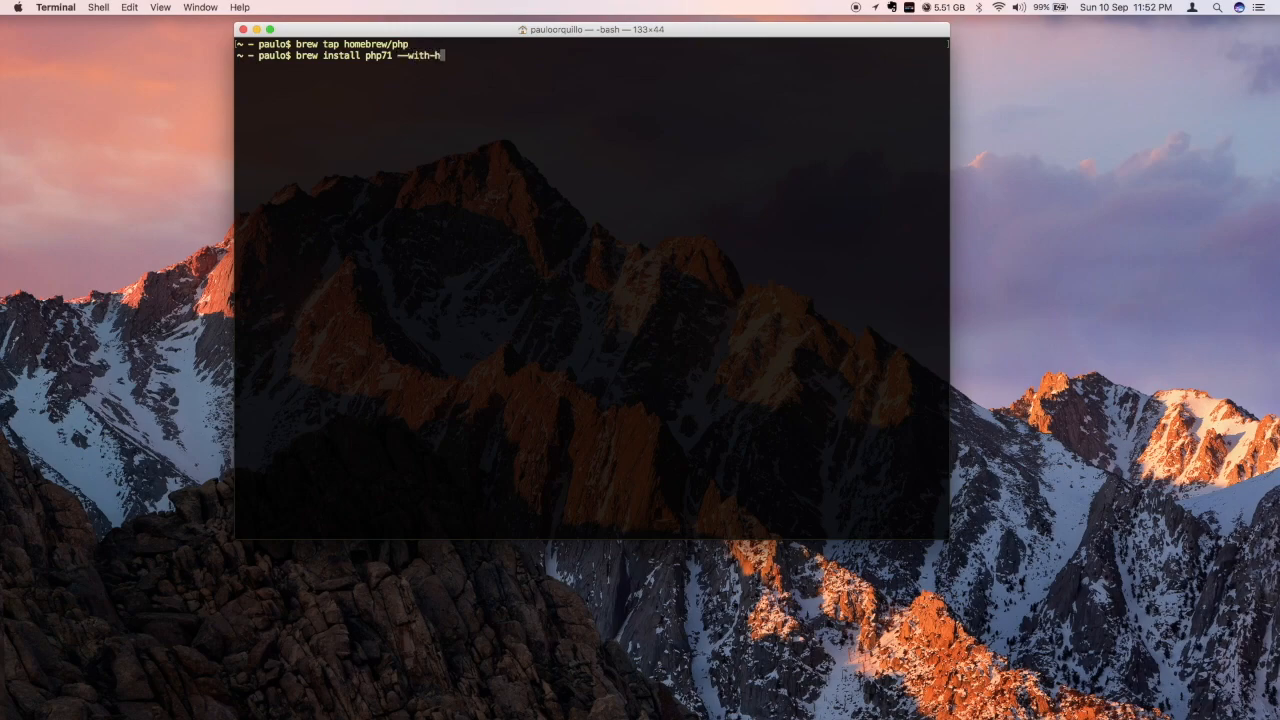
{"action": "type", "text": "ttpd2"}
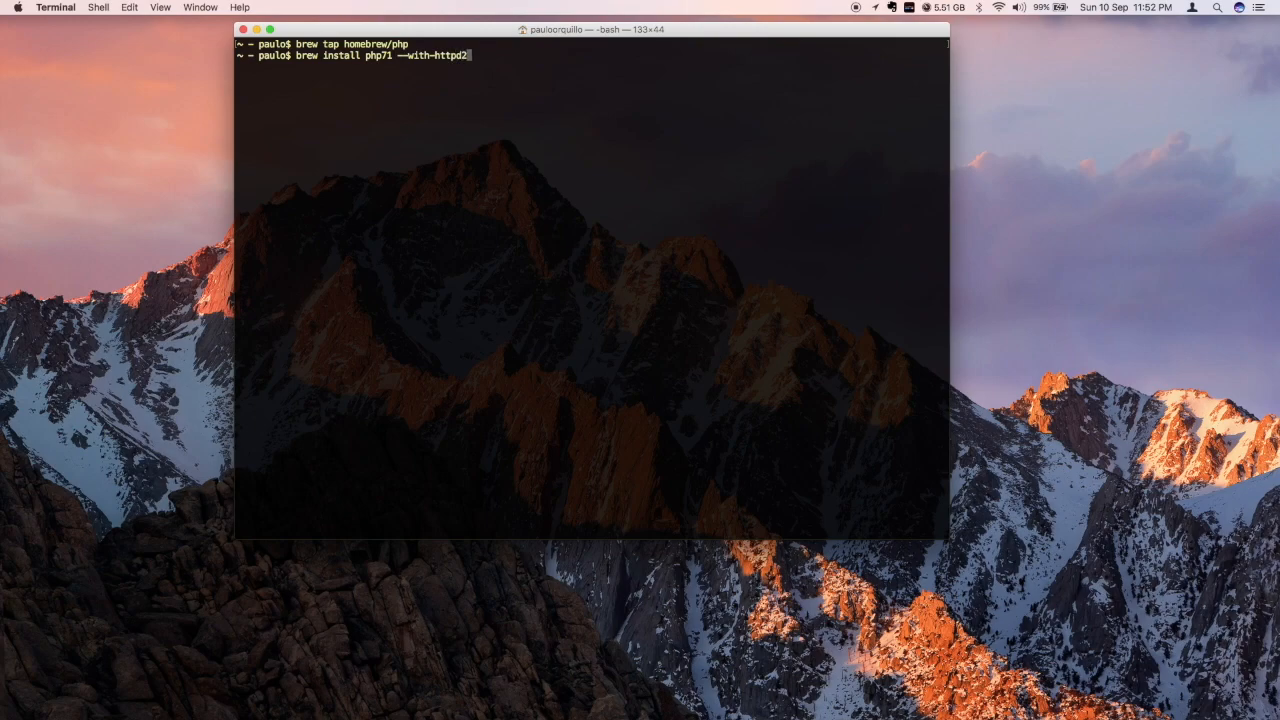
{"action": "type", "text": "4"}
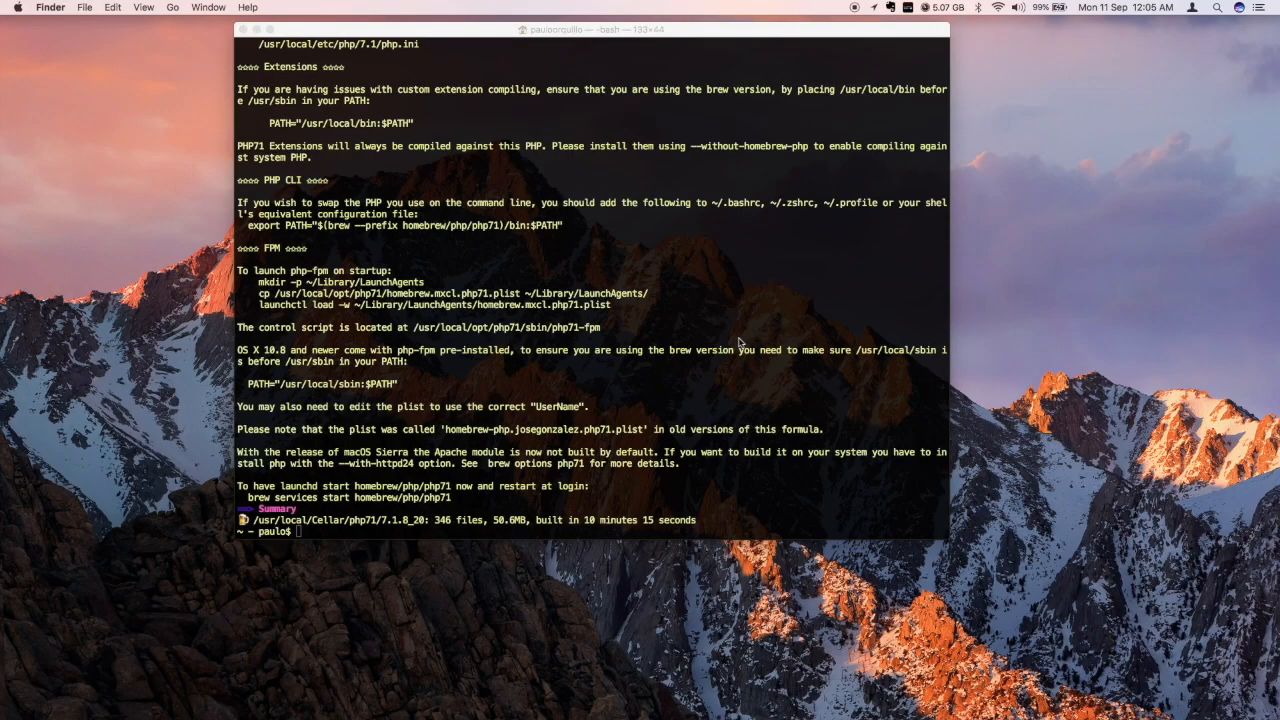
{"action": "mouse_move", "coordinate": [615, 387]}
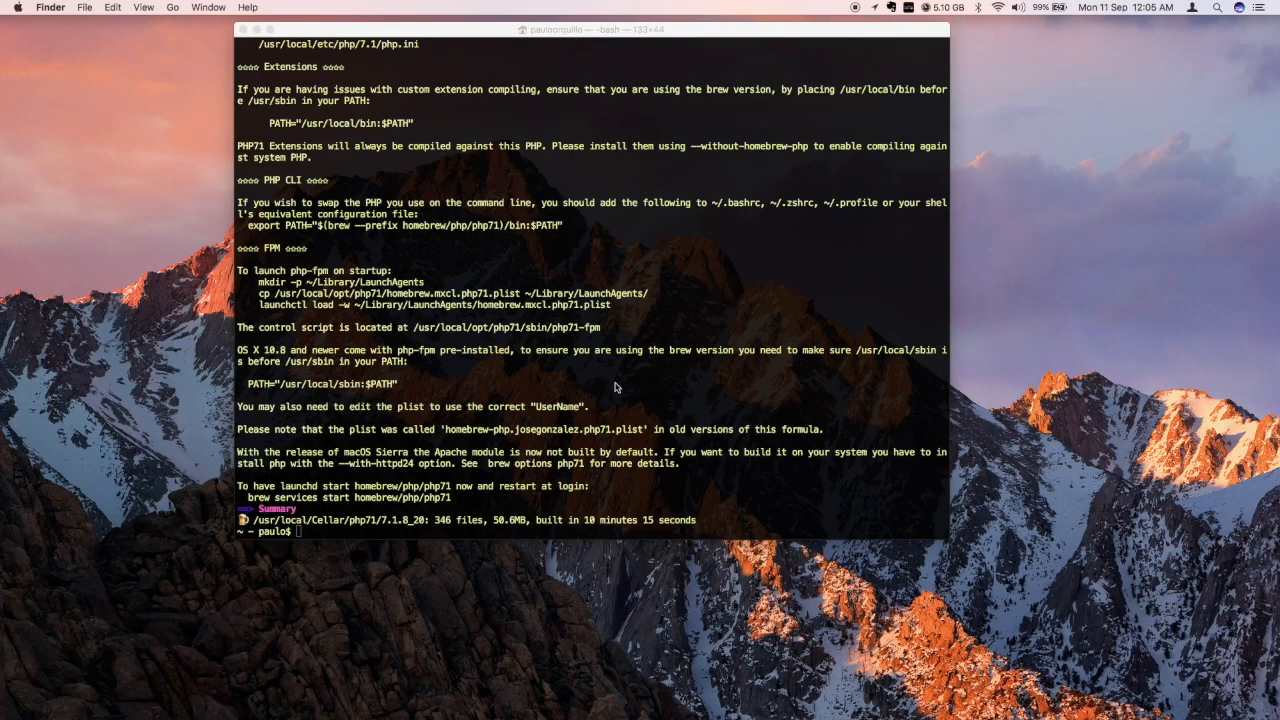
{"action": "mouse_move", "coordinate": [458, 340]}
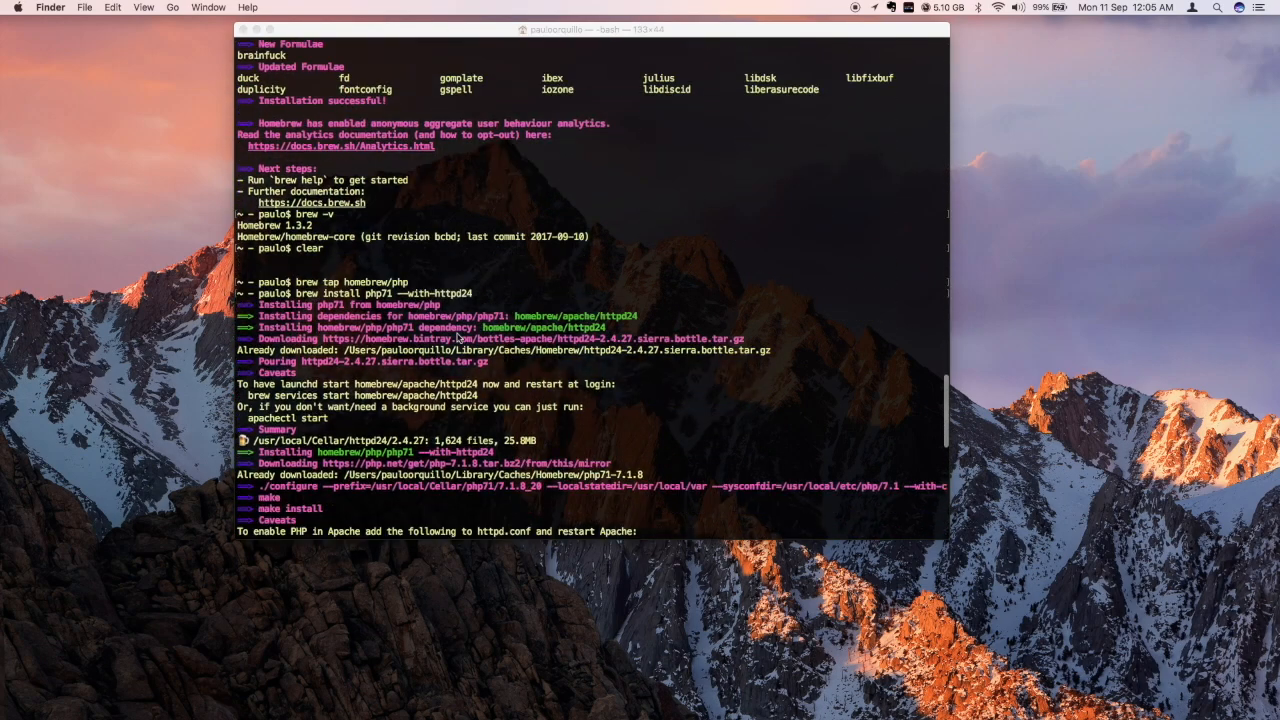
{"action": "scroll", "scroll_direction": "down", "scroll_amount": 3}
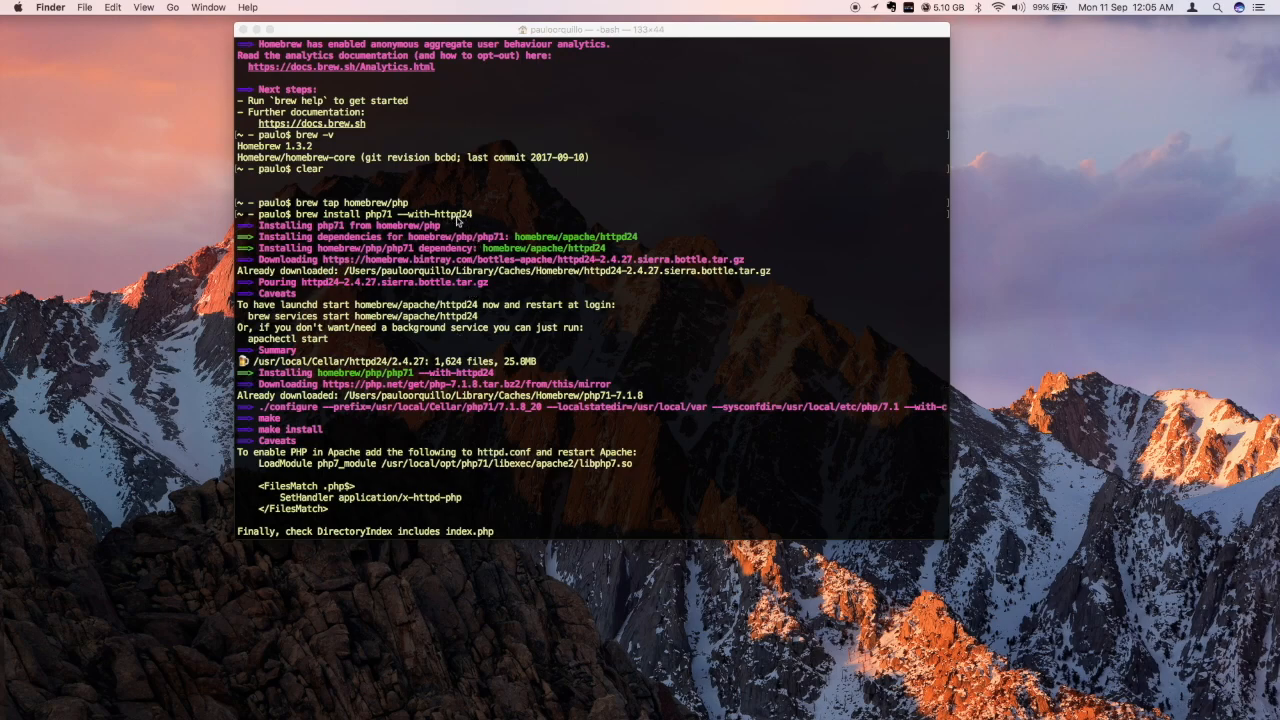
{"action": "mouse_move", "coordinate": [497, 227]}
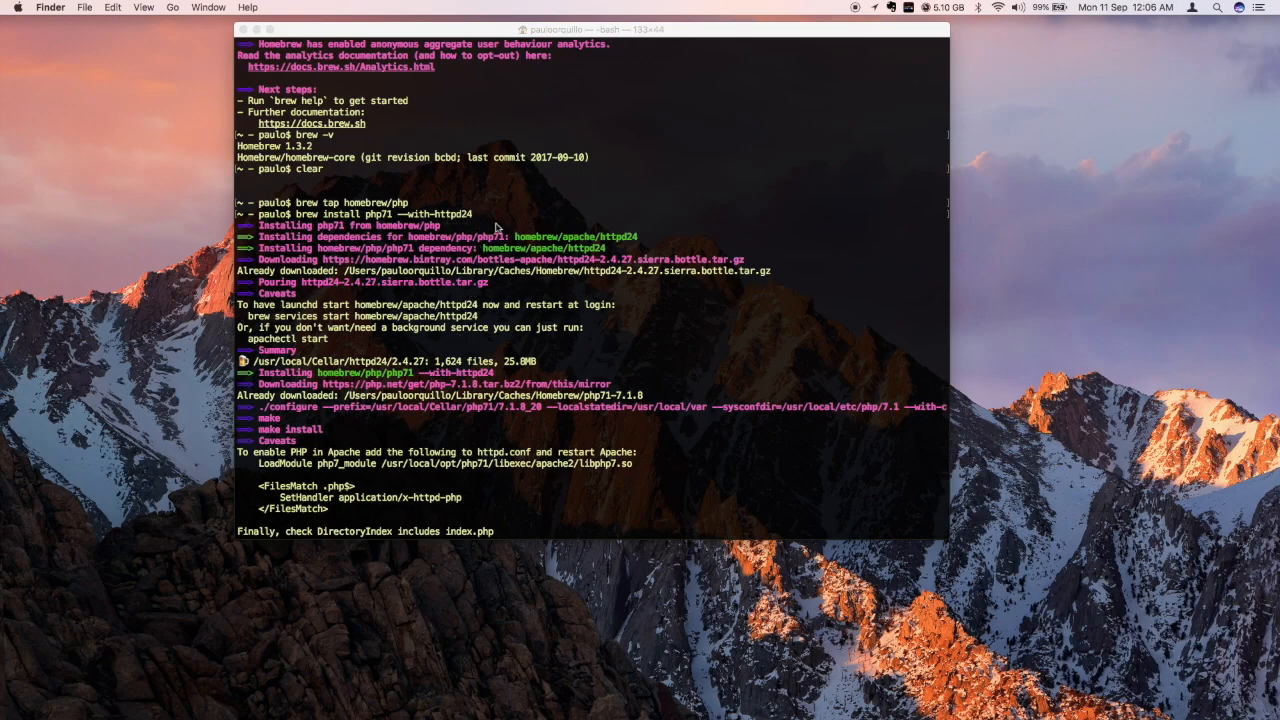
{"action": "scroll", "scroll_direction": "down", "scroll_amount": 3}
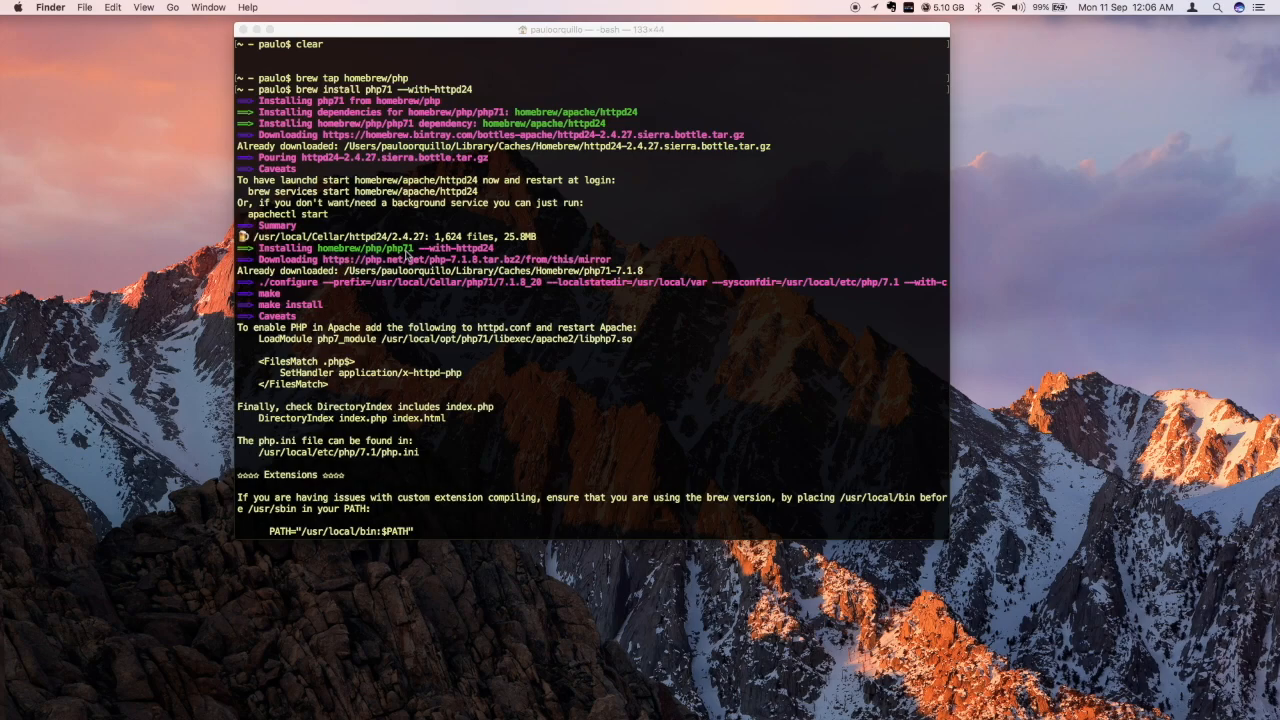
{"action": "scroll", "scroll_direction": "down", "scroll_amount": 3}
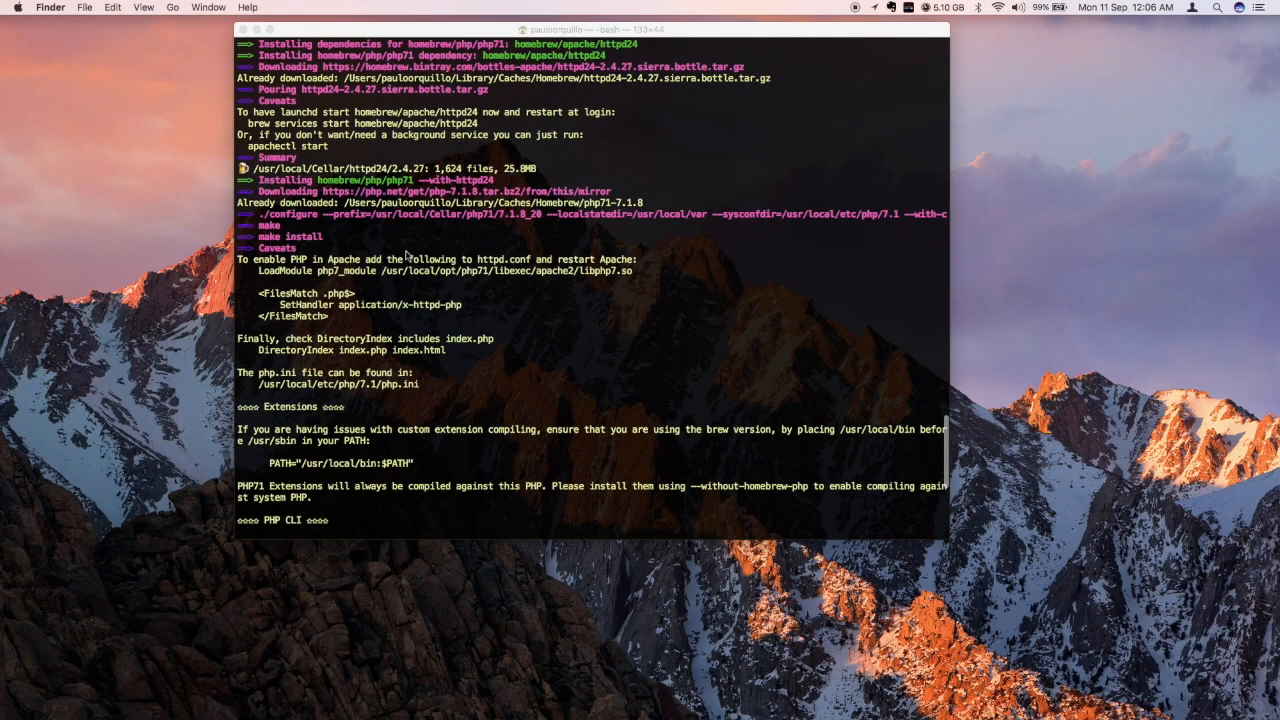
{"action": "scroll", "scroll_direction": "down", "scroll_amount": 3}
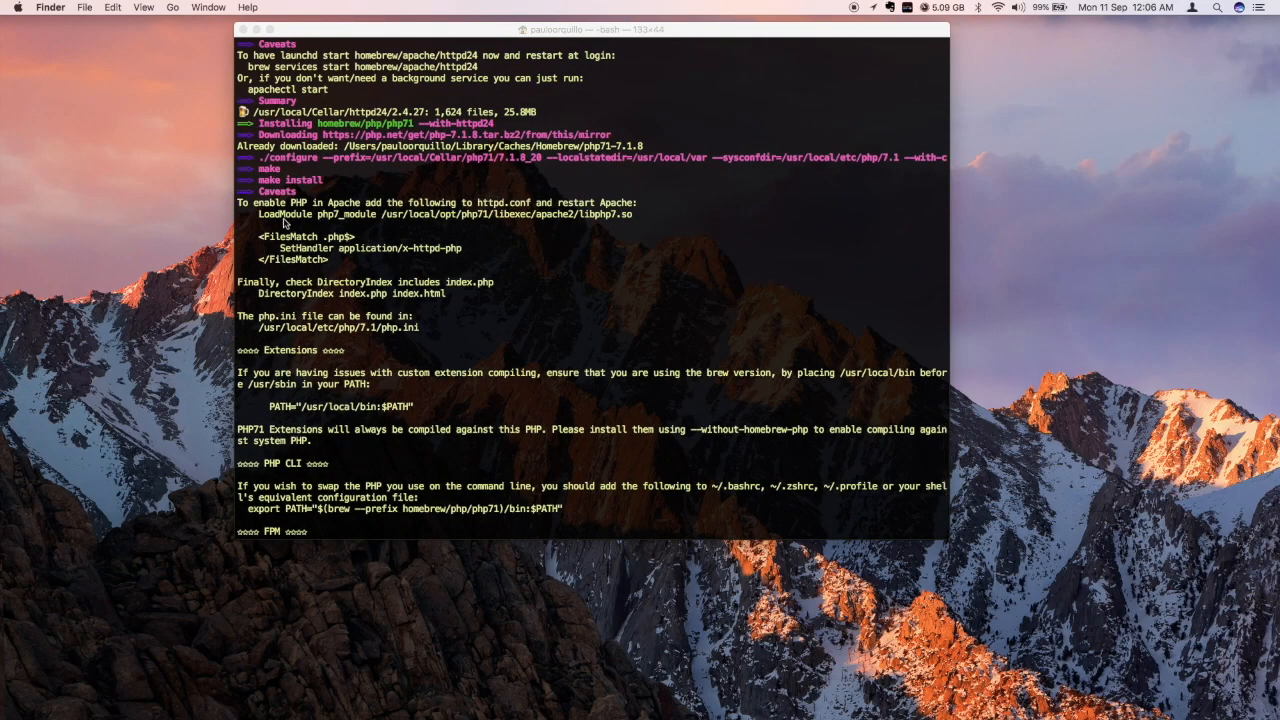
{"action": "mouse_move", "coordinate": [262, 226]}
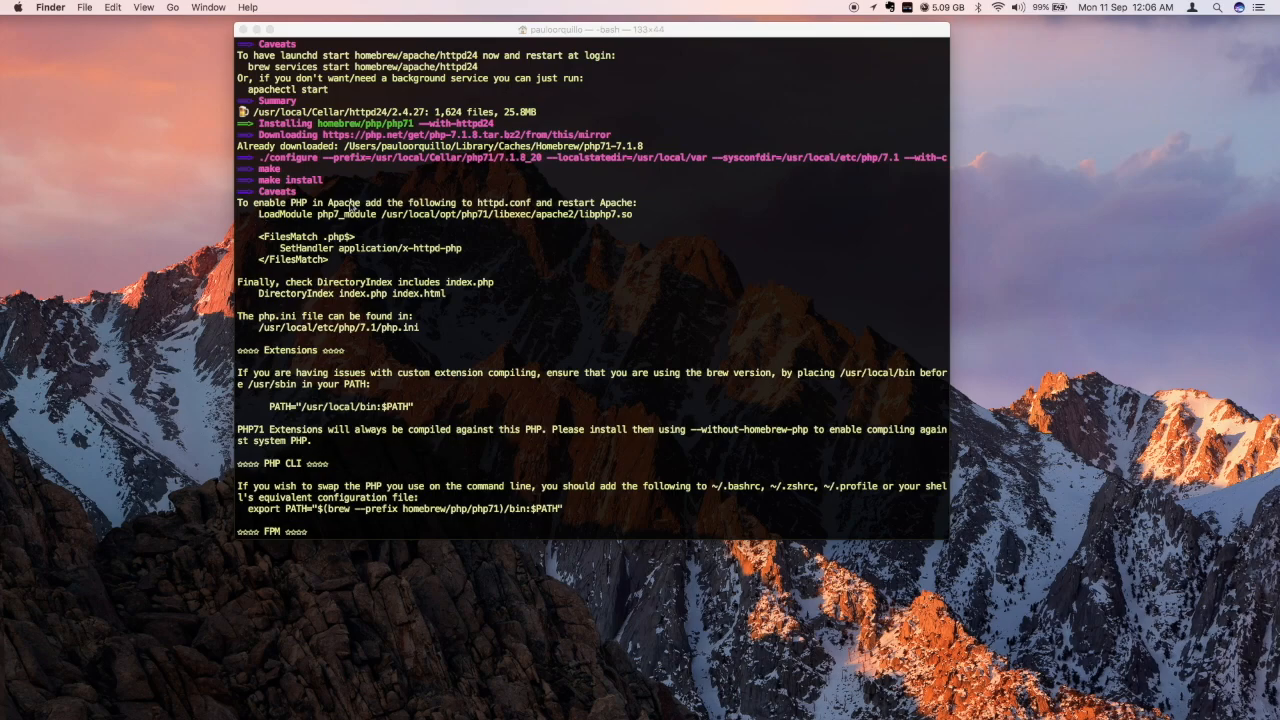
{"action": "mouse_move", "coordinate": [524, 223]}
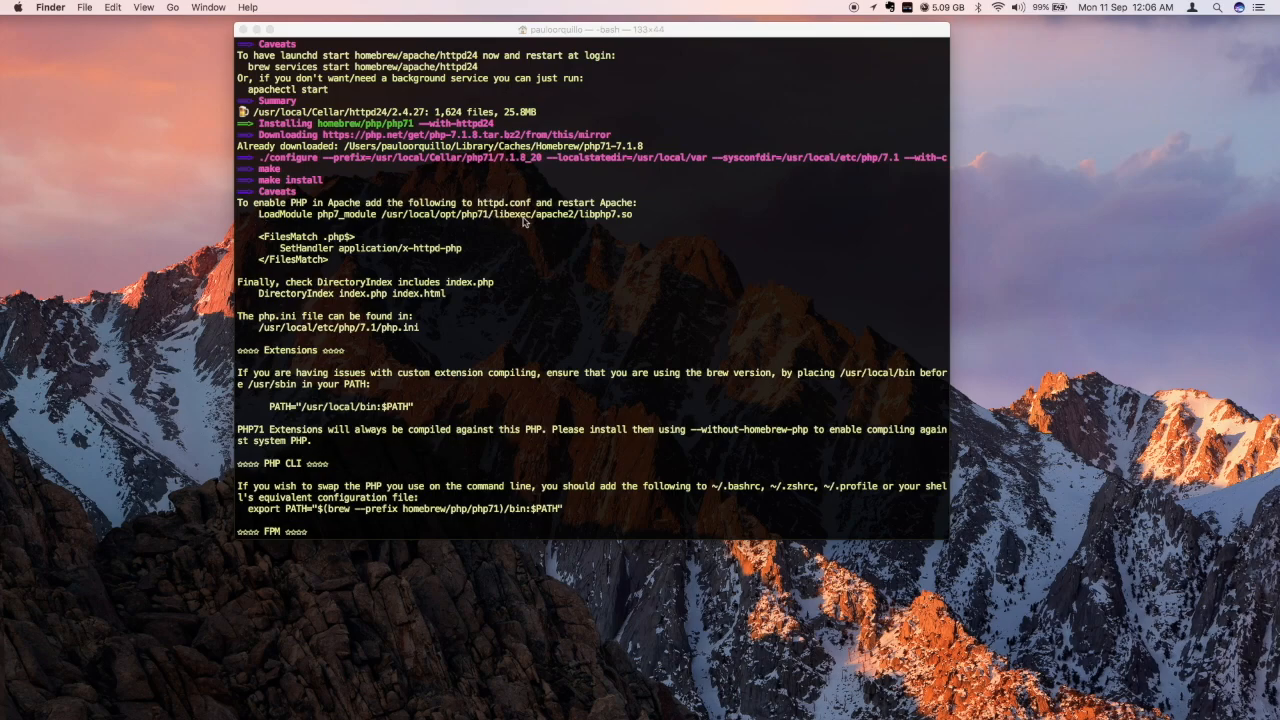
{"action": "mouse_move", "coordinate": [448, 243]}
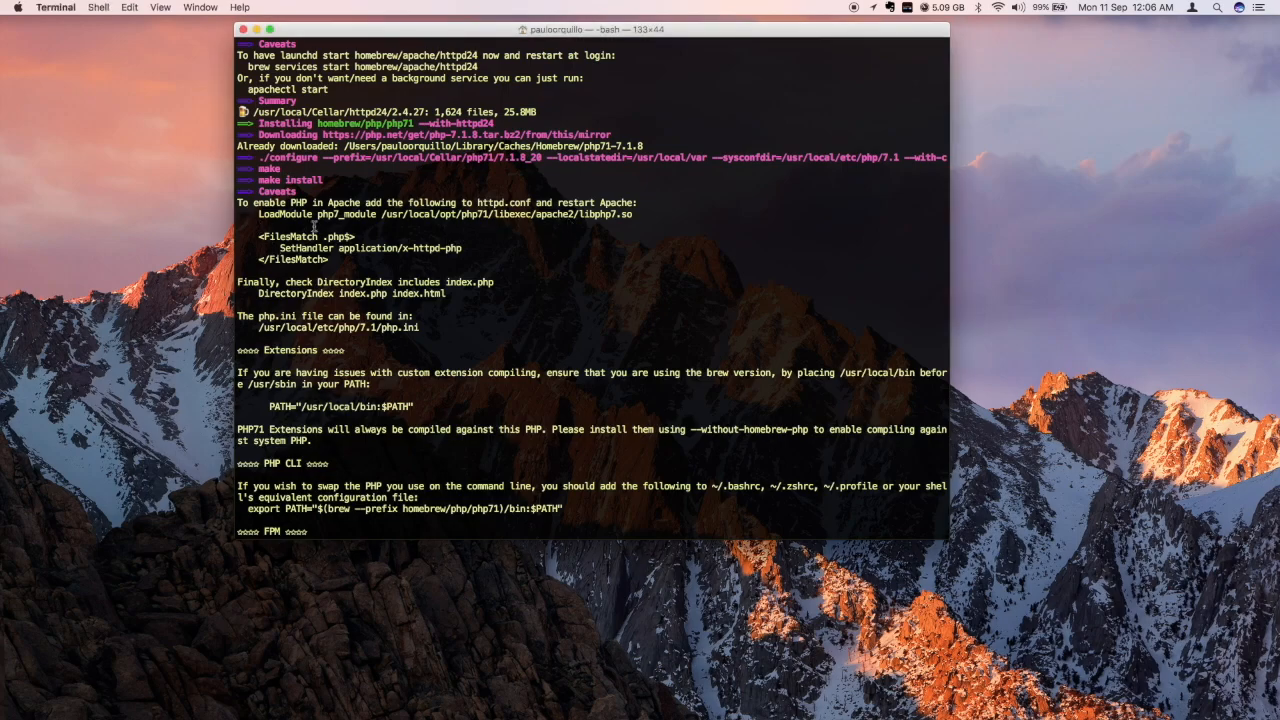
Copy the LoadModule and FilesMatch lines from the php71 caveats and reach the build summary.
{"action": "left_click_drag", "start_coordinate": [258, 214], "coordinate": [328, 259]}
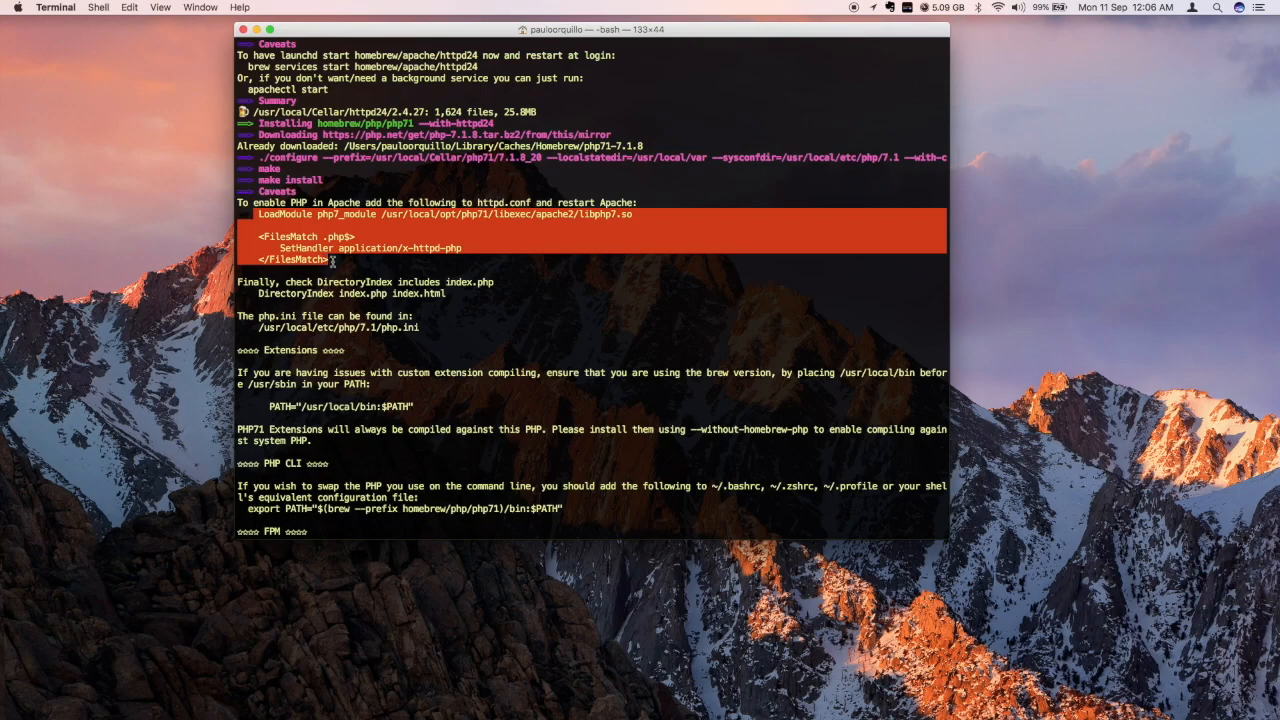
{"action": "mouse_move", "coordinate": [967, 295]}
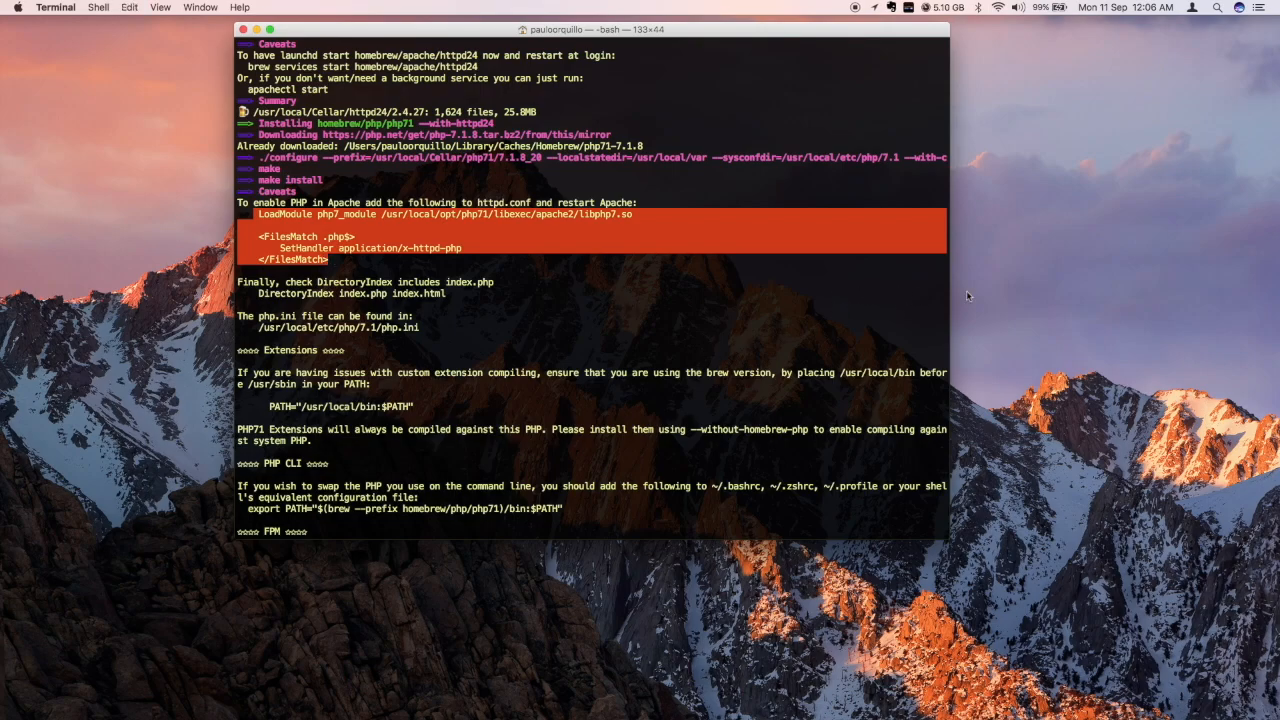
{"action": "mouse_move", "coordinate": [705, 333]}
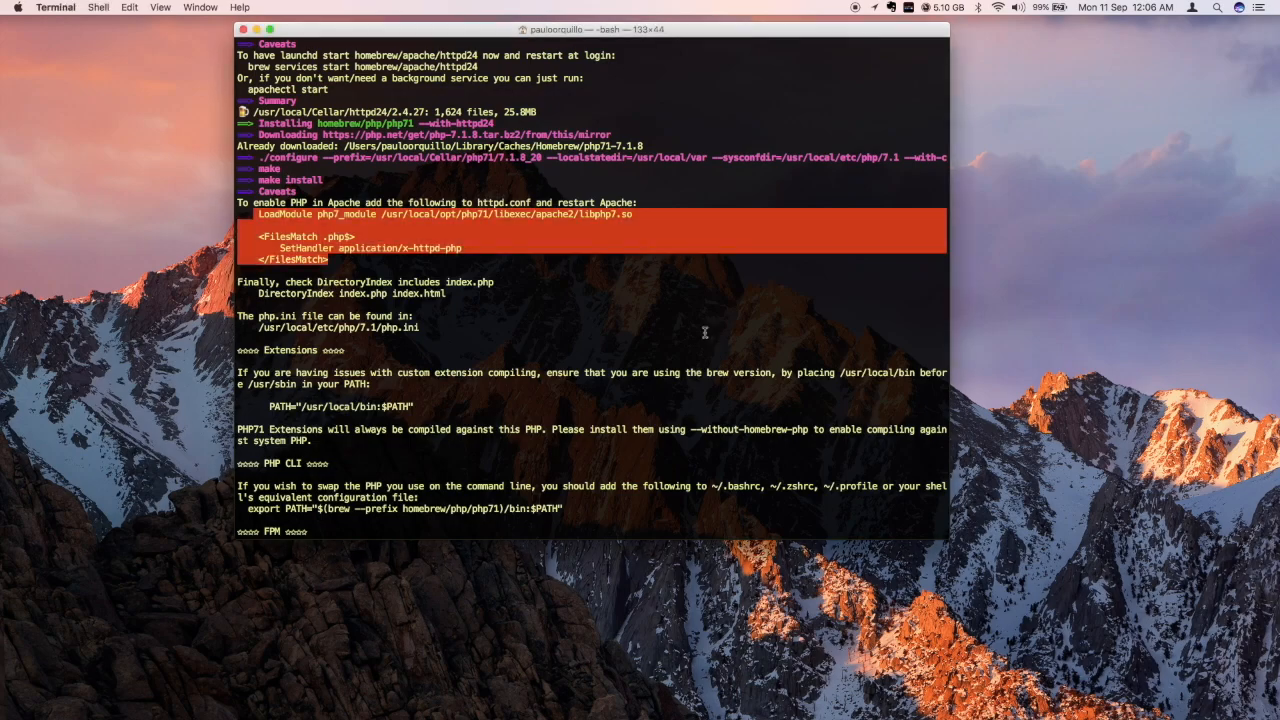
{"action": "scroll", "scroll_direction": "down", "scroll_amount": 3}
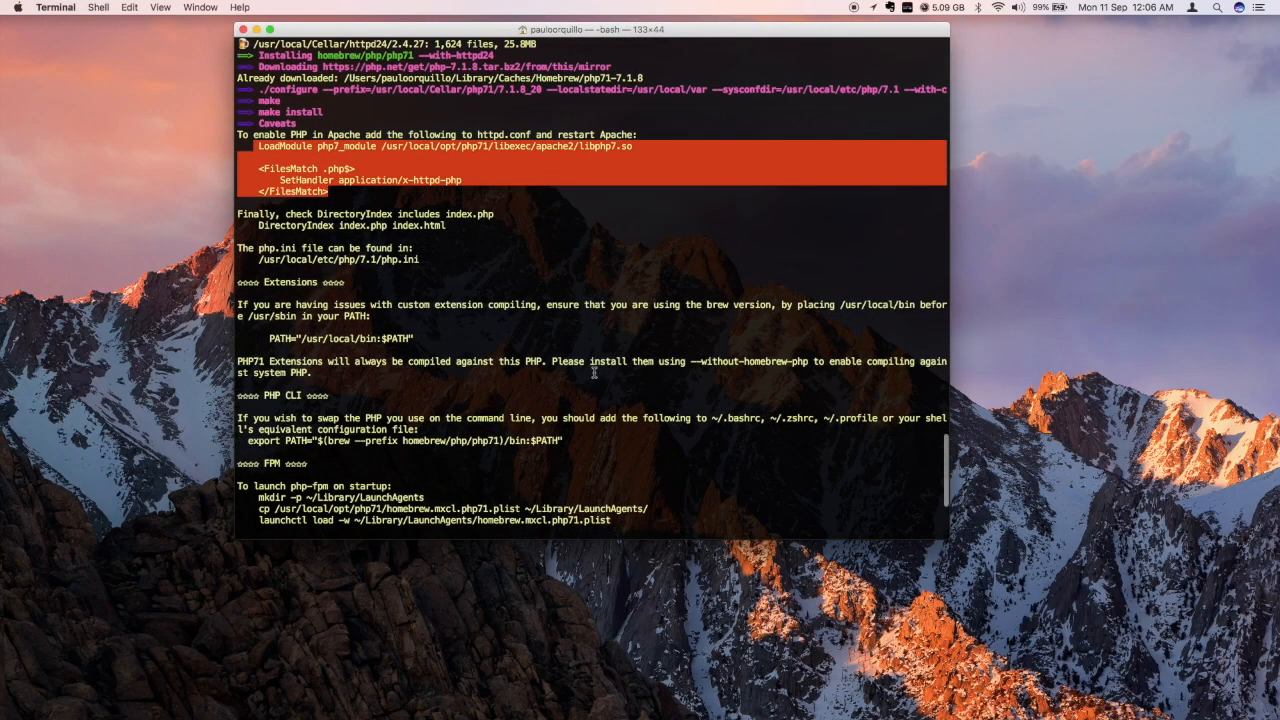
{"action": "scroll", "scroll_direction": "down", "scroll_amount": 3}
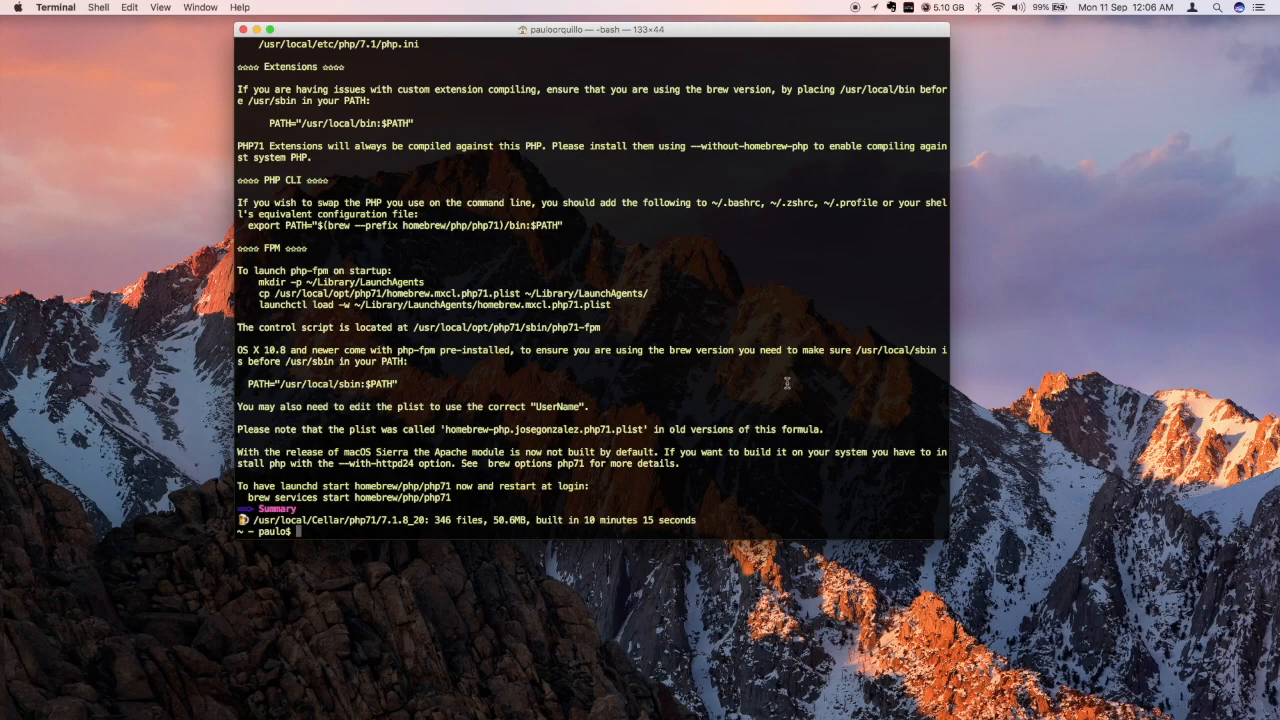
{"action": "type", "text": "cle"}
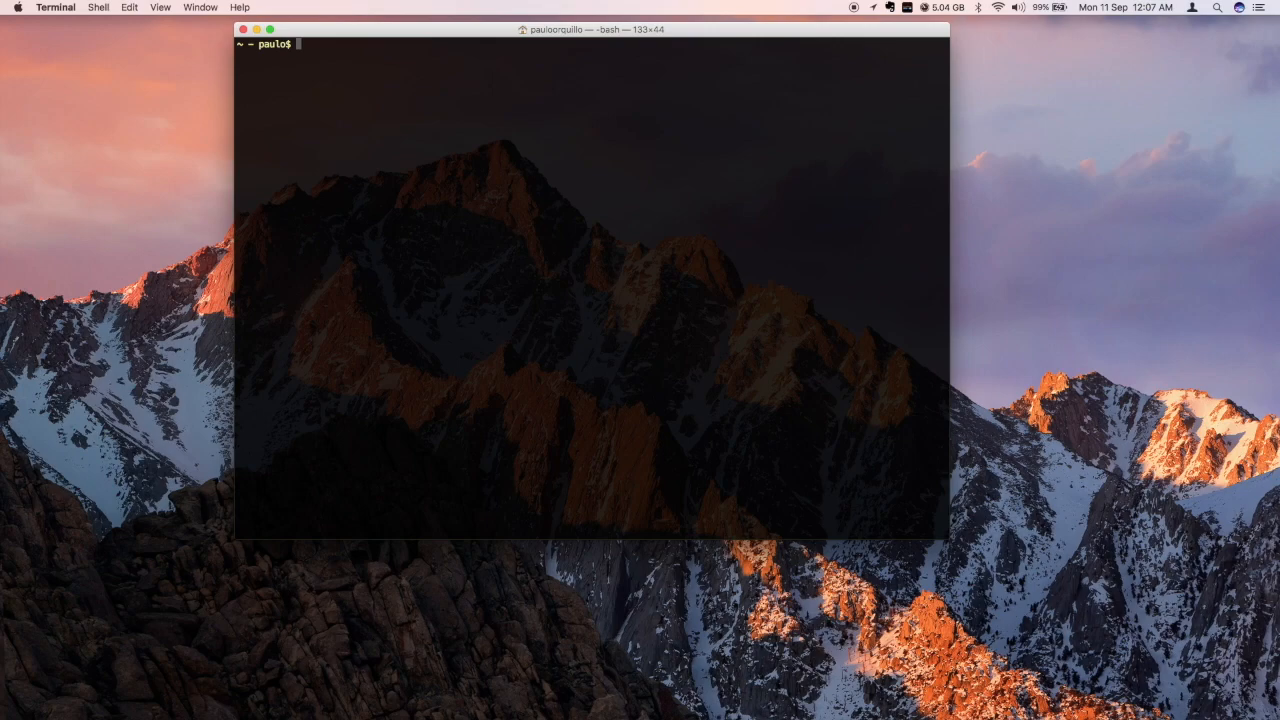
Confirm php -v still reports 5.6.30, then type export PATH=/usr/local/sbin:$PATH.
{"action": "type", "text": "php"}
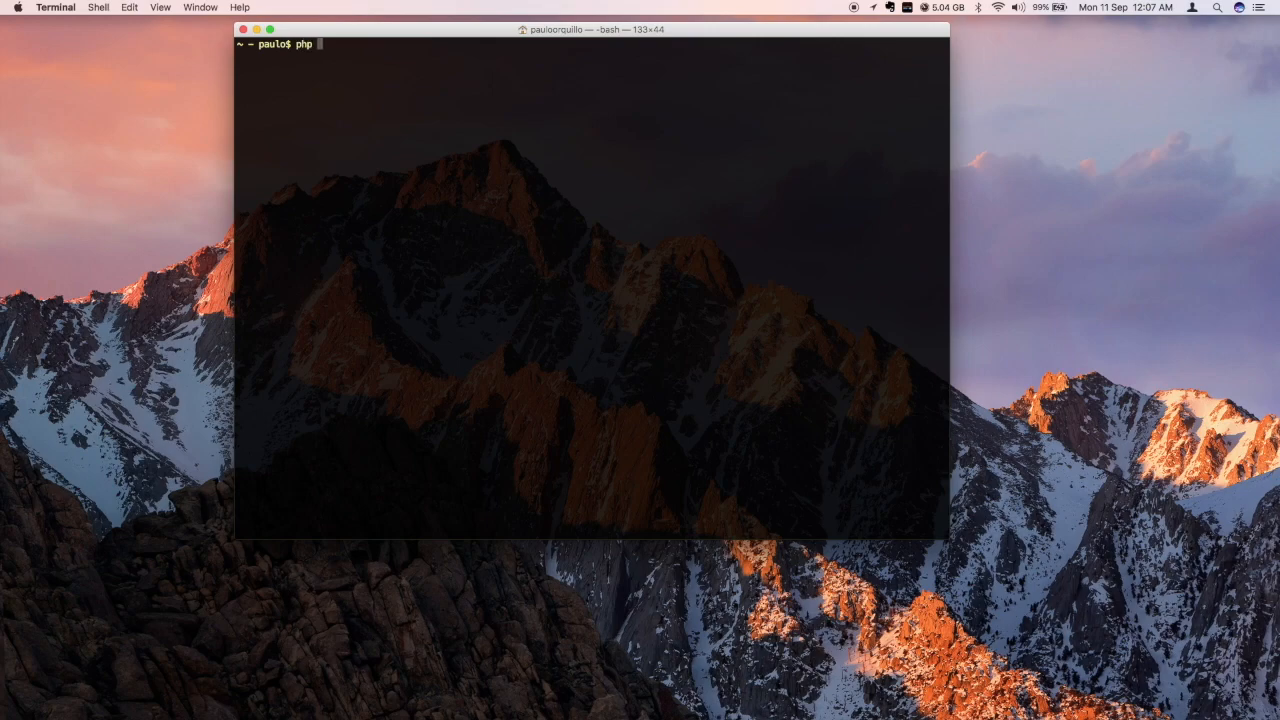
{"action": "type", "text": "-v"}
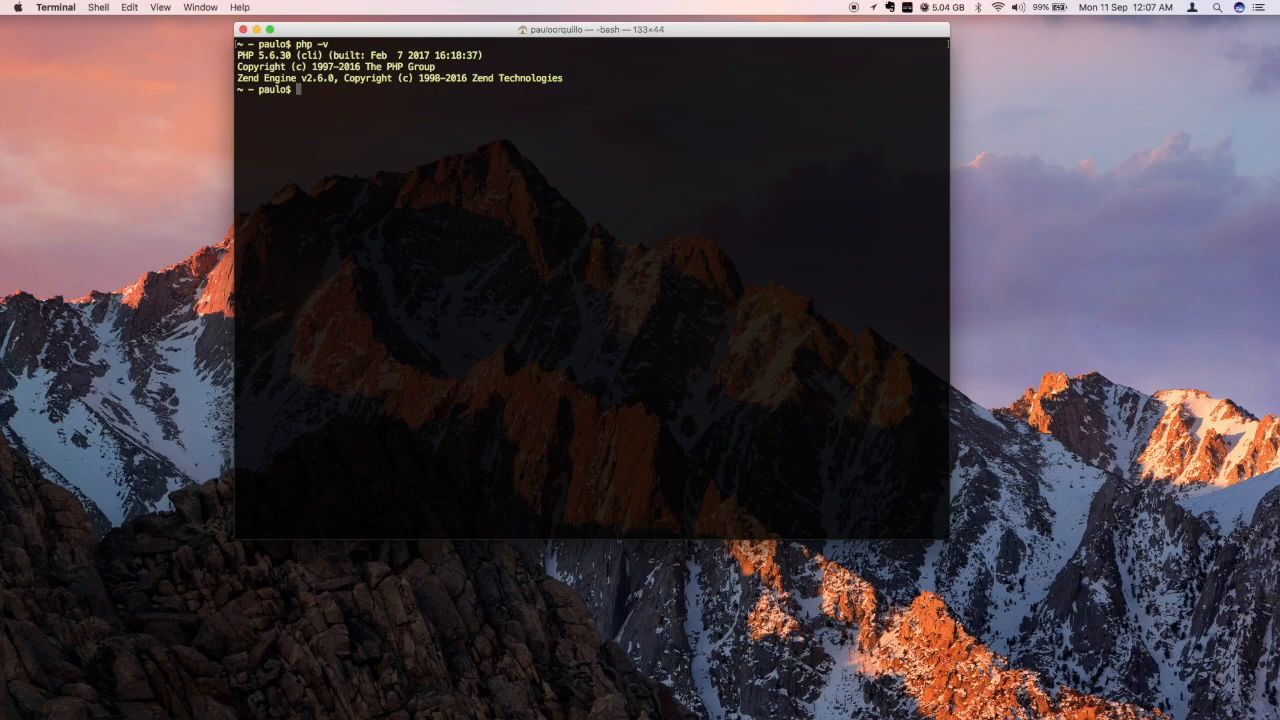
{"action": "type", "text": "export"}
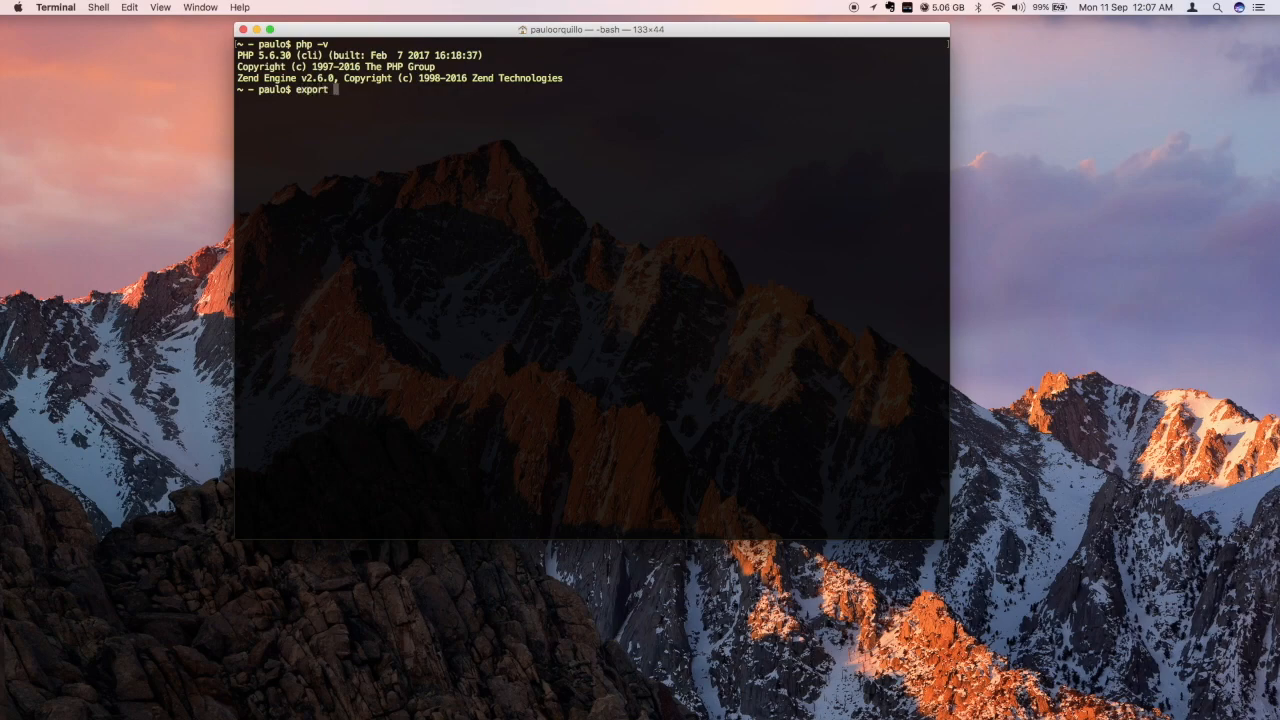
{"action": "type", "text": "PAT"}
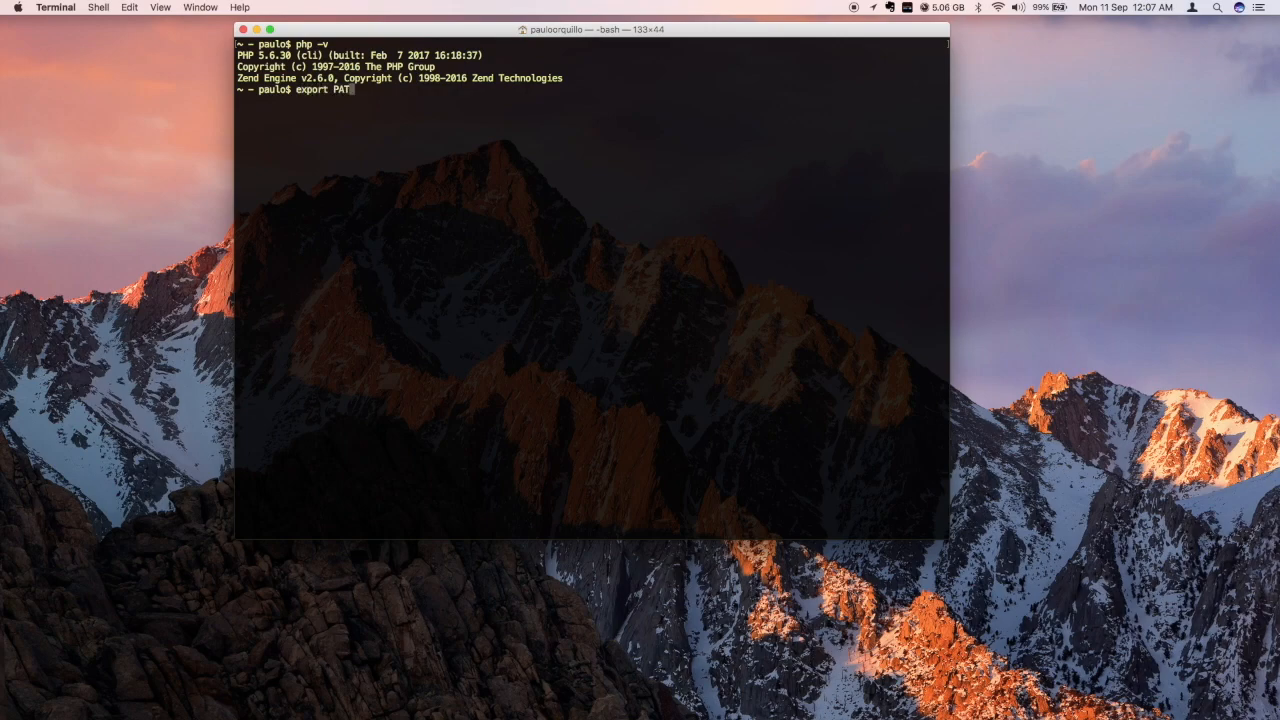
{"action": "type", "text": "H=/"}
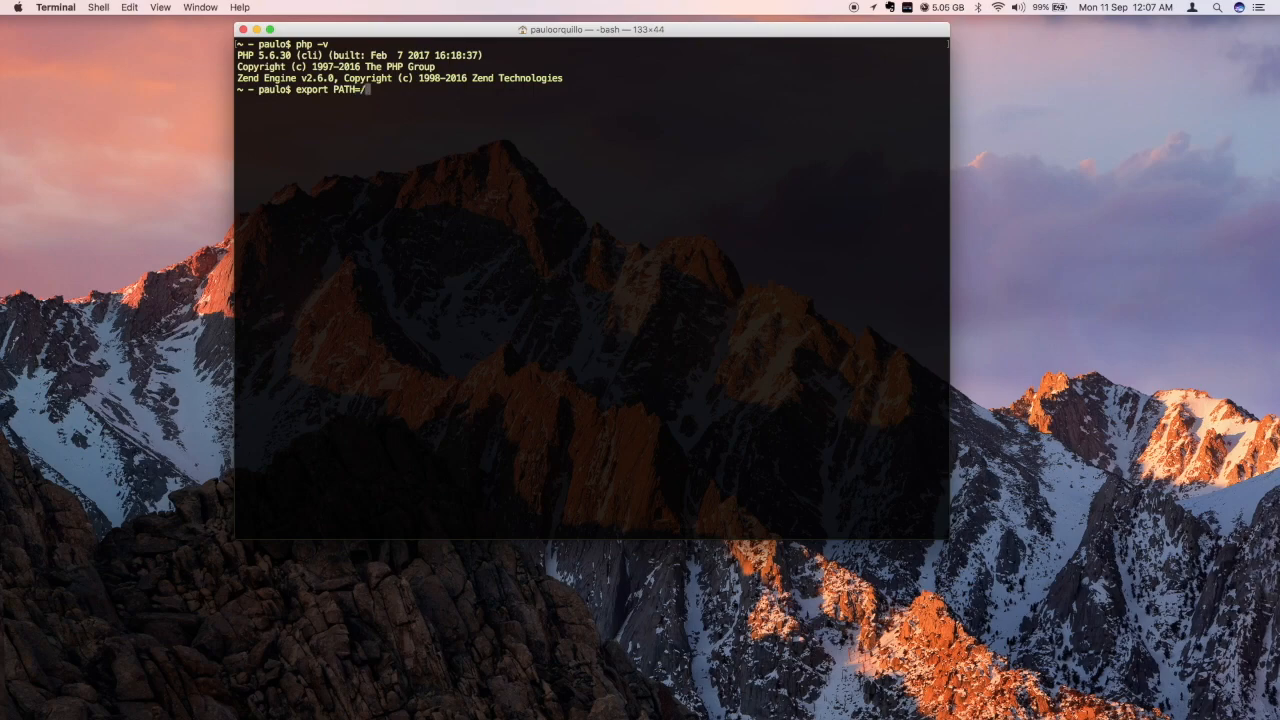
{"action": "type", "text": "usr/"}
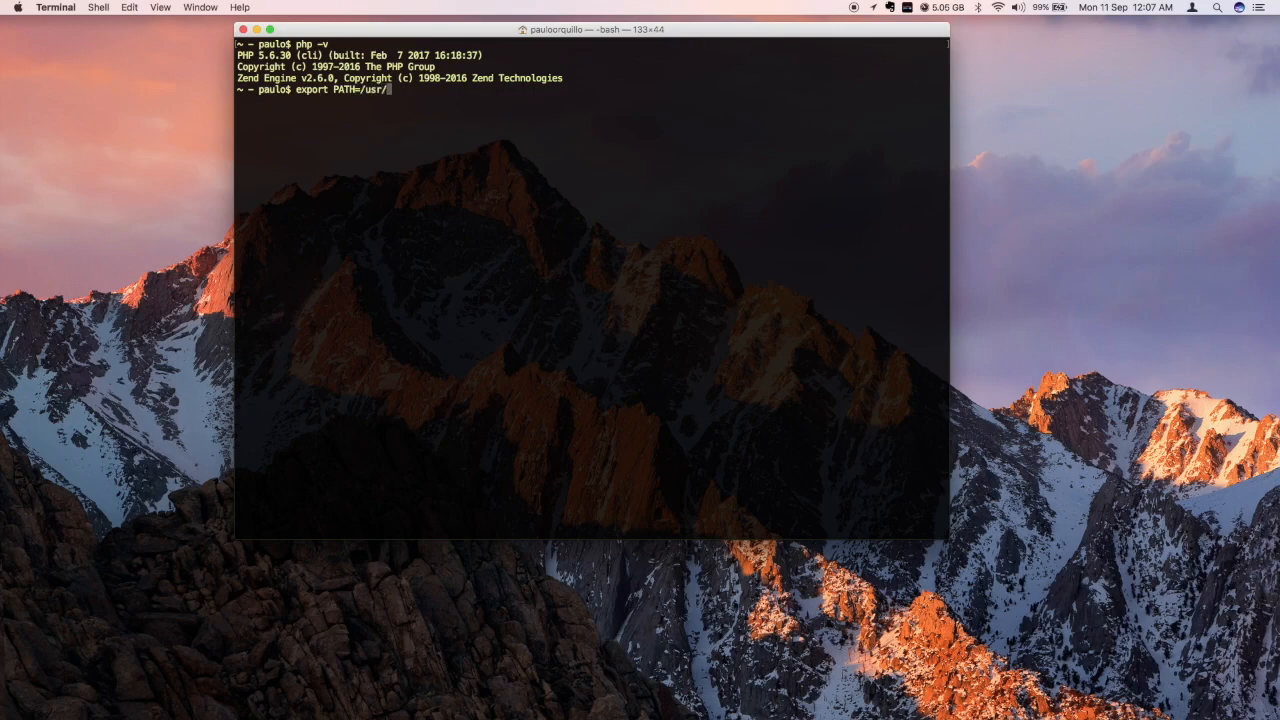
{"action": "type", "text": "local/"}
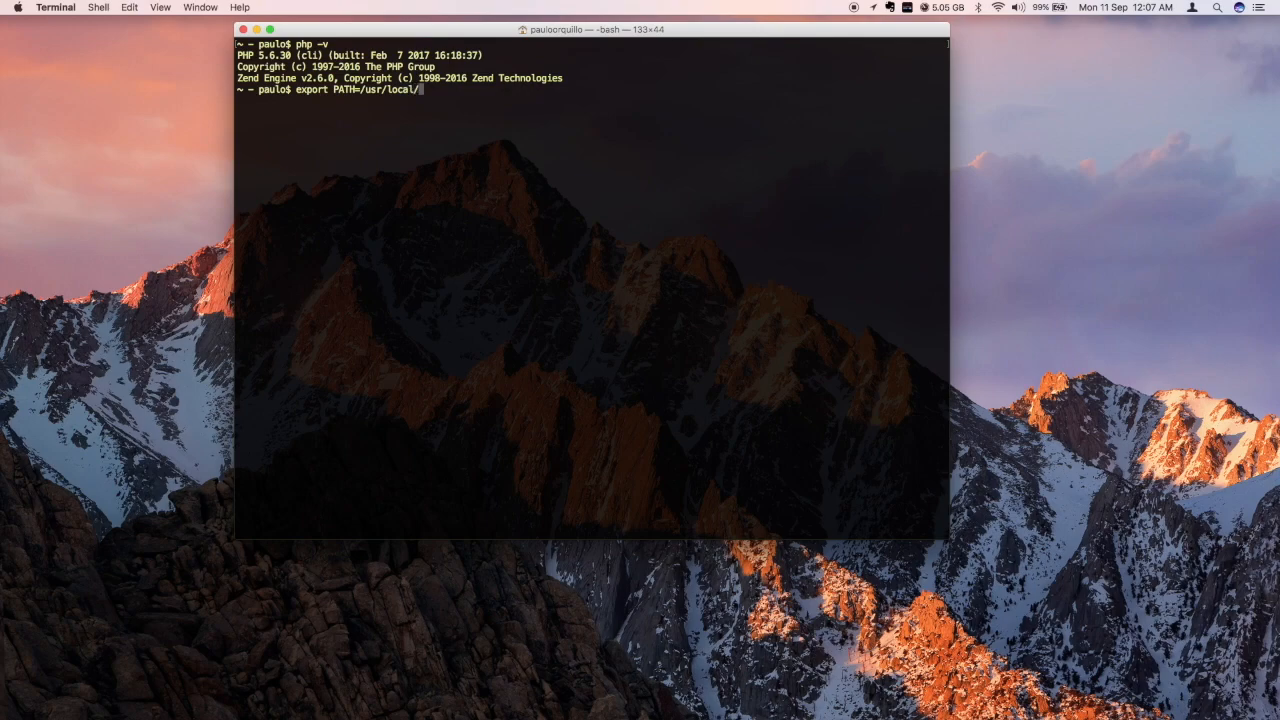
{"action": "type", "text": "sbin:$"}
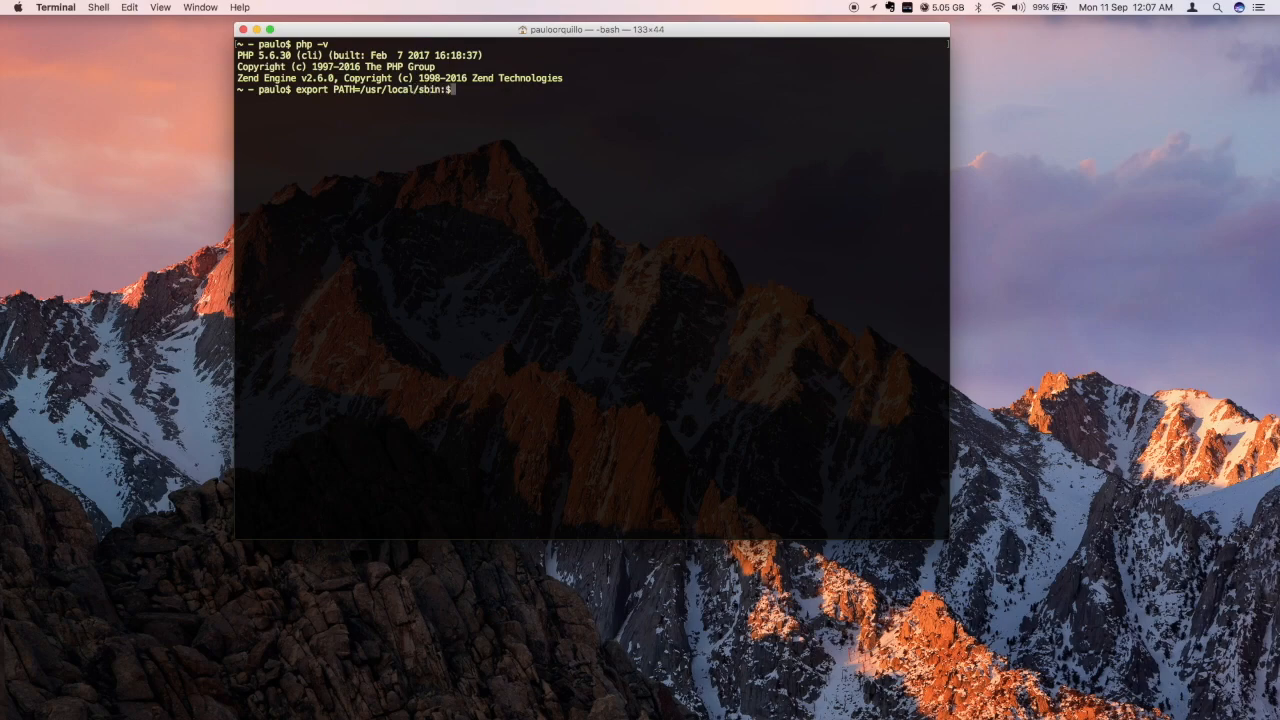
{"action": "type", "text": "PATH"}
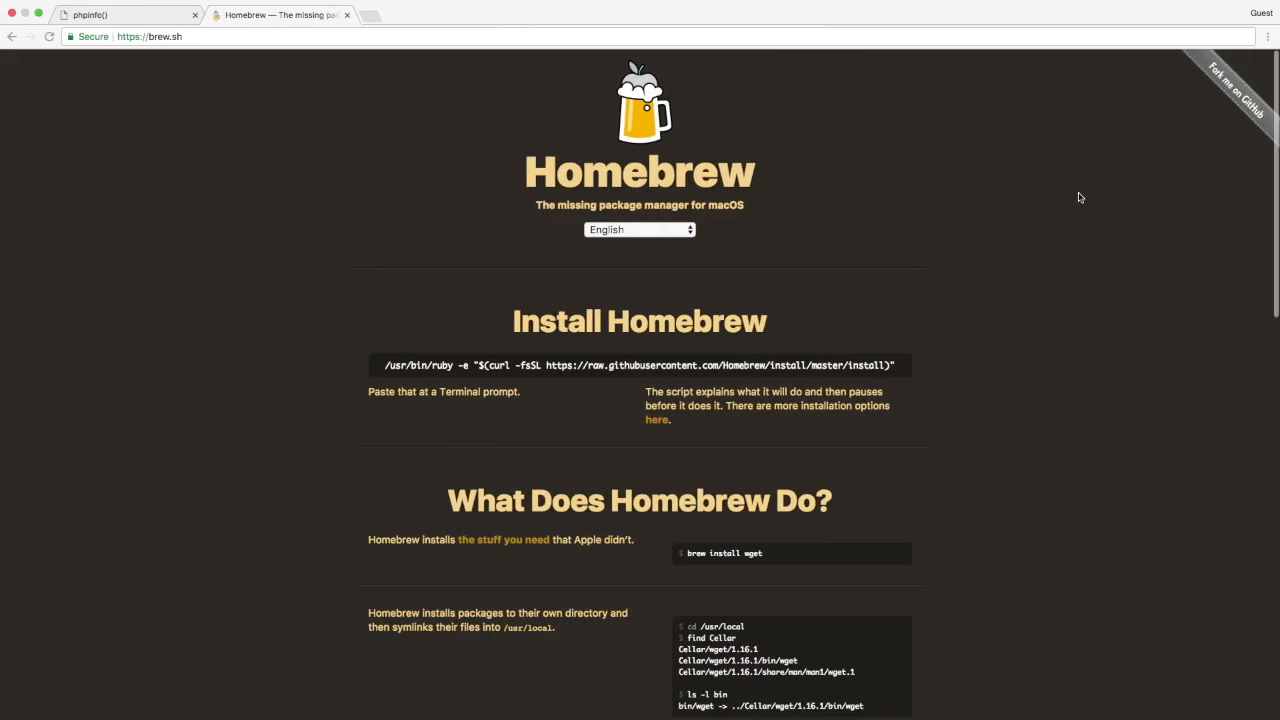
Show the localhost phpinfo page in Chrome, still reporting PHP Version 5.6.30.
{"action": "left_click", "coordinate": [90, 14]}
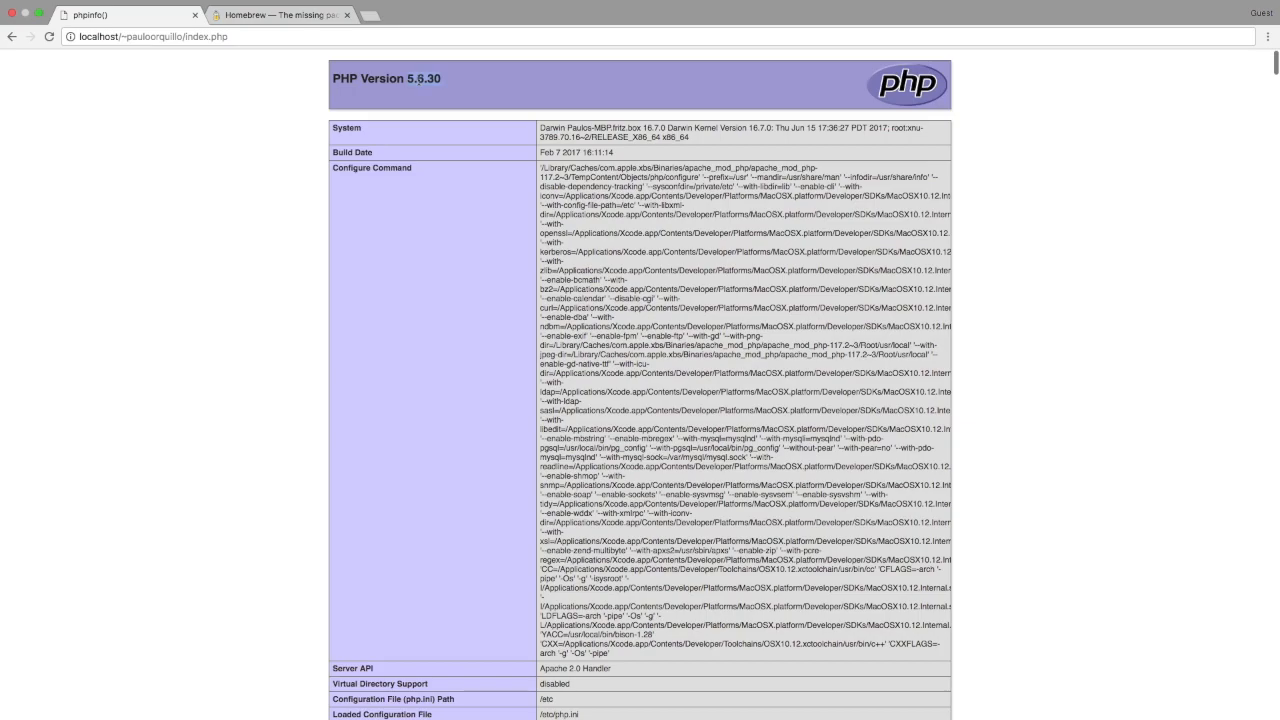
{"action": "mouse_move", "coordinate": [271, 184]}
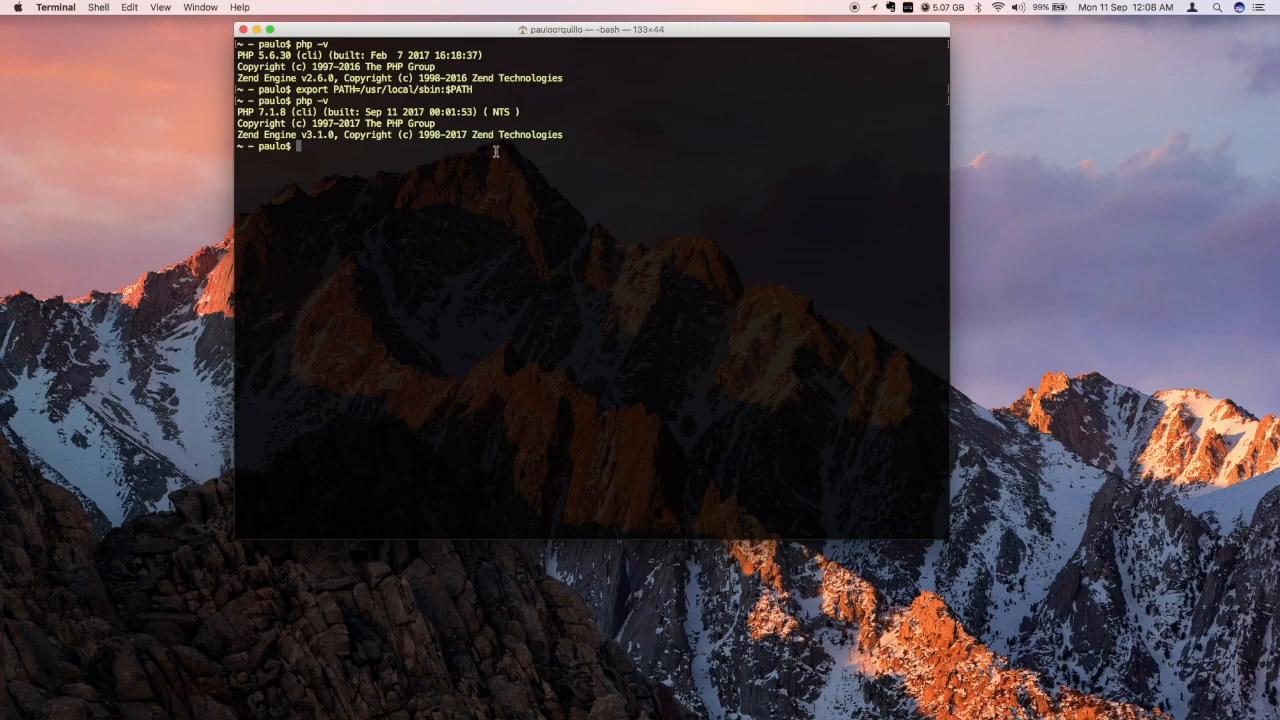
Run brew unlink httpd24 now that the command line reports PHP 7.1.8.
{"action": "type", "text": "b"}
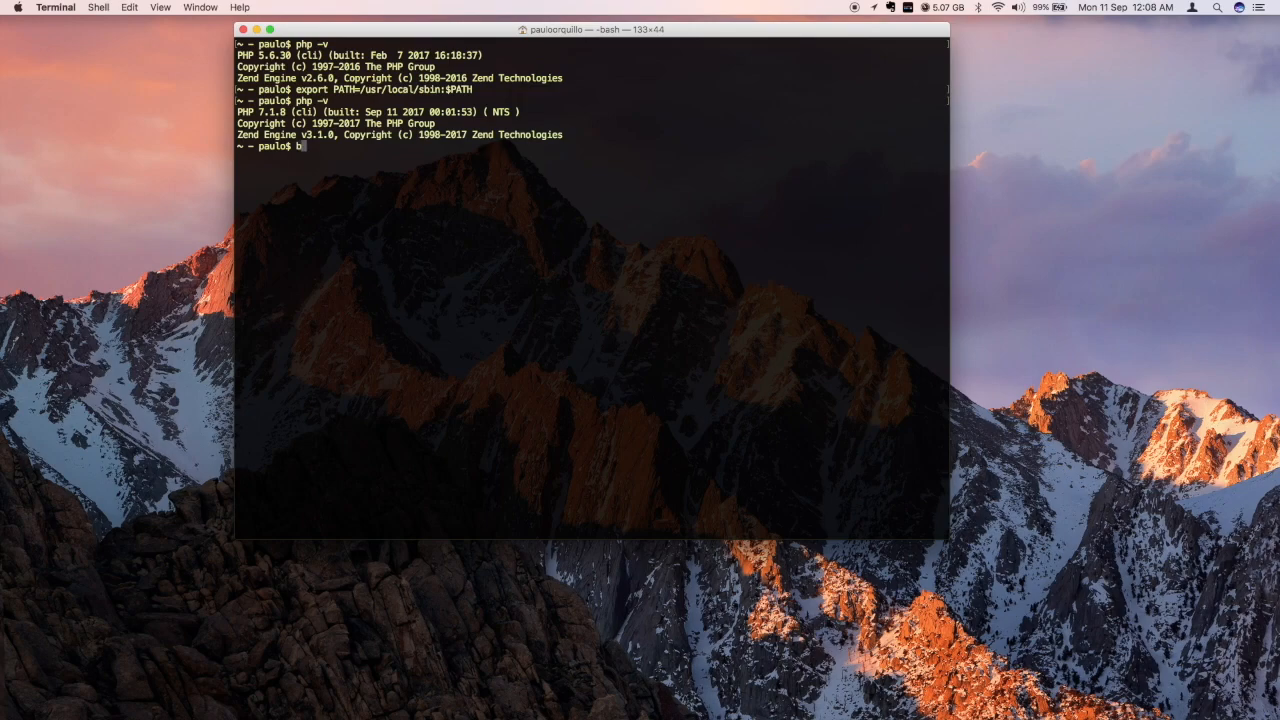
{"action": "type", "text": "rew unlink httpd24"}
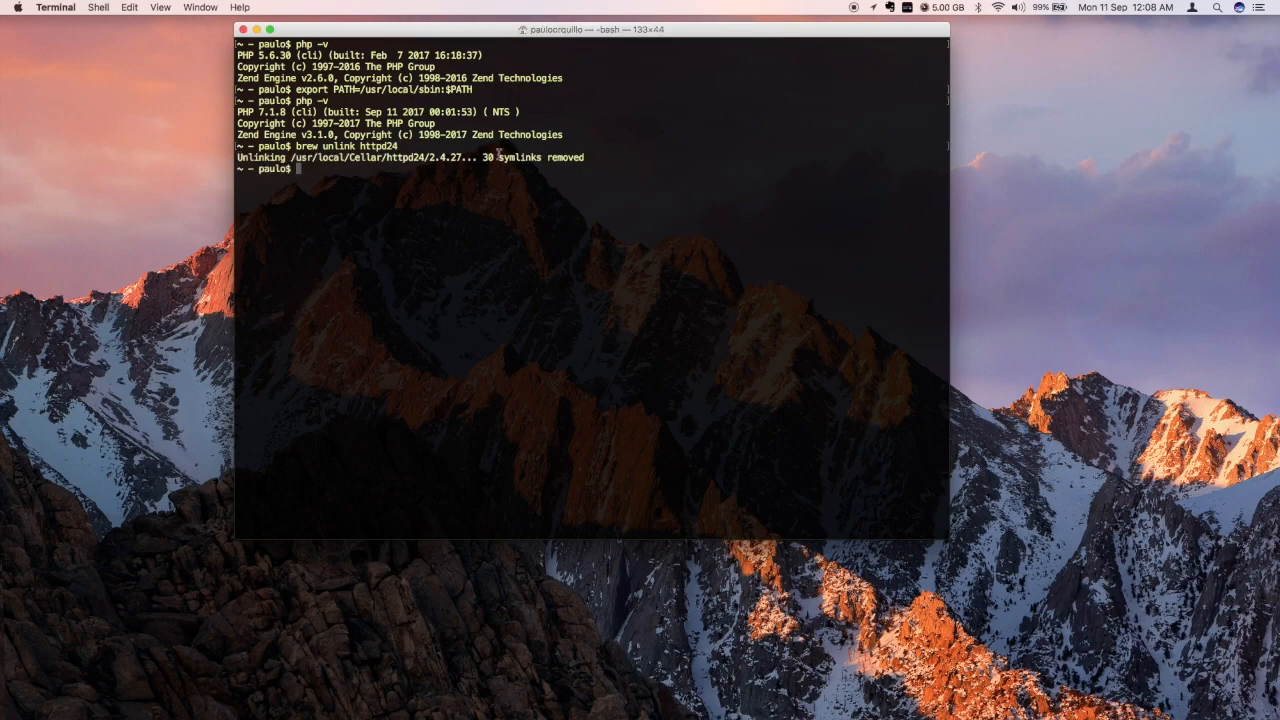
{"action": "mouse_move", "coordinate": [462, 176]}
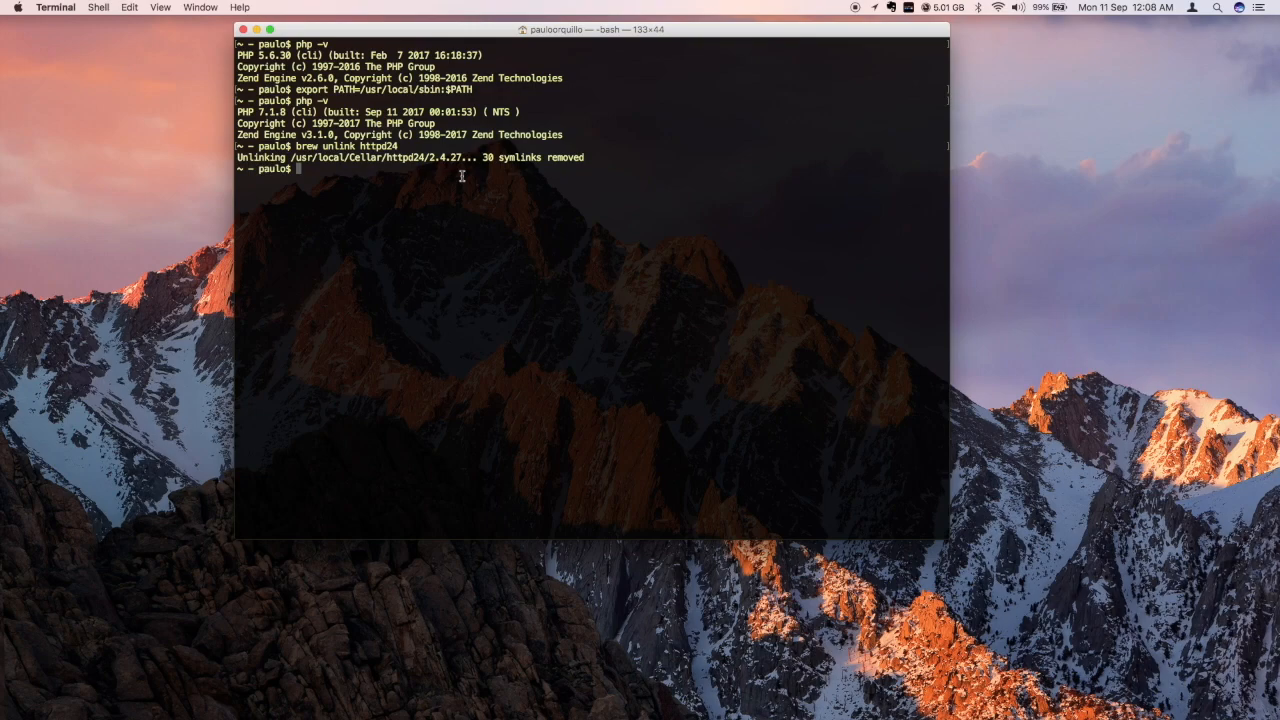
Change to /etc/apache2 and list its files to locate httpd.conf.
{"action": "type", "text": "cd"}
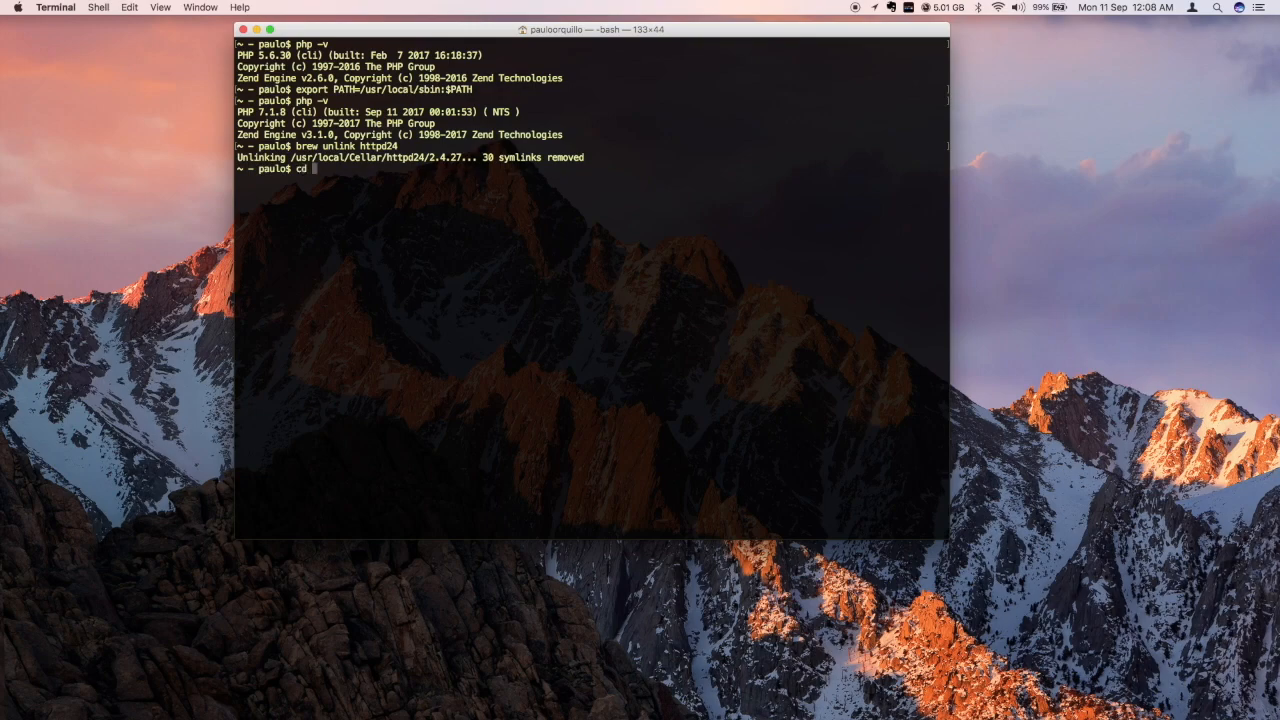
{"action": "type", "text": "/etc"}
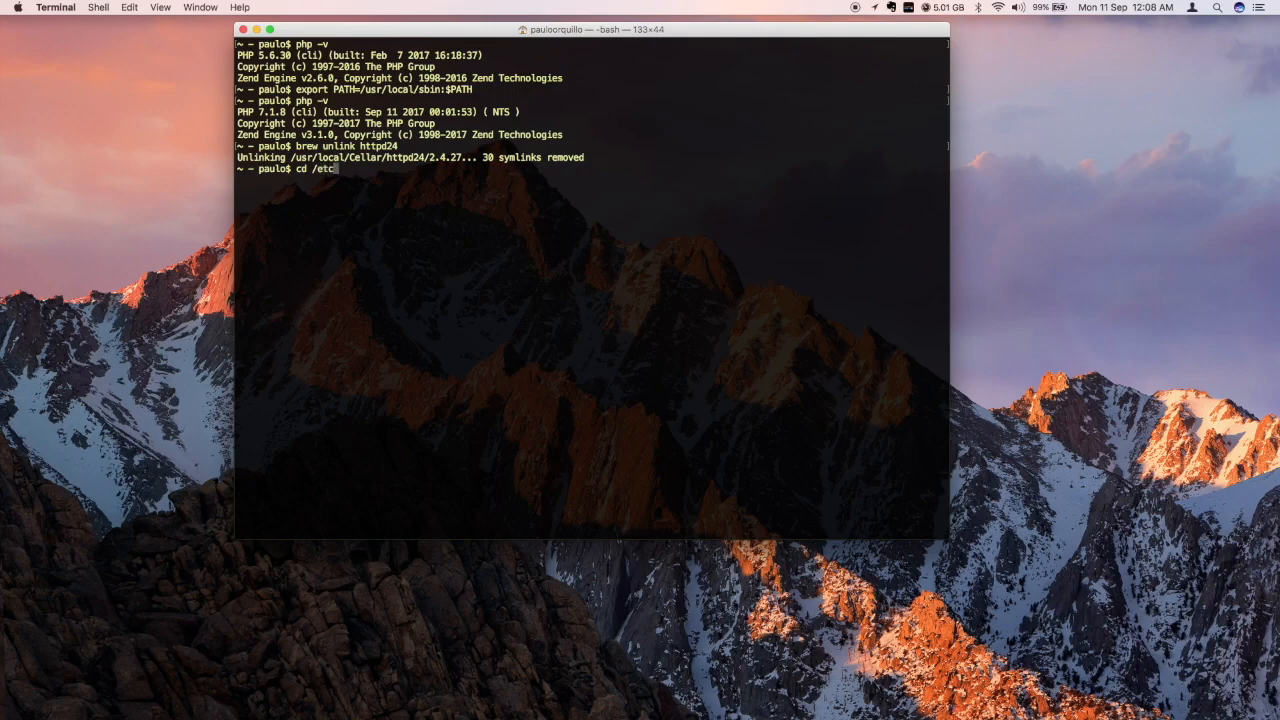
{"action": "type", "text": "apac"}
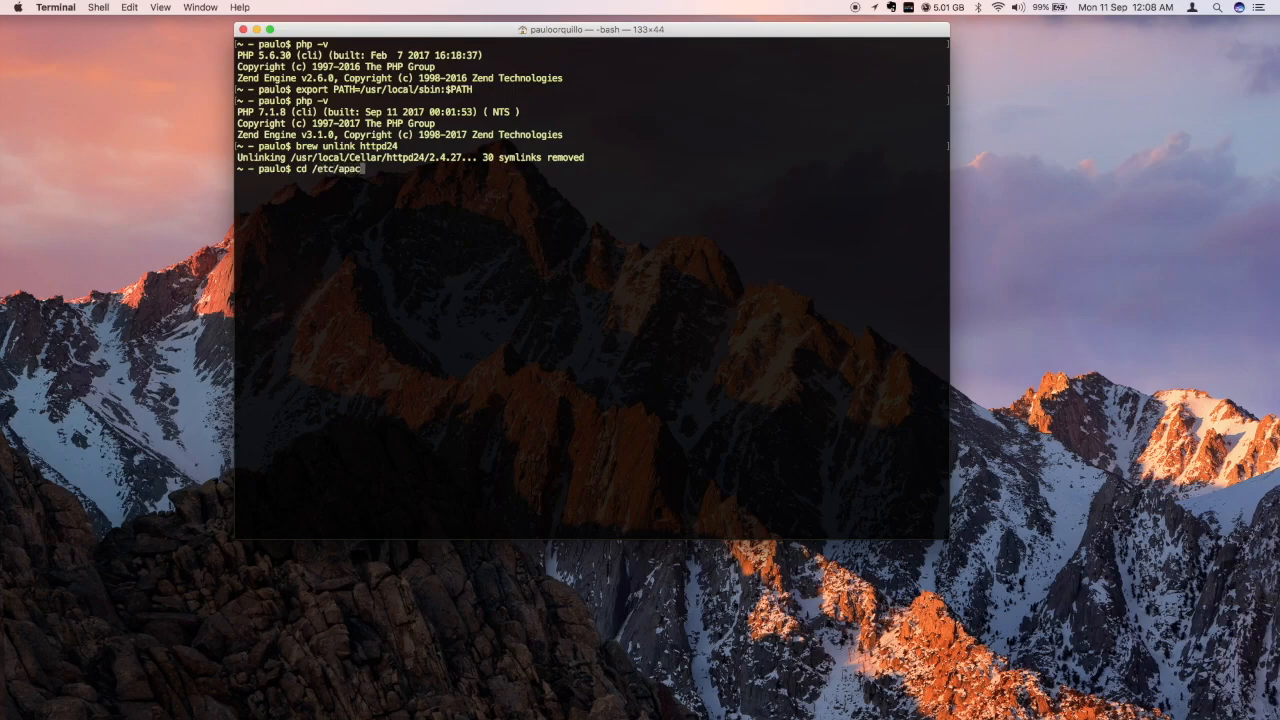
{"action": "type", "text": "he2"}
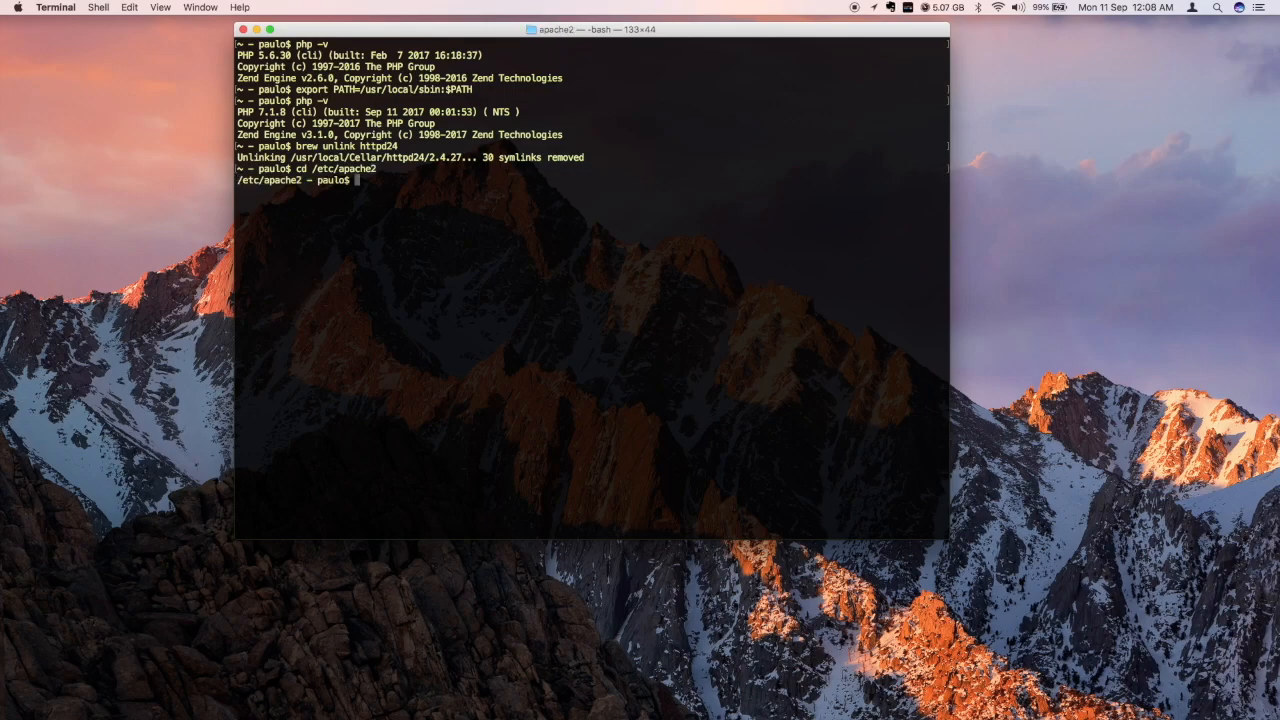
{"action": "type", "text": "ls"}
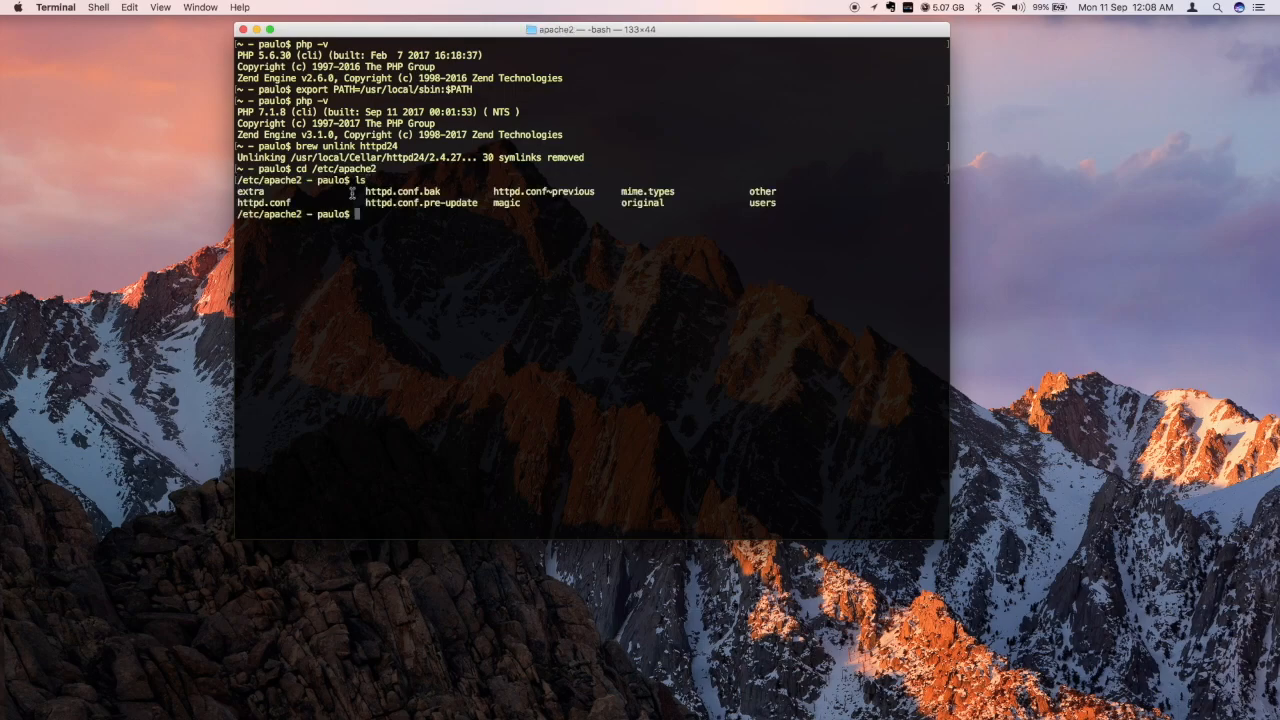
{"action": "double_click", "coordinate": [263, 202]}
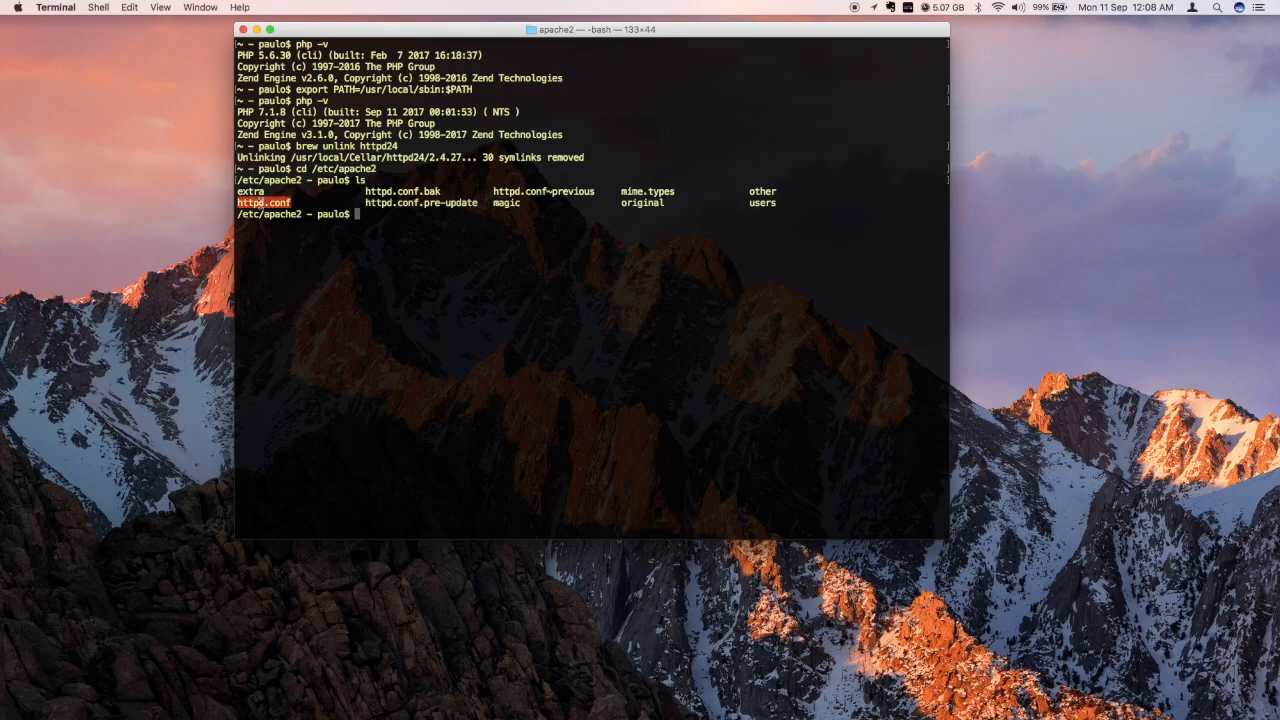
{"action": "mouse_move", "coordinate": [324, 200]}
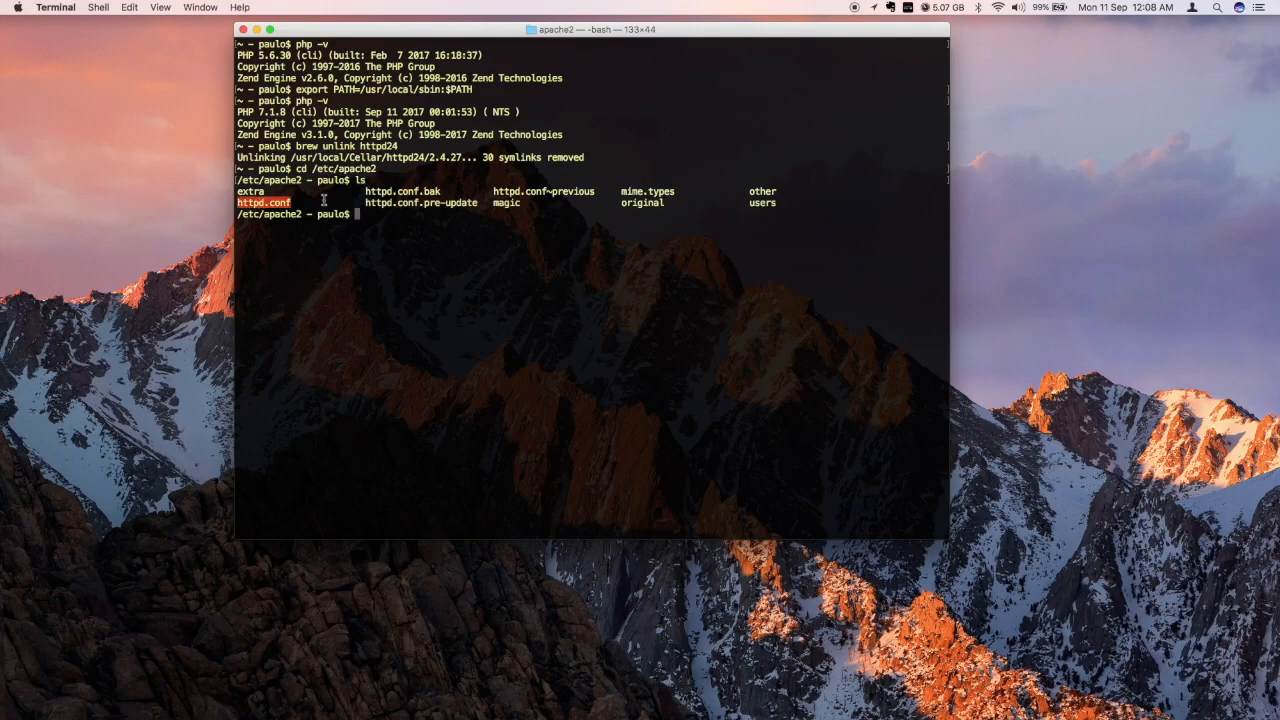
Back up httpd.conf as httpd.conf.bak2 with sudo cp.
{"action": "type", "text": "sudo cp"}
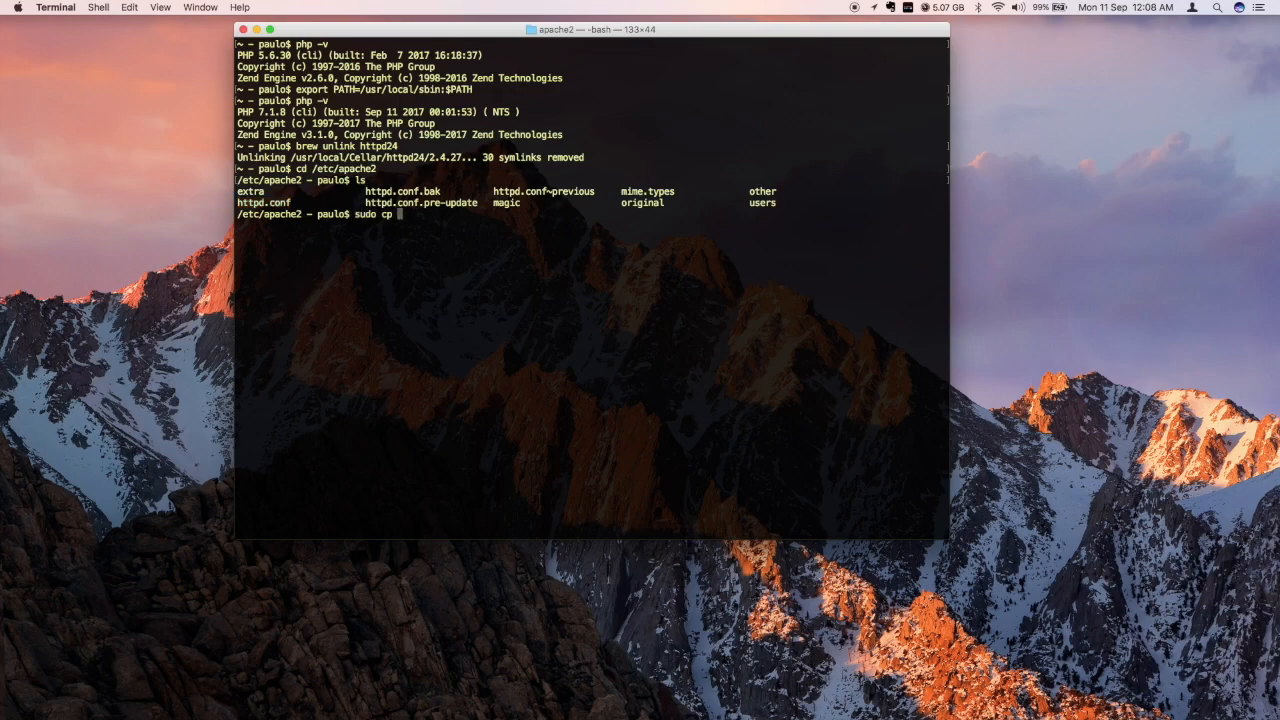
{"action": "type", "text": "httpd.von"}
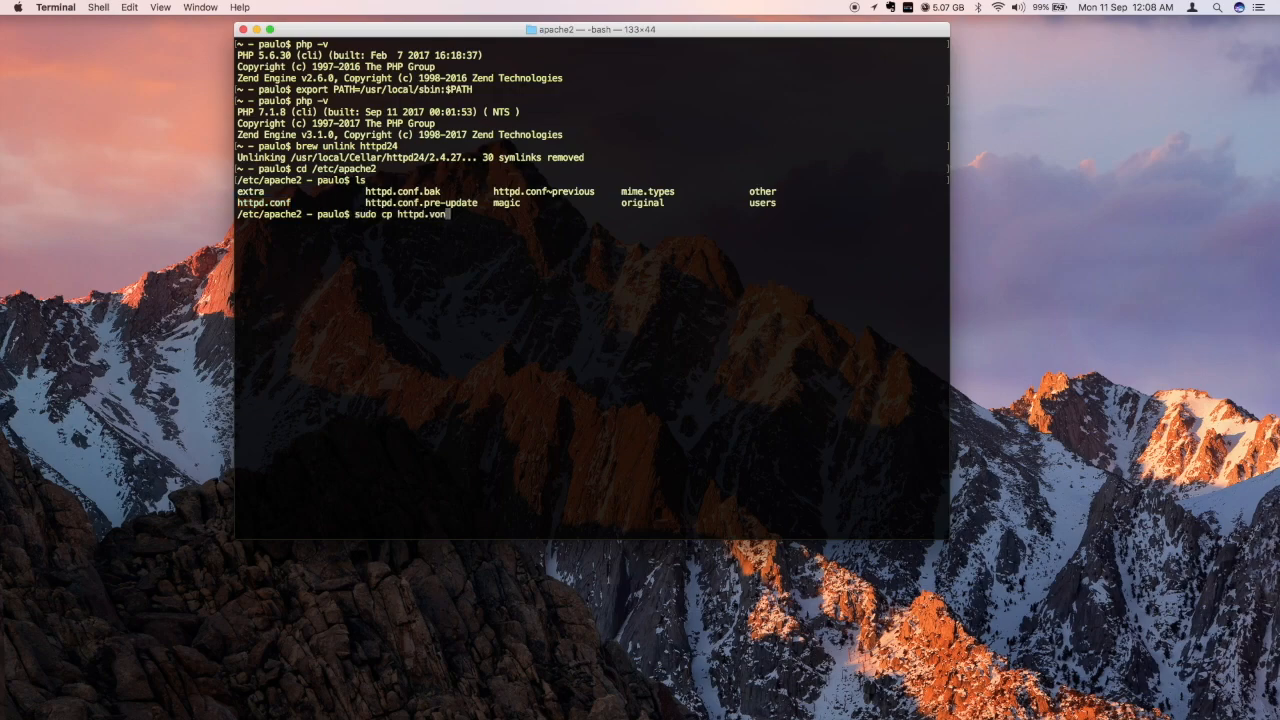
{"action": "key", "text": "Backspace"}
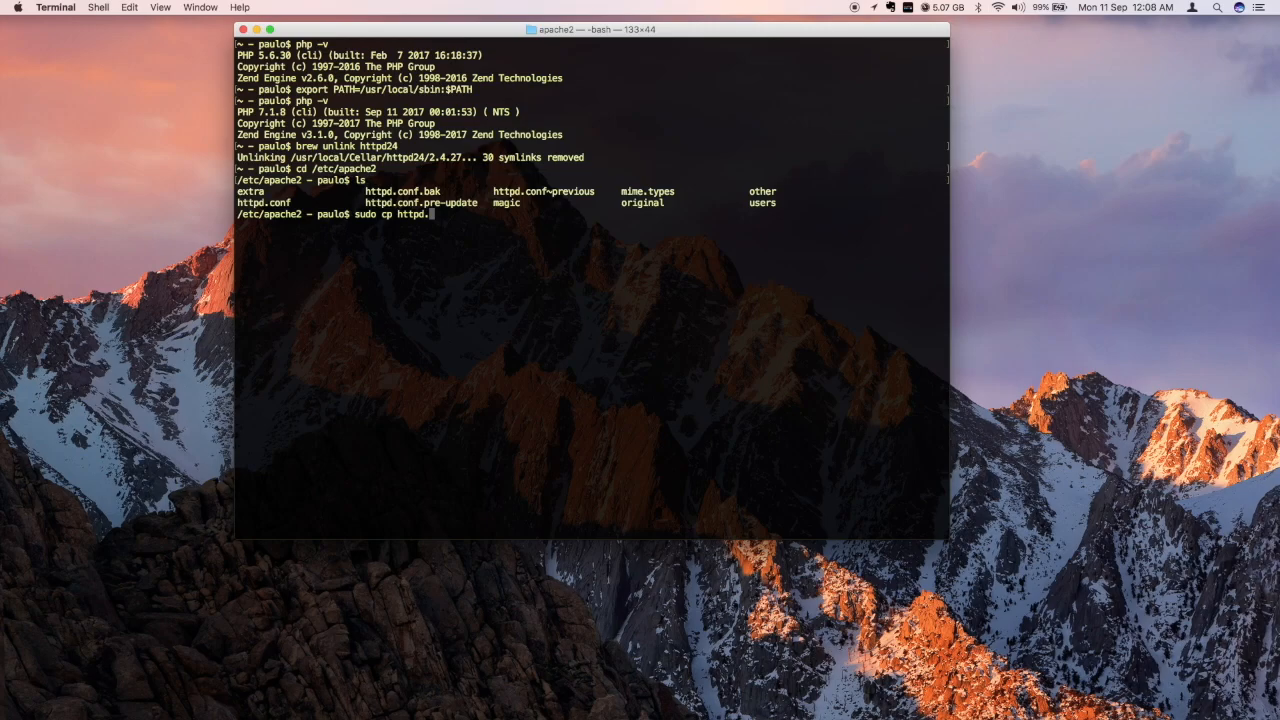
{"action": "type", "text": "conf htt"}
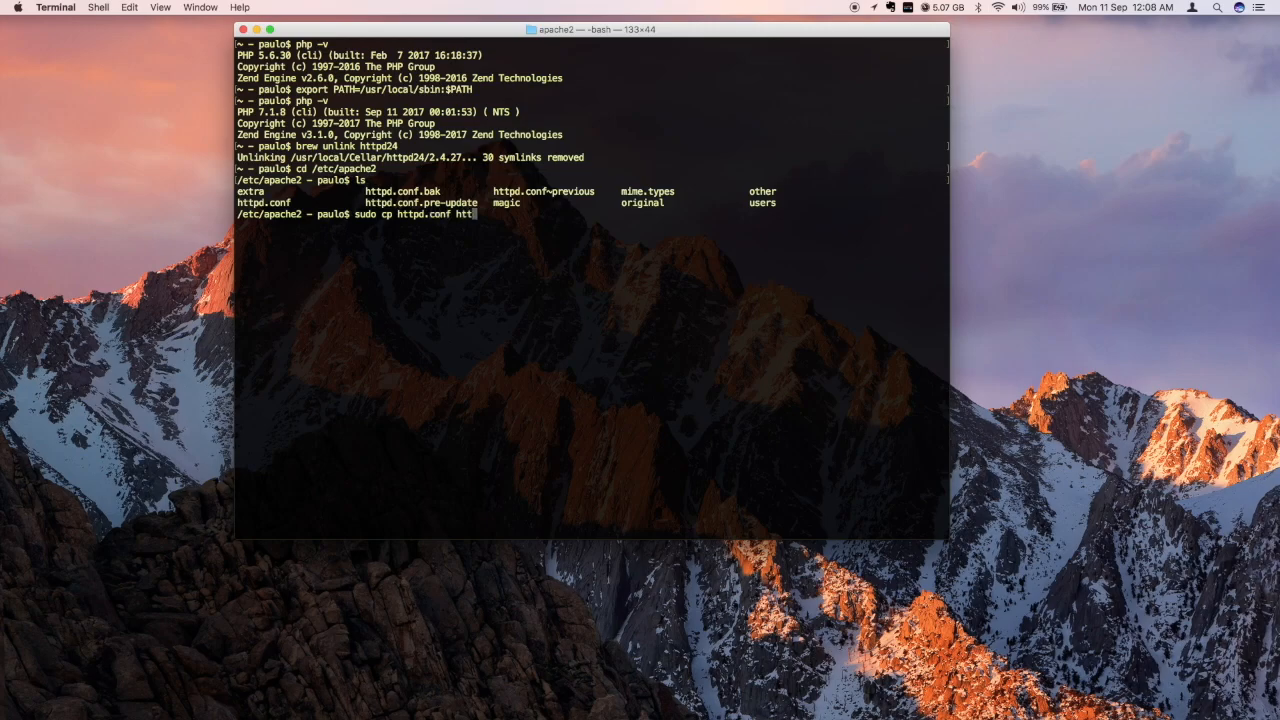
{"action": "type", "text": "d.conf.bak2"}
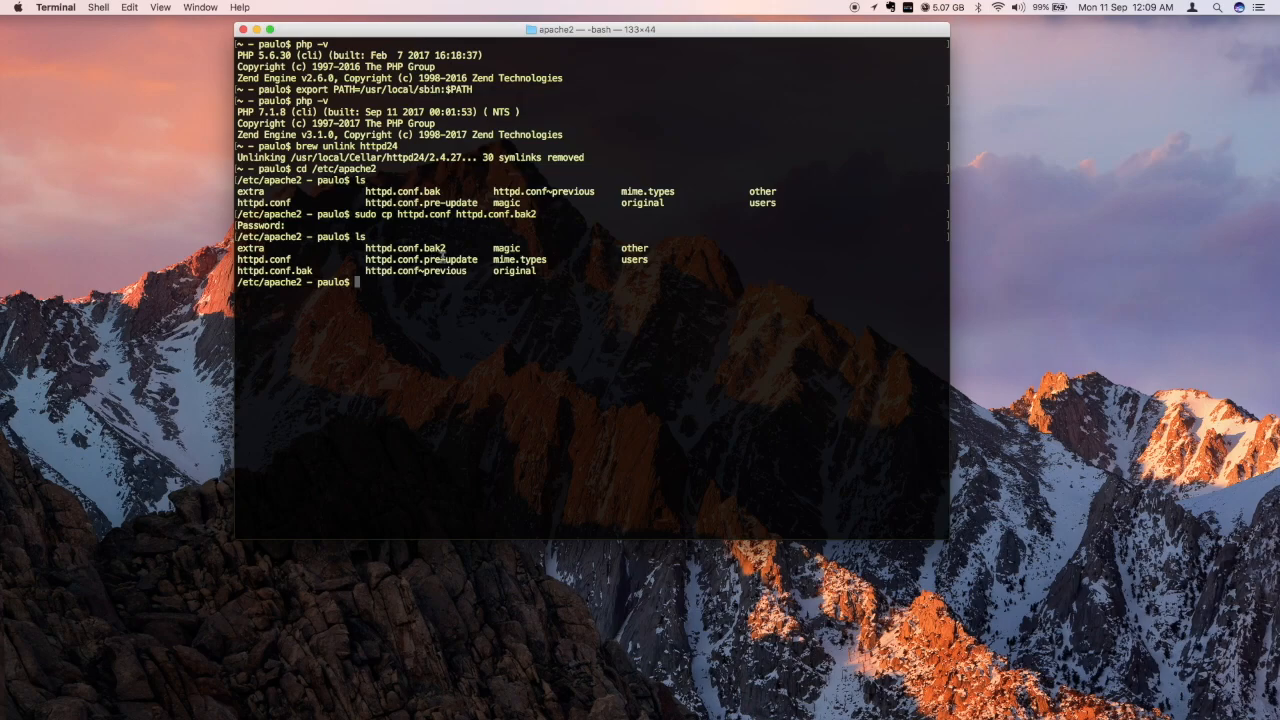
{"action": "type", "text": "sudo nano http"}
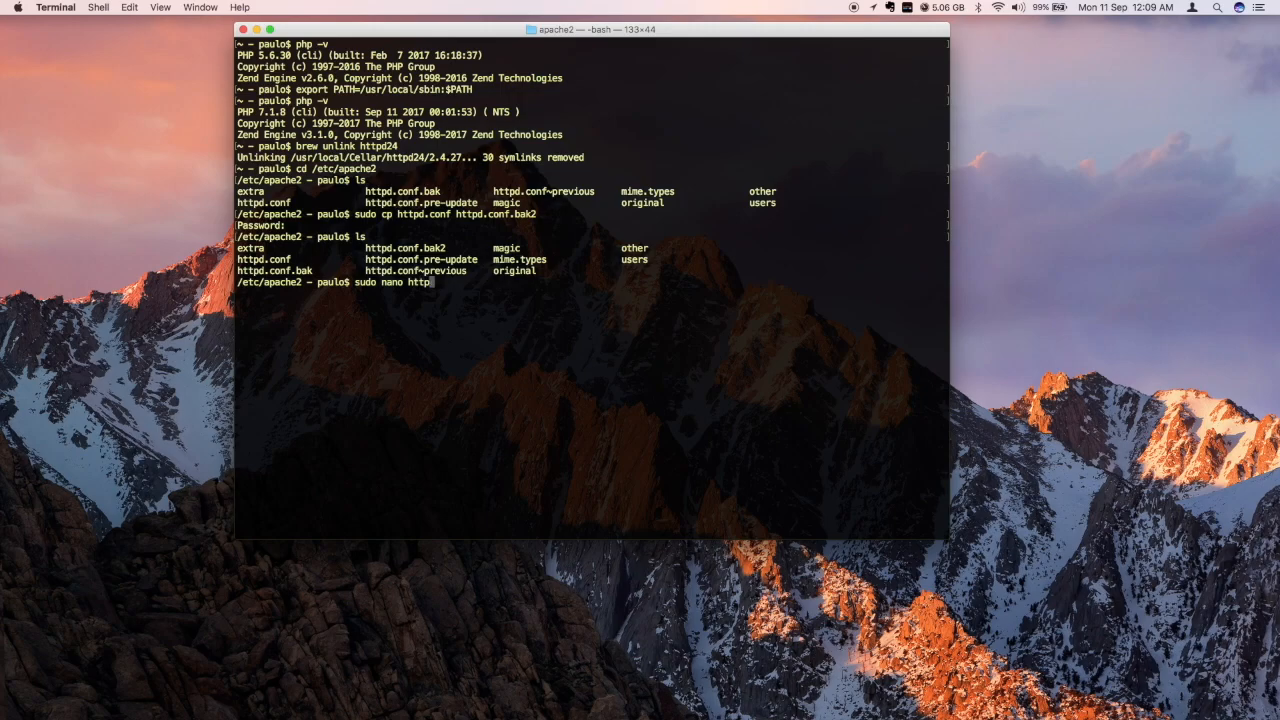
Open httpd.conf in nano and add LoadModule php7_module /usr/local/opt/php71/libexec/apache2/libphp7.so.
{"action": "key", "text": "Return"}
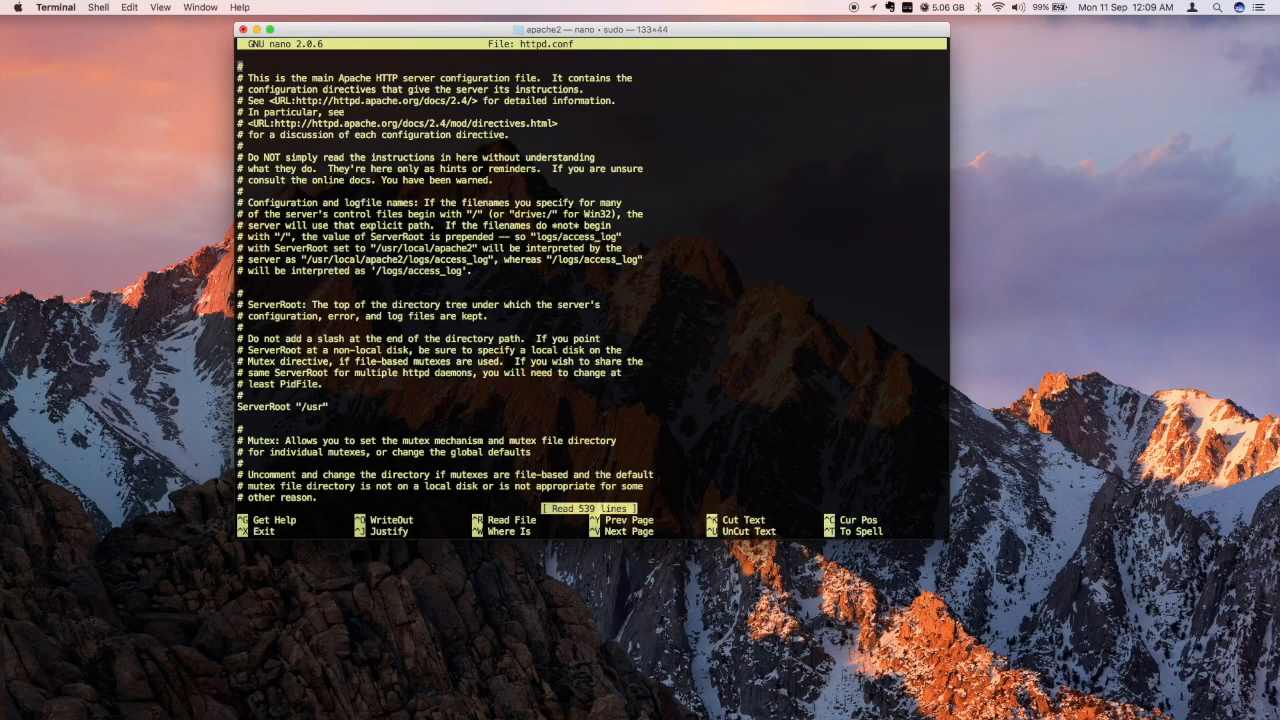
{"action": "key", "text": "ctrl+w"}
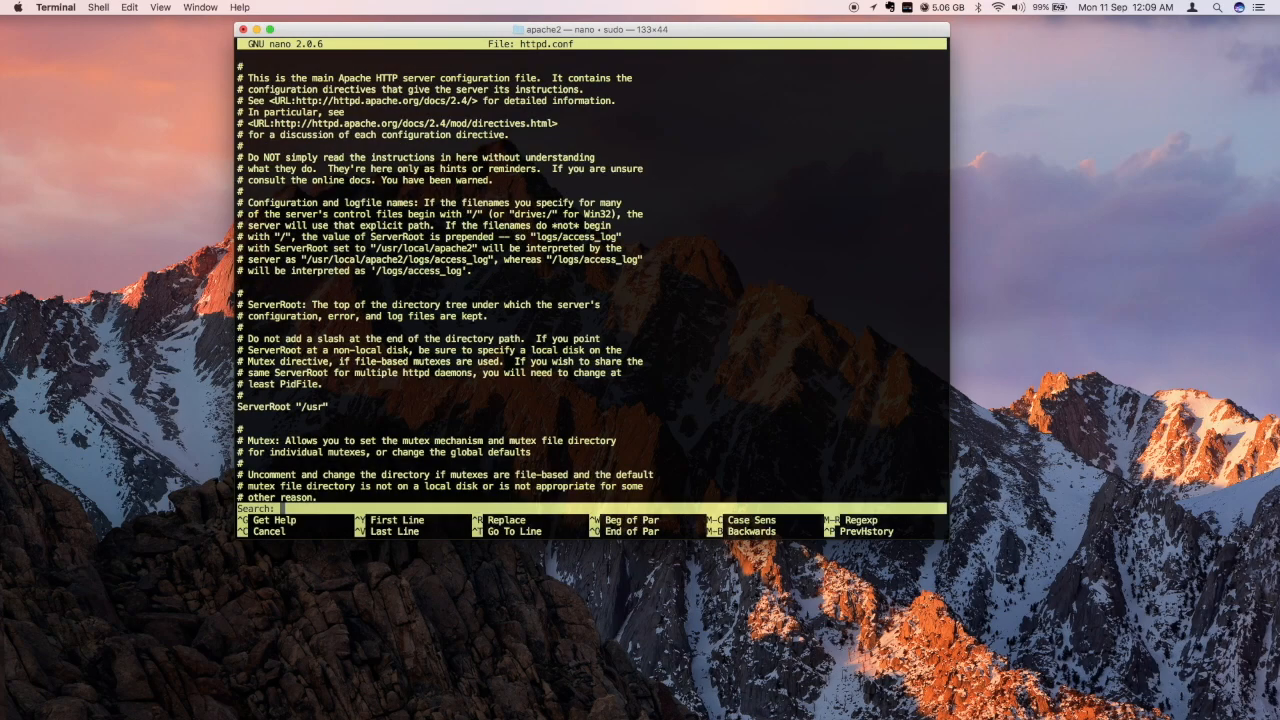
{"action": "key", "text": "enter"}
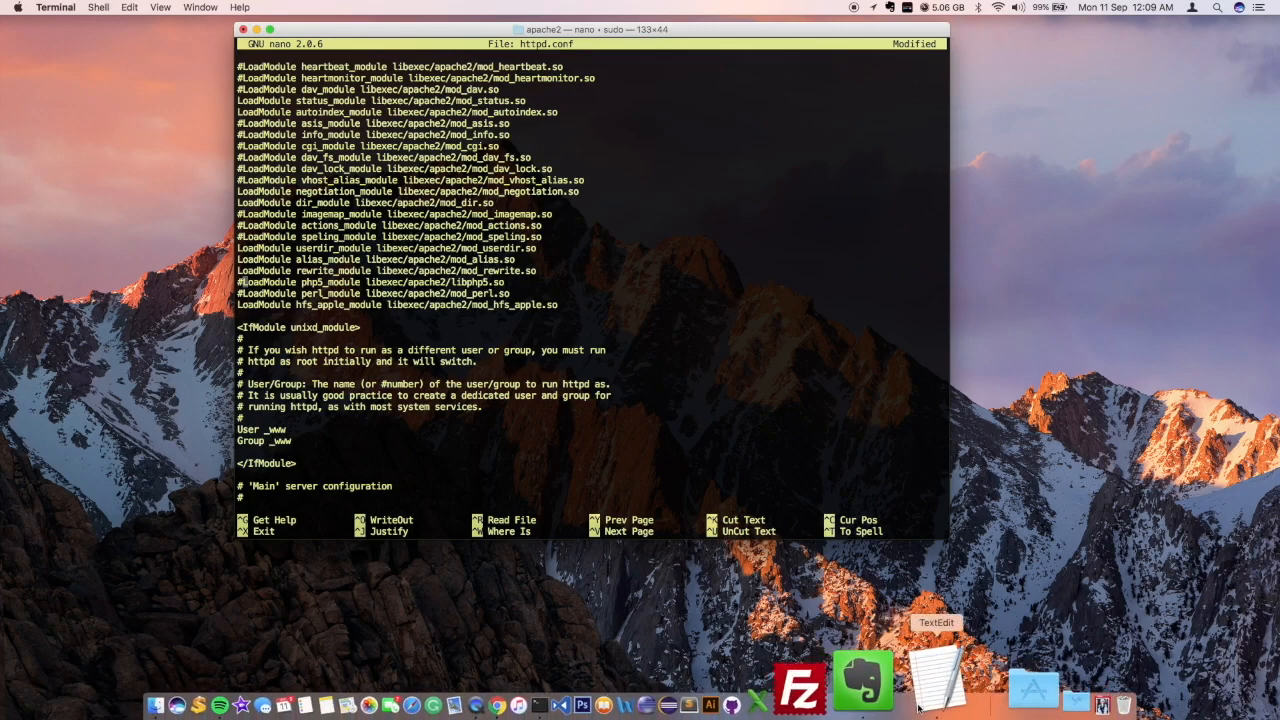
{"action": "left_click", "coordinate": [935, 685]}
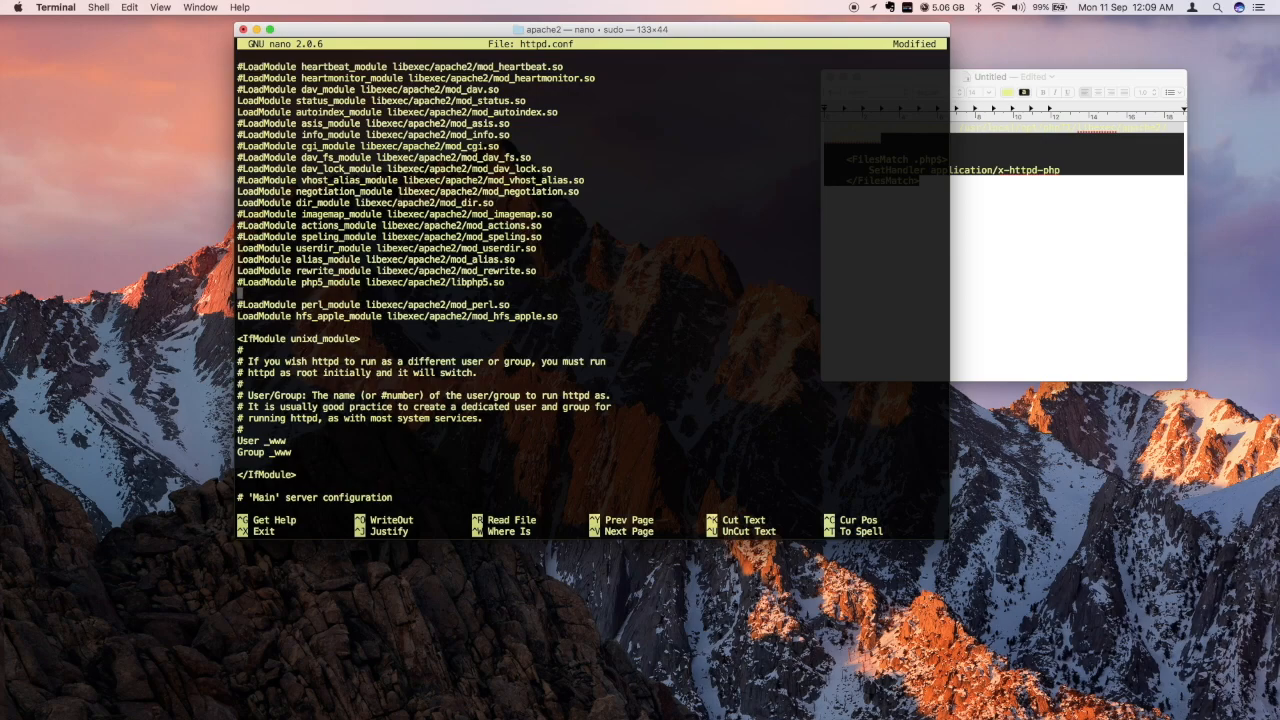
{"action": "type", "text": "LoadModule php7_module /usr/local/opt/php71/libexec/apache2/libphp7.so"}
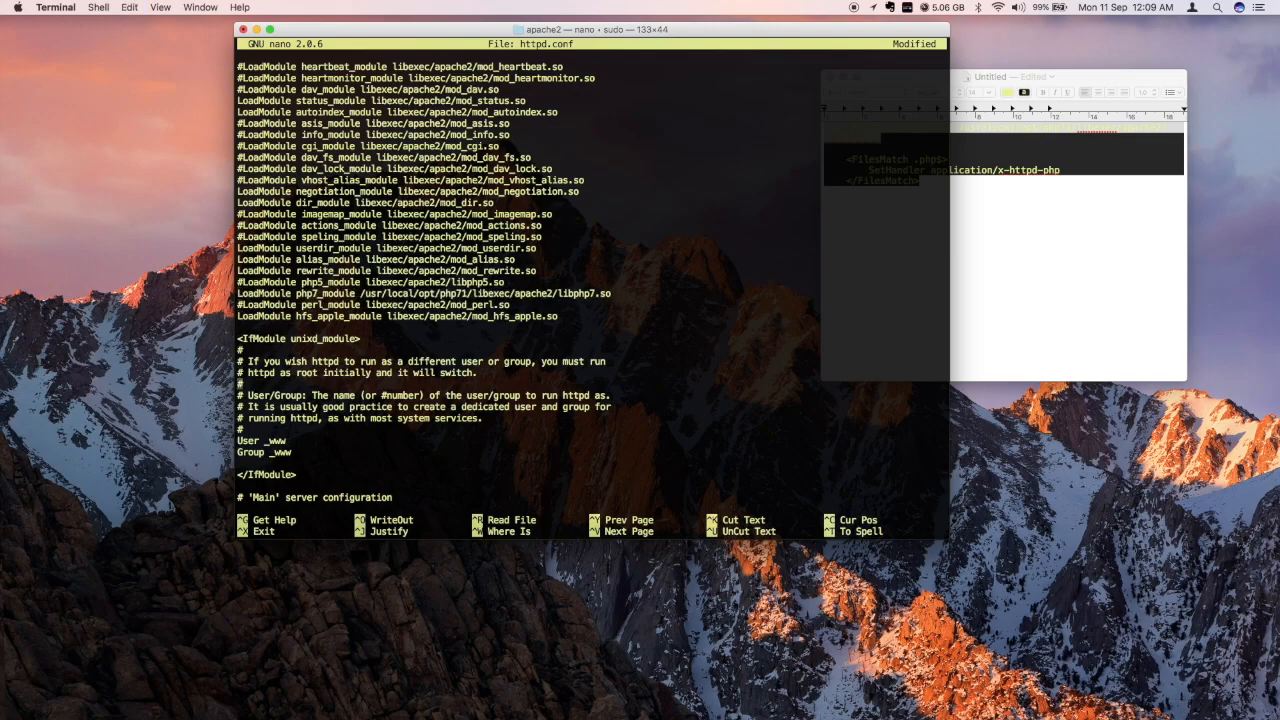
Comment out php5_module, add a FilesMatch .php$ SetHandler block after the .htaccess block, and save httpd.conf.
{"action": "scroll", "scroll_direction": "down", "scroll_amount": 3}
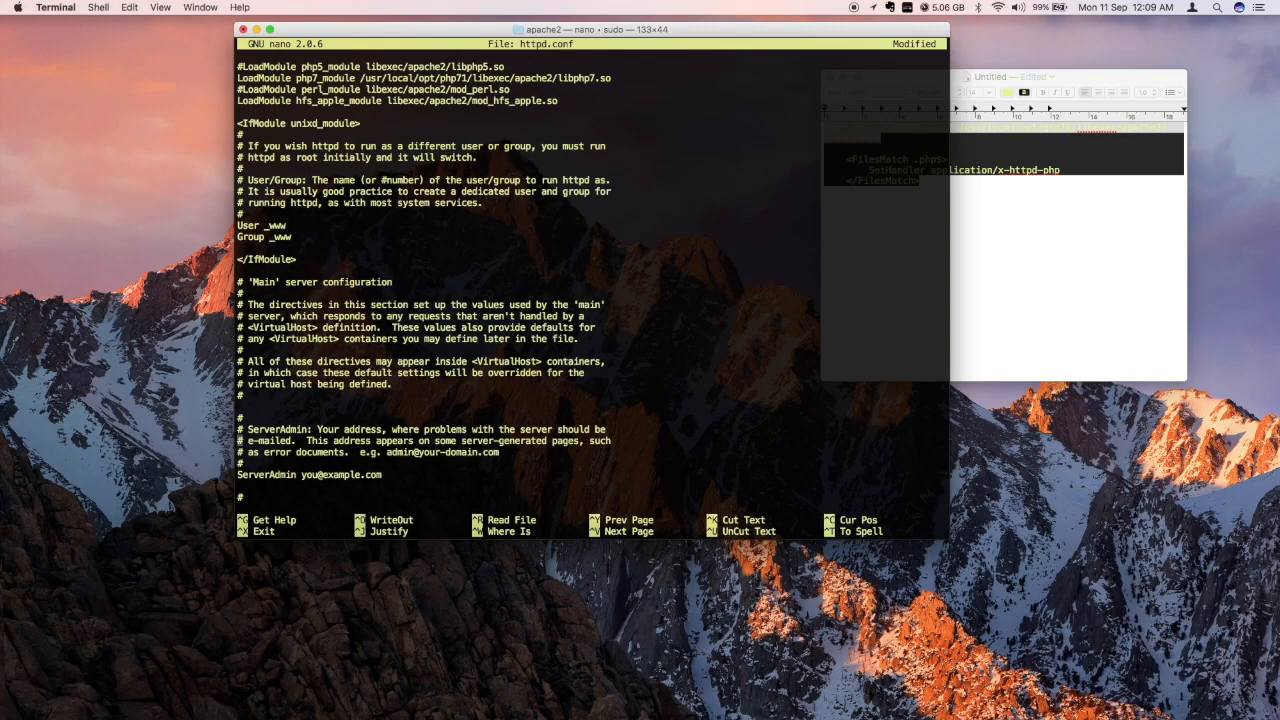
{"action": "scroll", "scroll_direction": "down", "scroll_amount": 3}
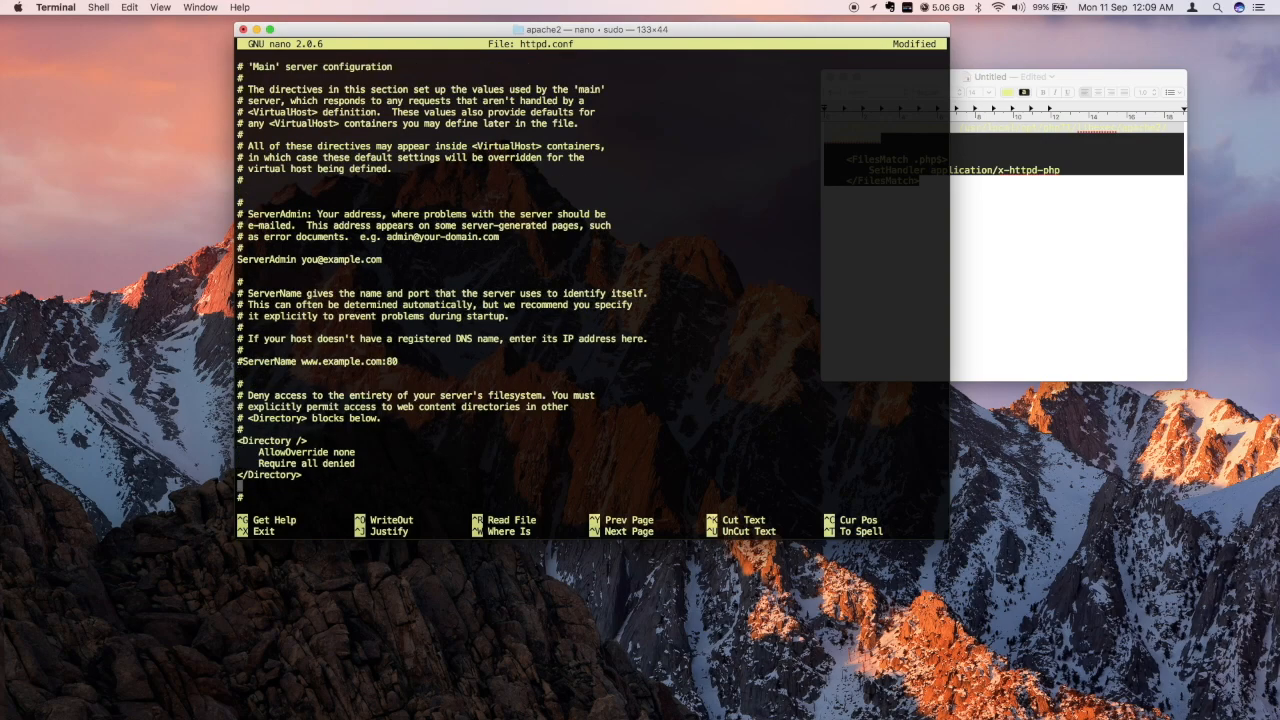
{"action": "scroll", "scroll_direction": "down", "scroll_amount": 3}
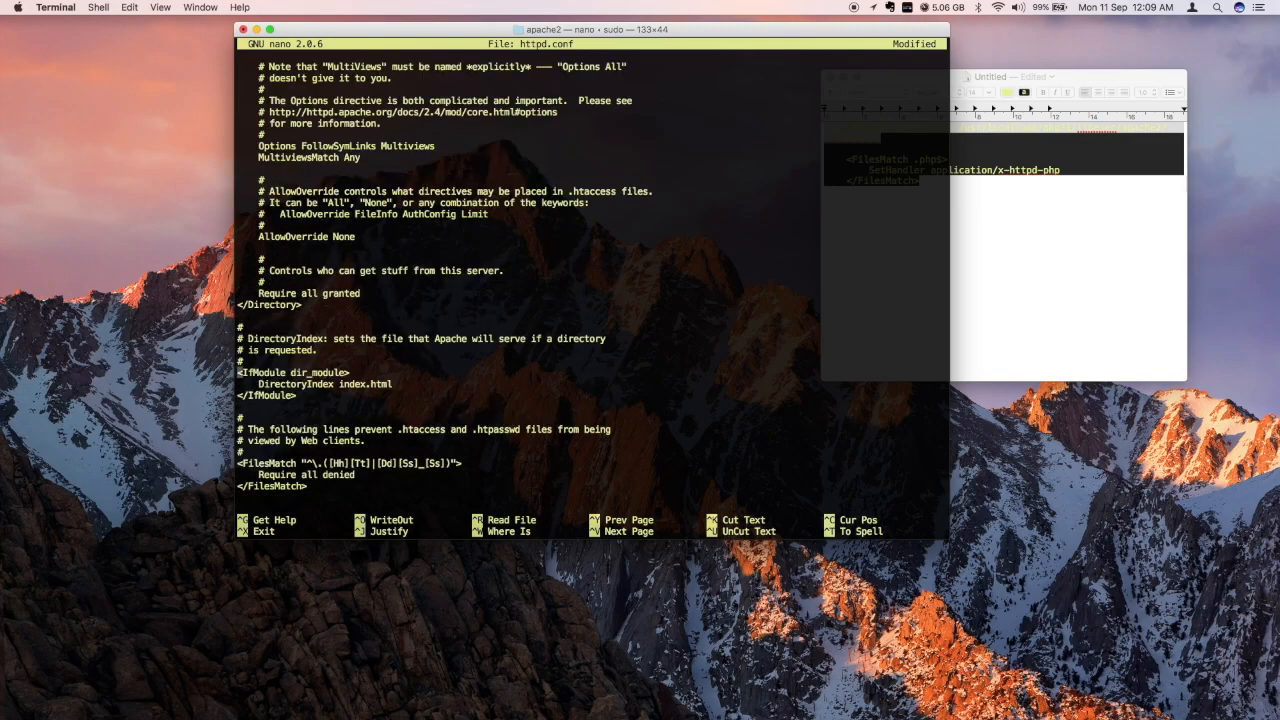
{"action": "scroll", "scroll_direction": "down", "scroll_amount": 3}
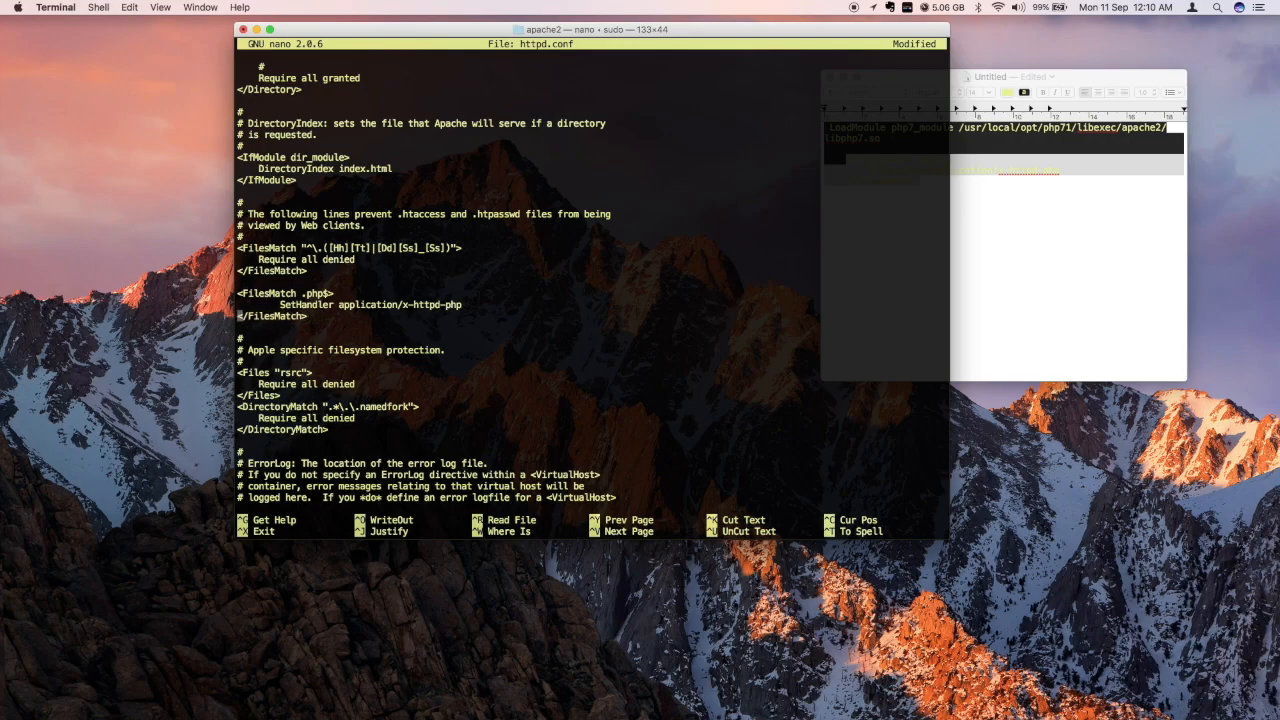
{"action": "key", "text": "ctrl+x"}
{"action": "type", "text": "sudo apachect"}
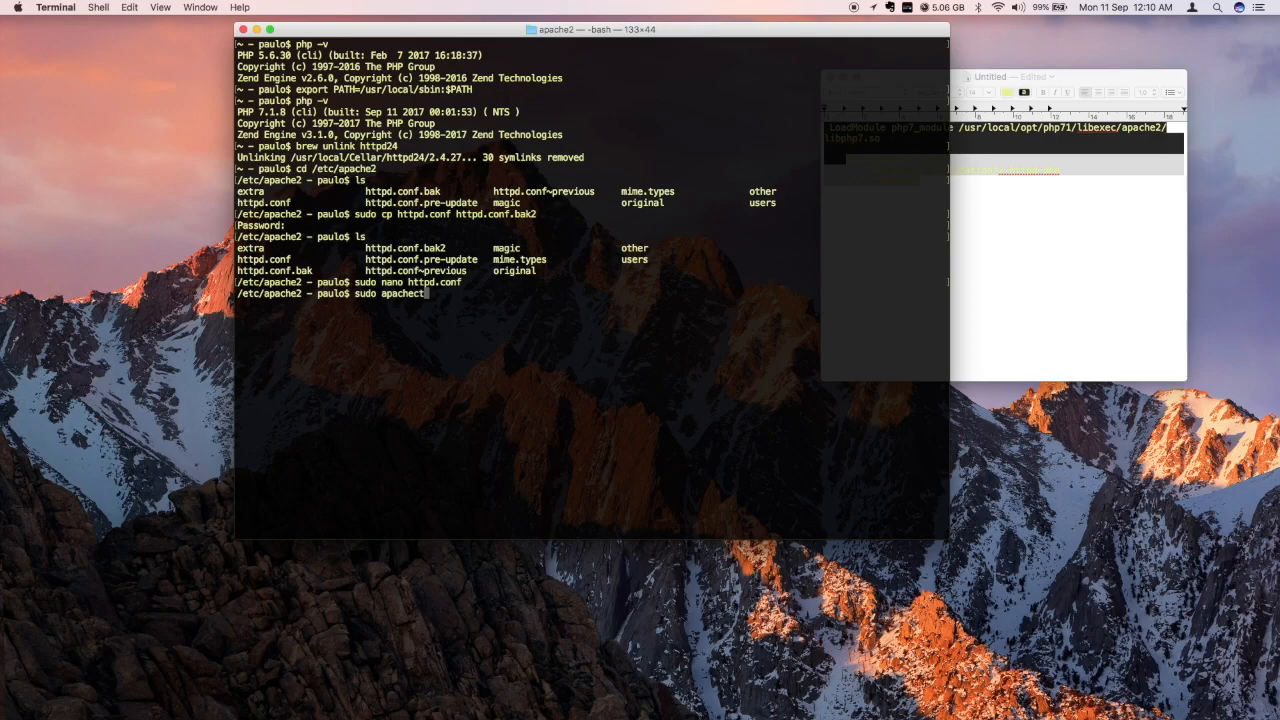
Continue typing the 'sudo apachectl restart' command at the shell prompt.
{"action": "type", "text": "s"}
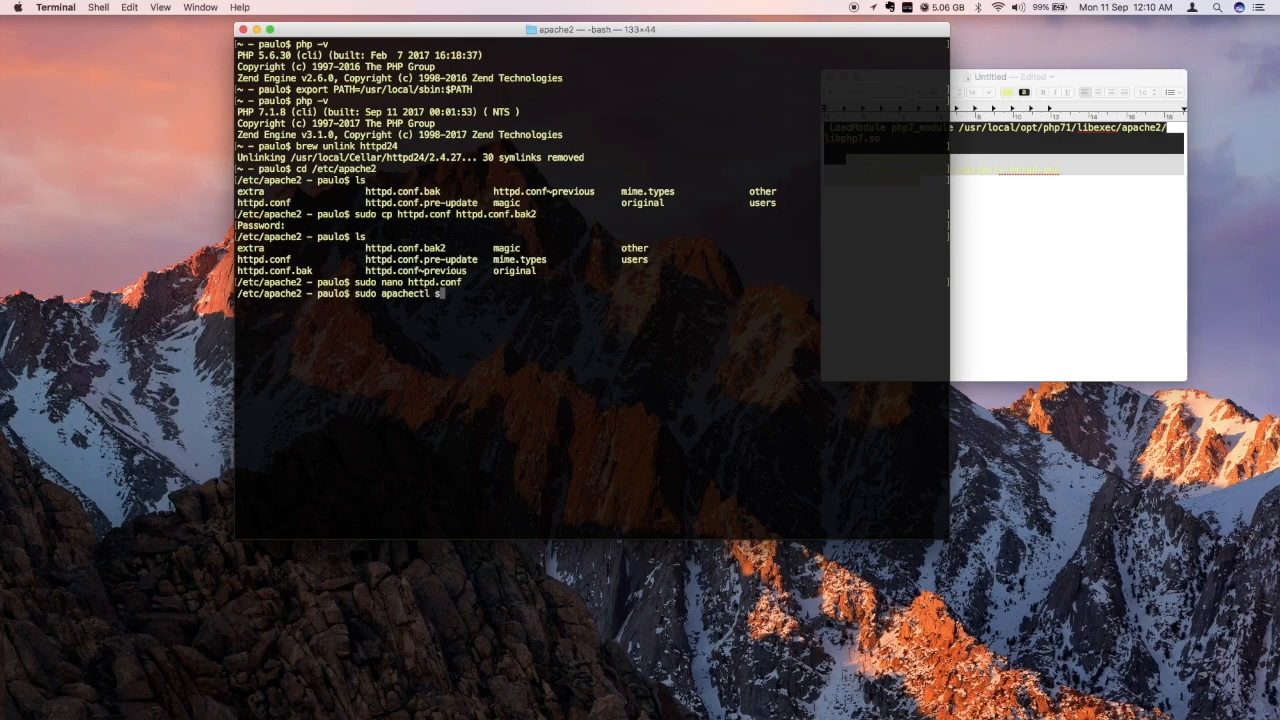